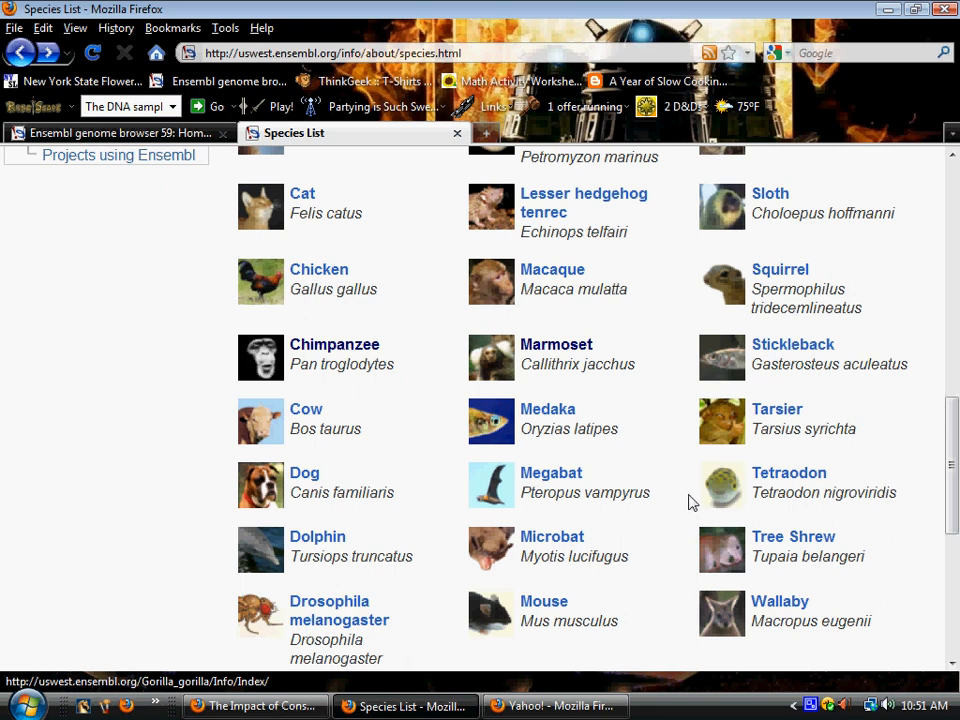
mouse_move(64, 512)
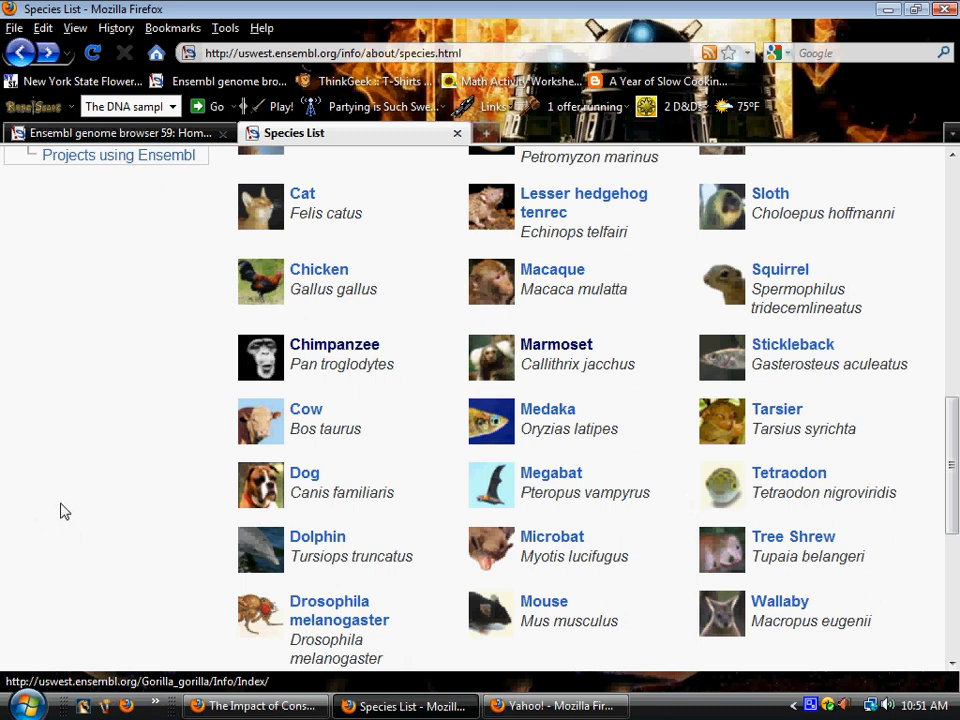
mouse_move(72, 510)
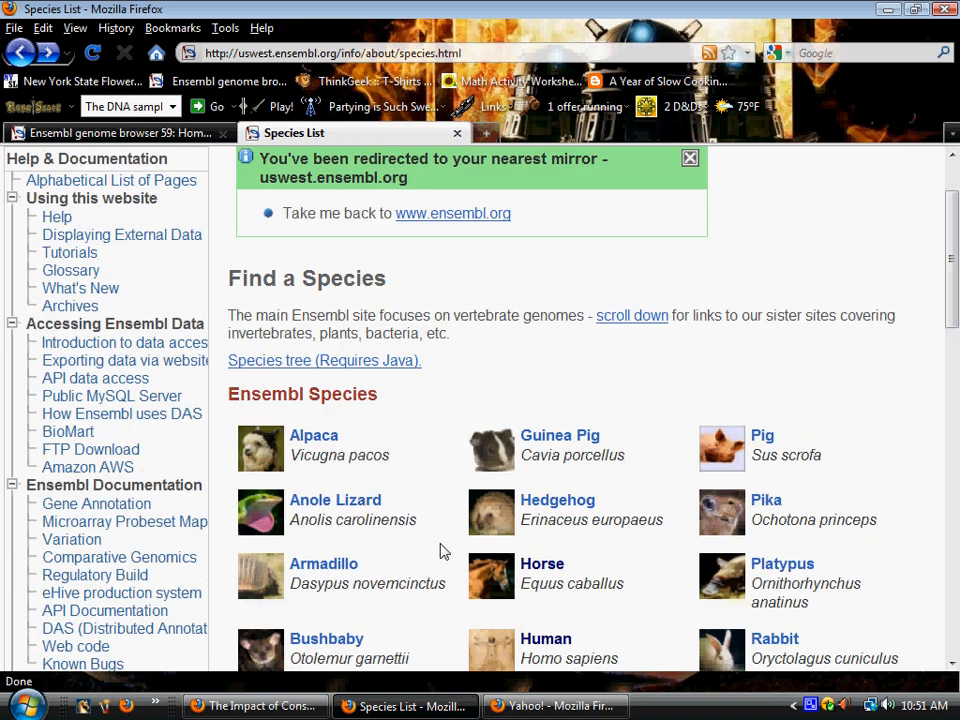
Navigate from the Human species page via Karyotype to chromosome Y Region in detail, Y:2,373,411–2,473,411
scroll(down, 3)
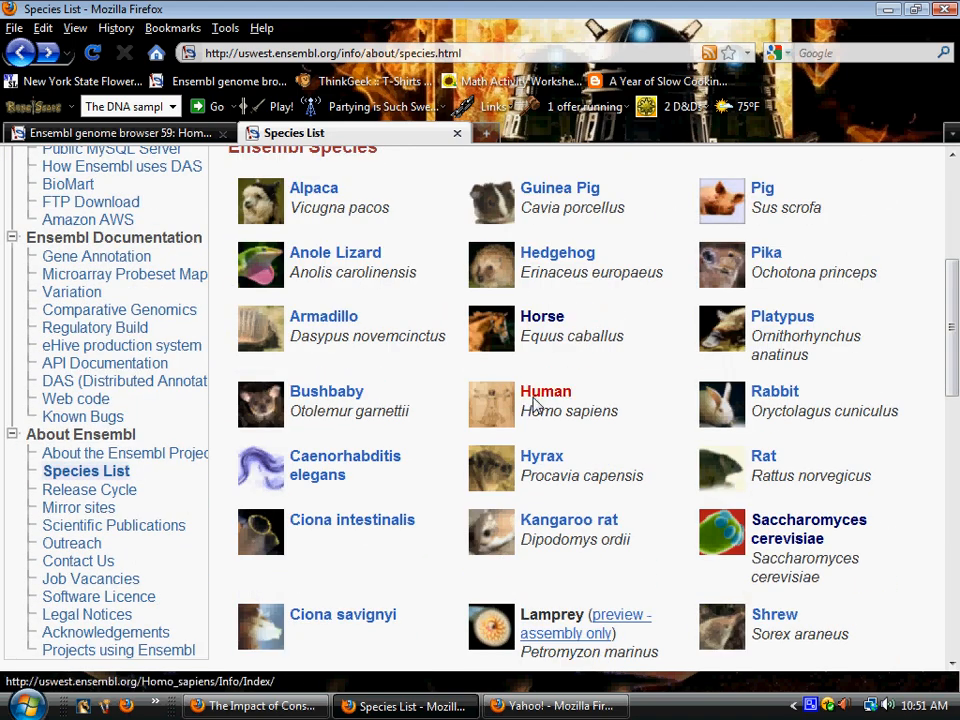
click(544, 390)
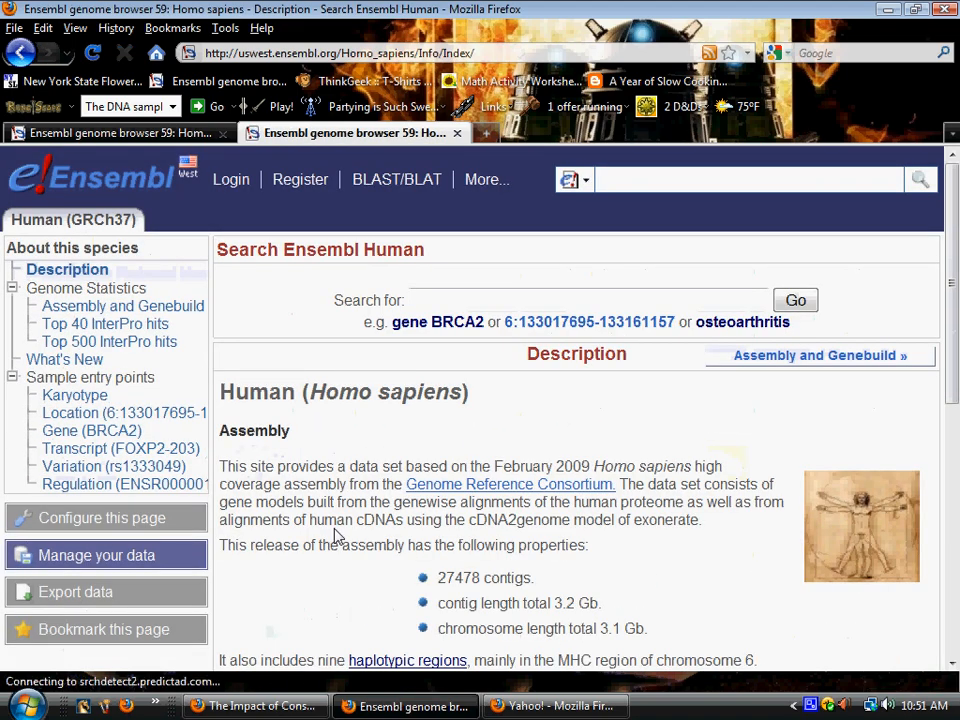
click(74, 396)
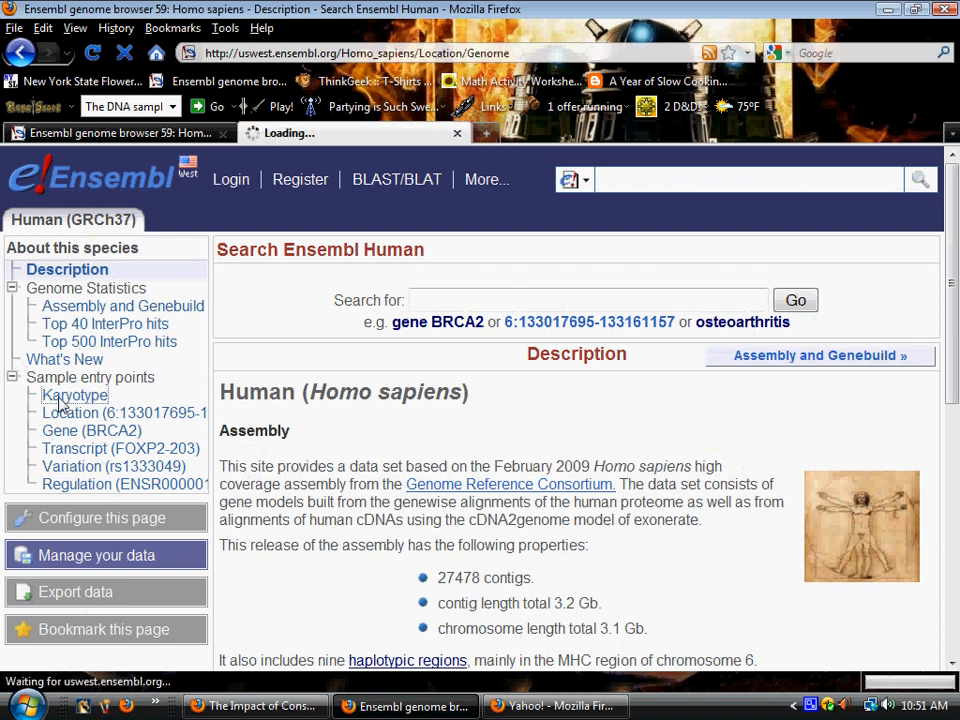
click(76, 396)
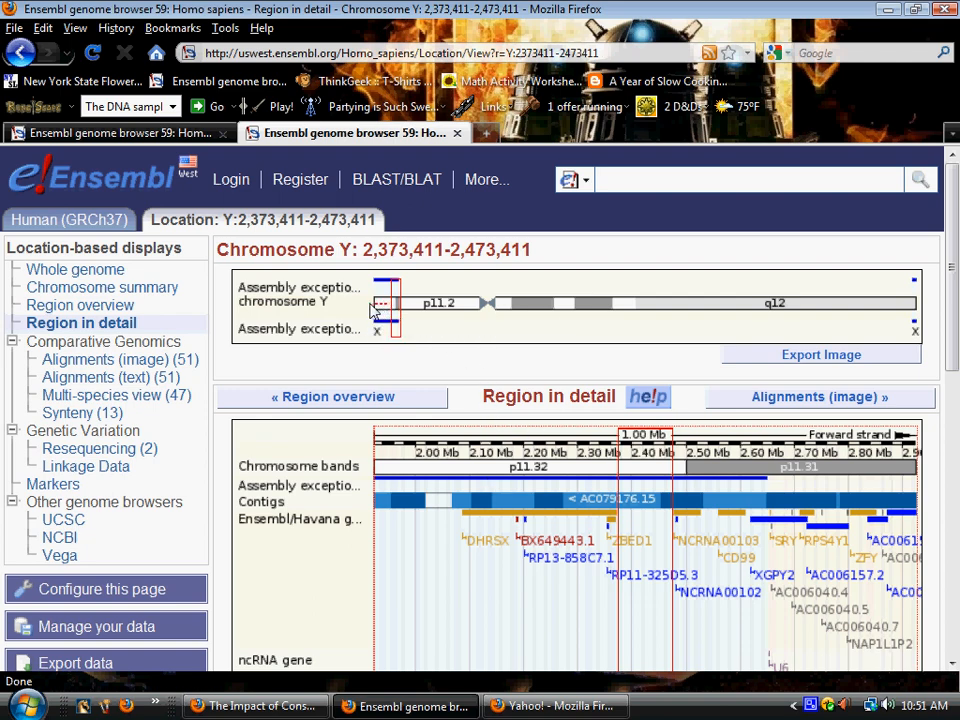
Jump from the ideogram to the start of chromosome Y, region Y:1–1,631,832
click(378, 304)
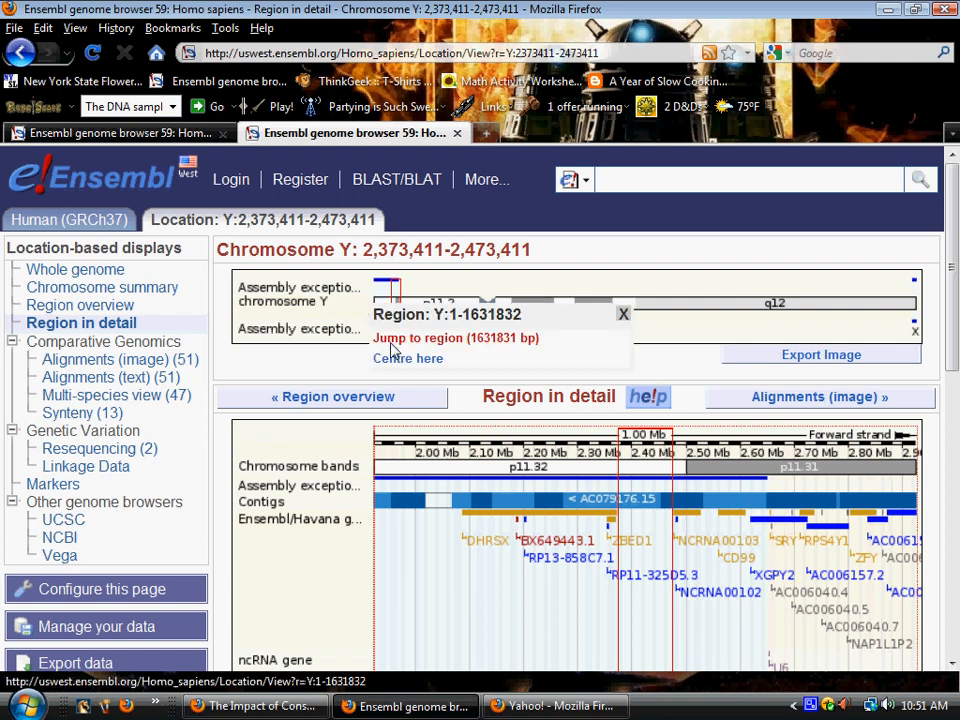
click(456, 338)
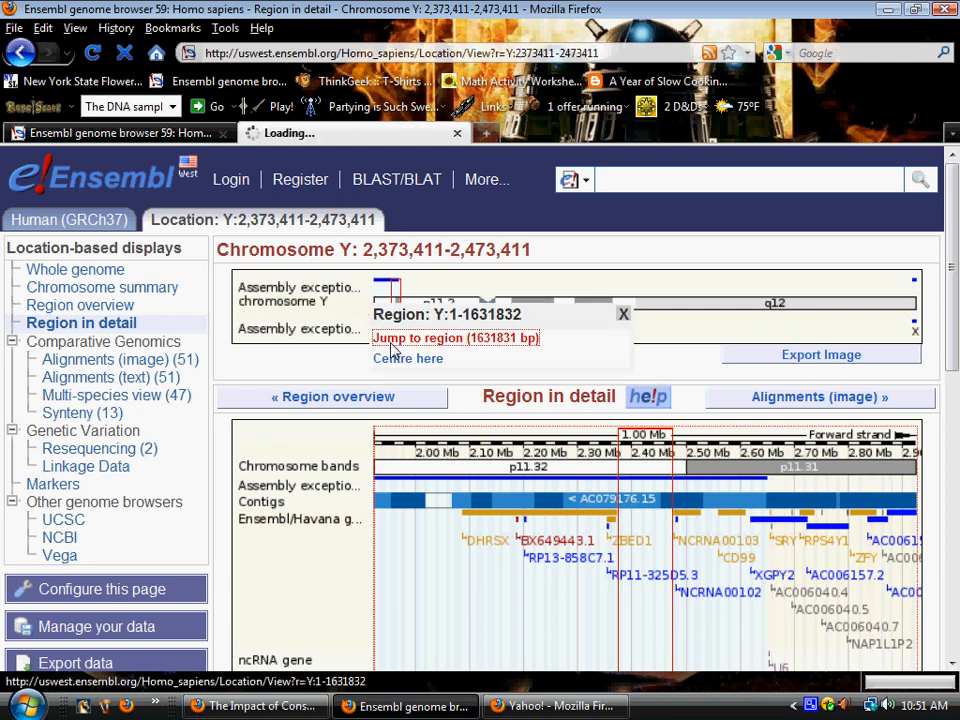
click(452, 338)
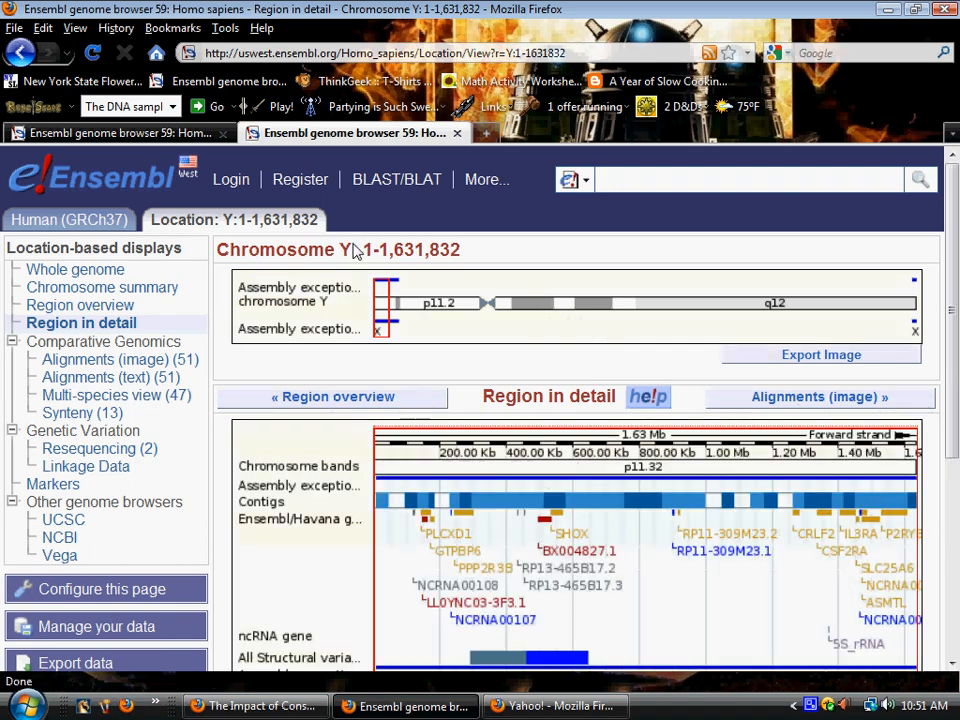
mouse_move(392, 324)
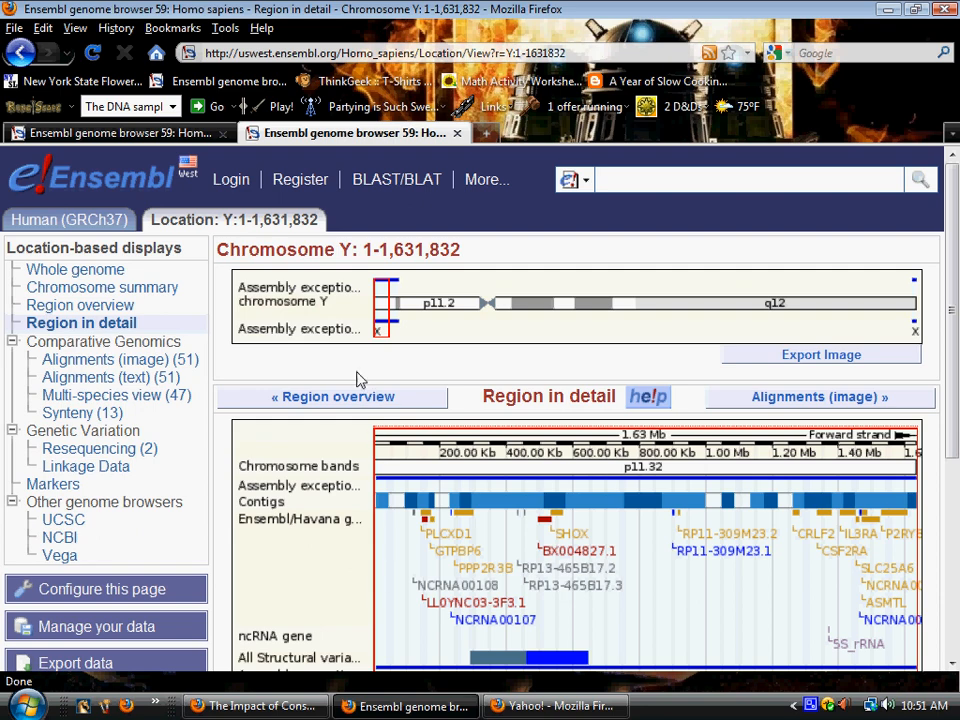
Scroll down the synteny page for human Y:1–1,631,832 against mouse to the Mus musculus homologue table
scroll(down, 3)
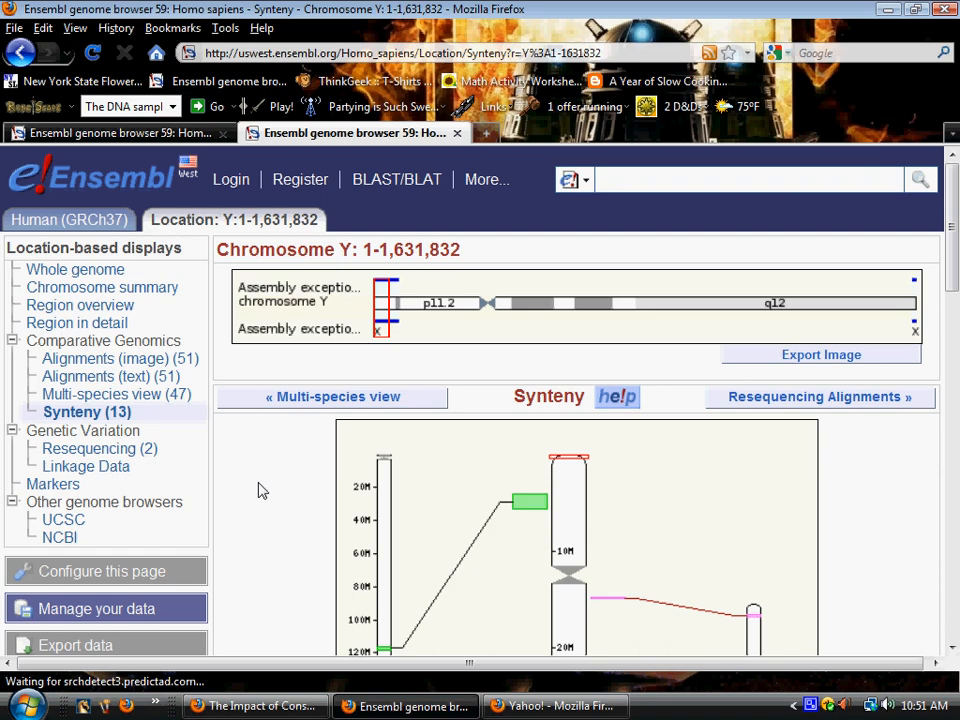
scroll(down, 3)
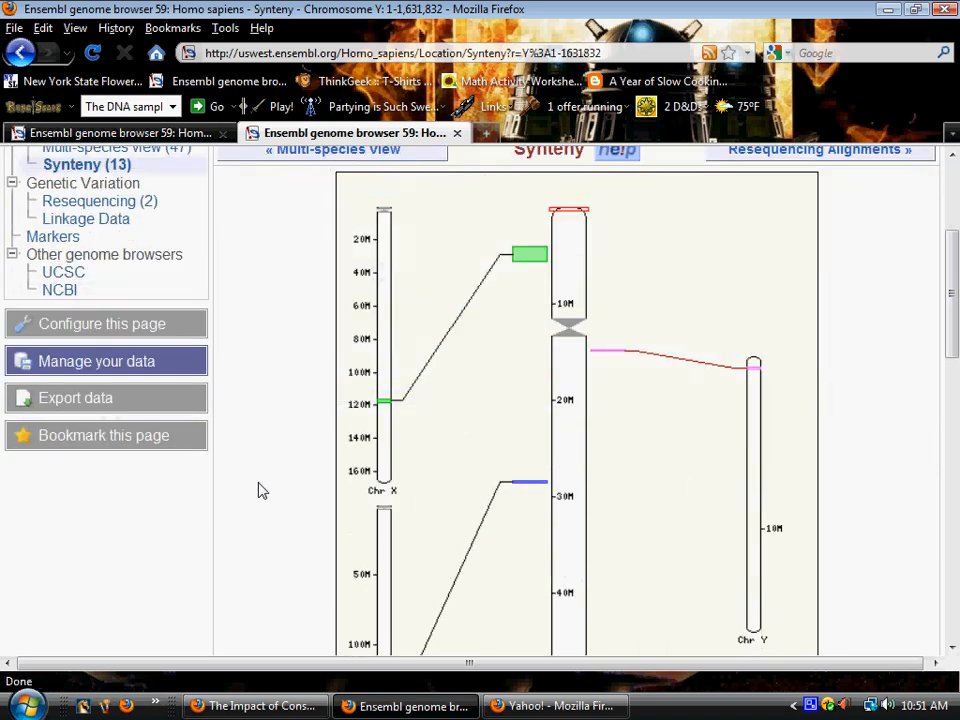
scroll(down, 3)
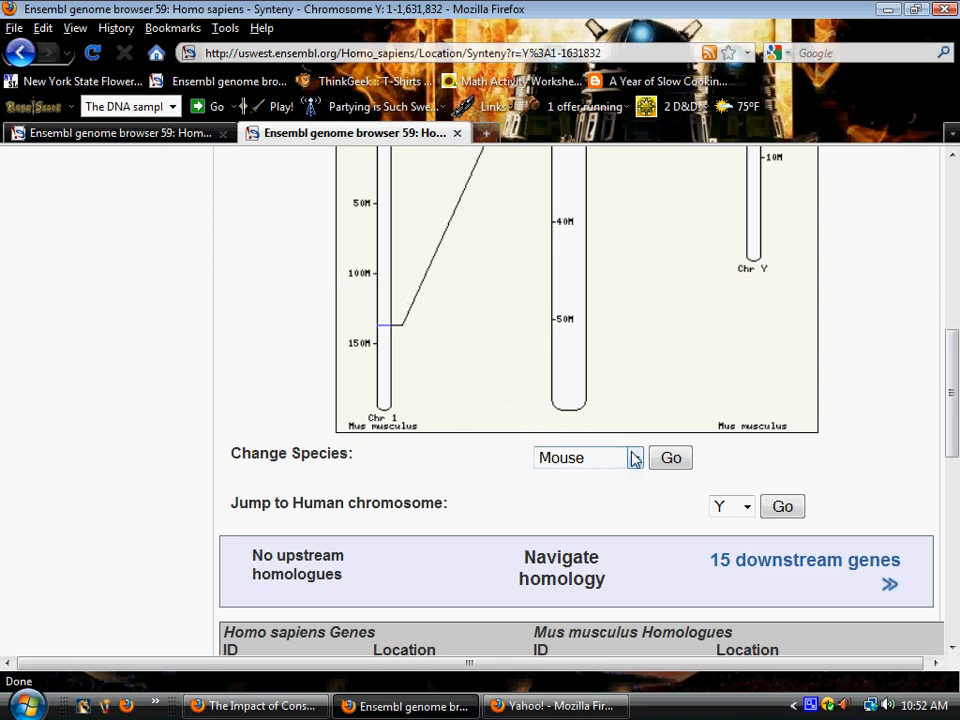
click(588, 456)
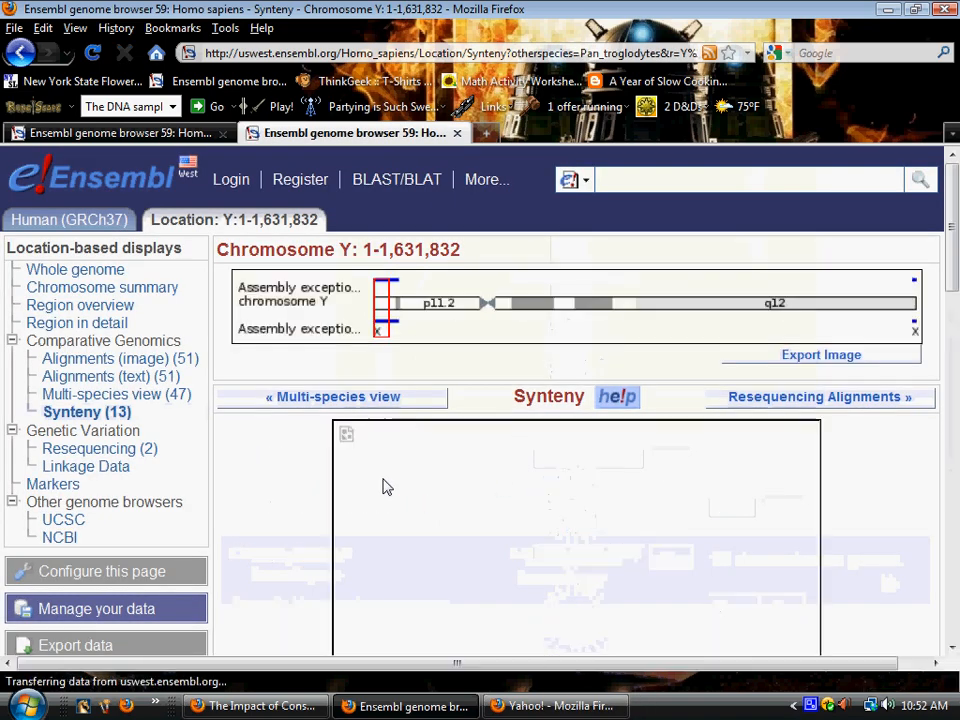
scroll(down, 3)
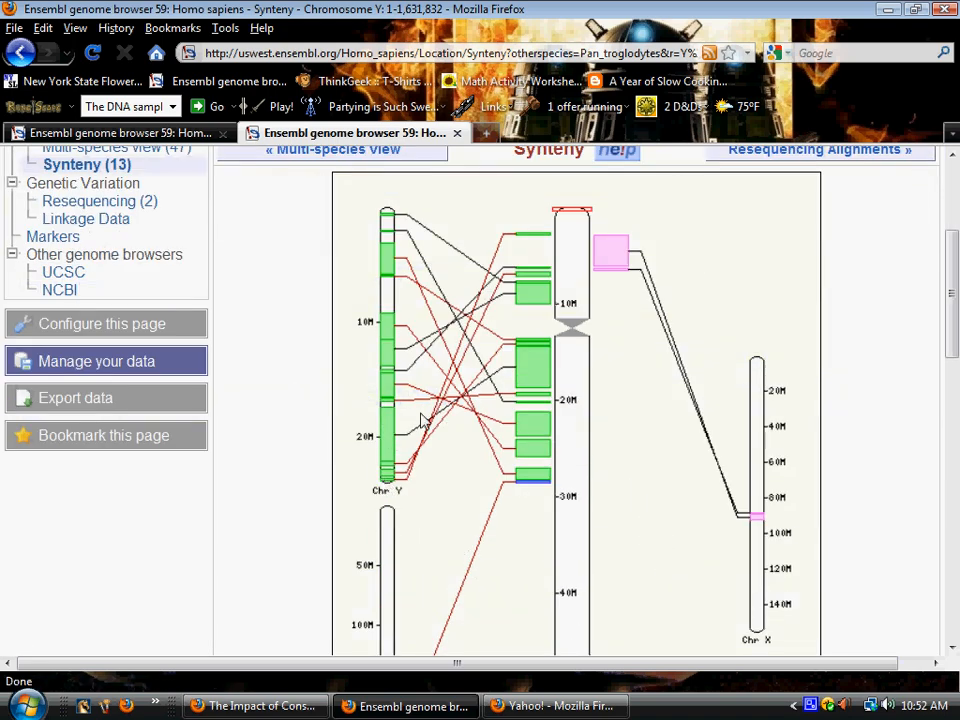
mouse_move(382, 220)
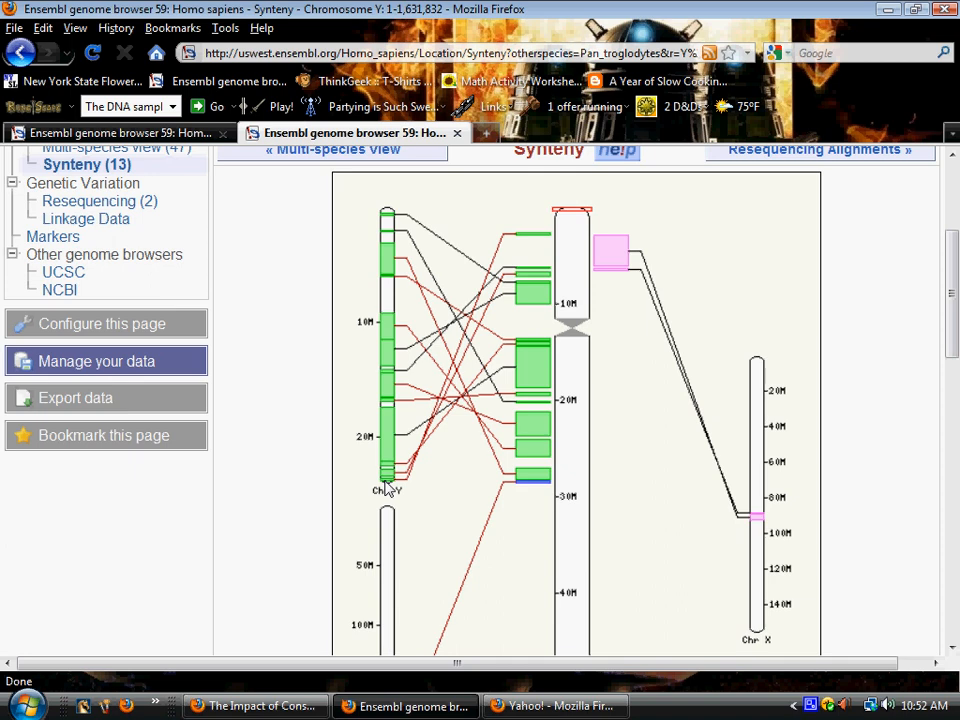
mouse_move(420, 272)
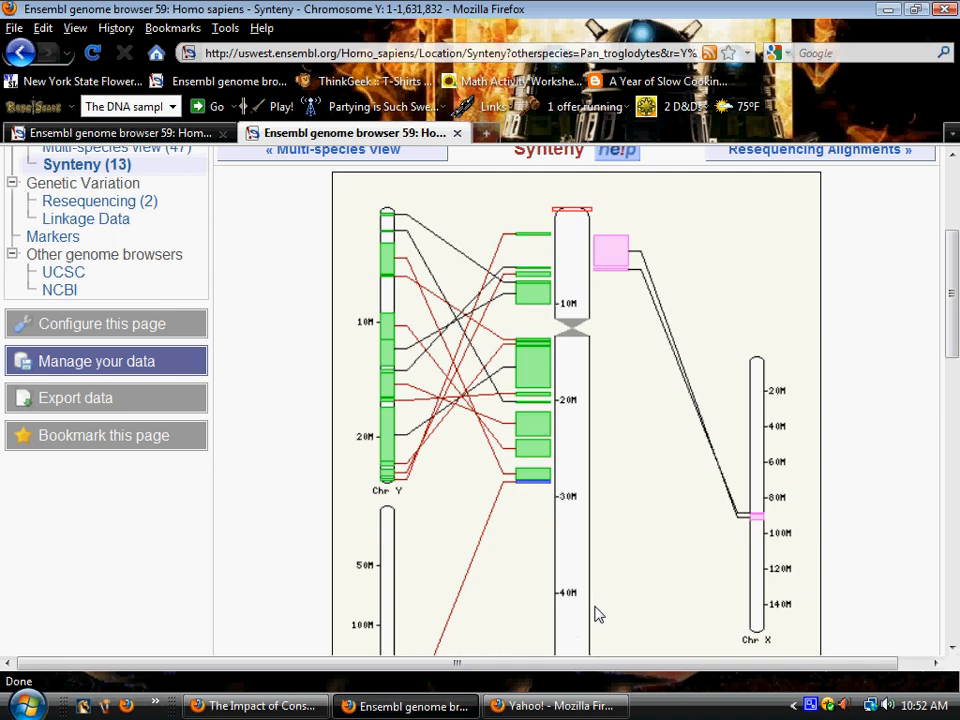
scroll(down, 3)
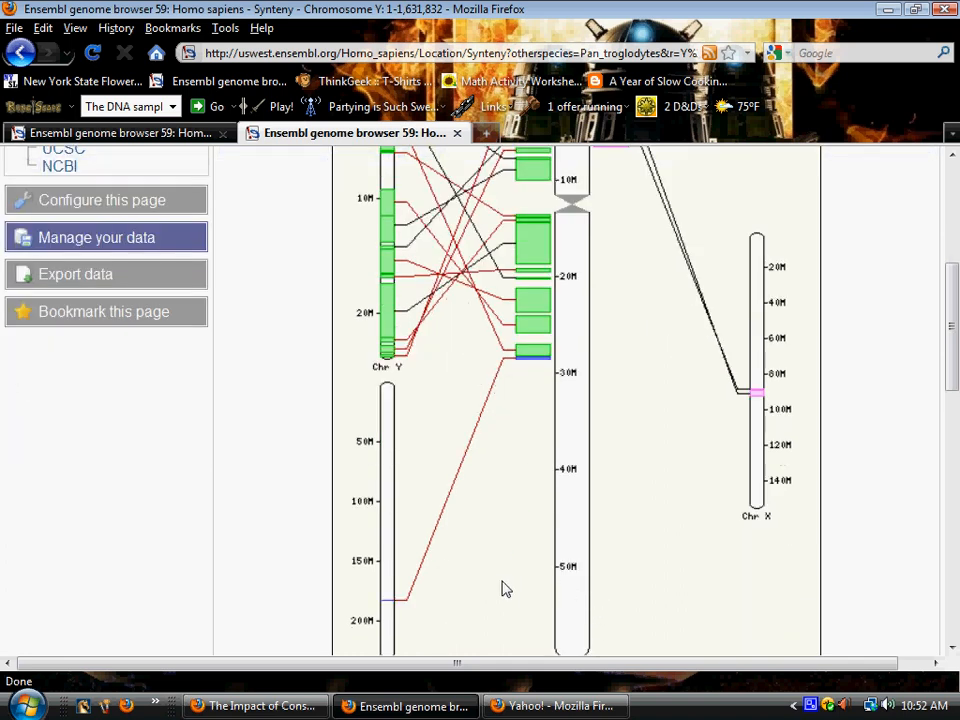
mouse_move(420, 404)
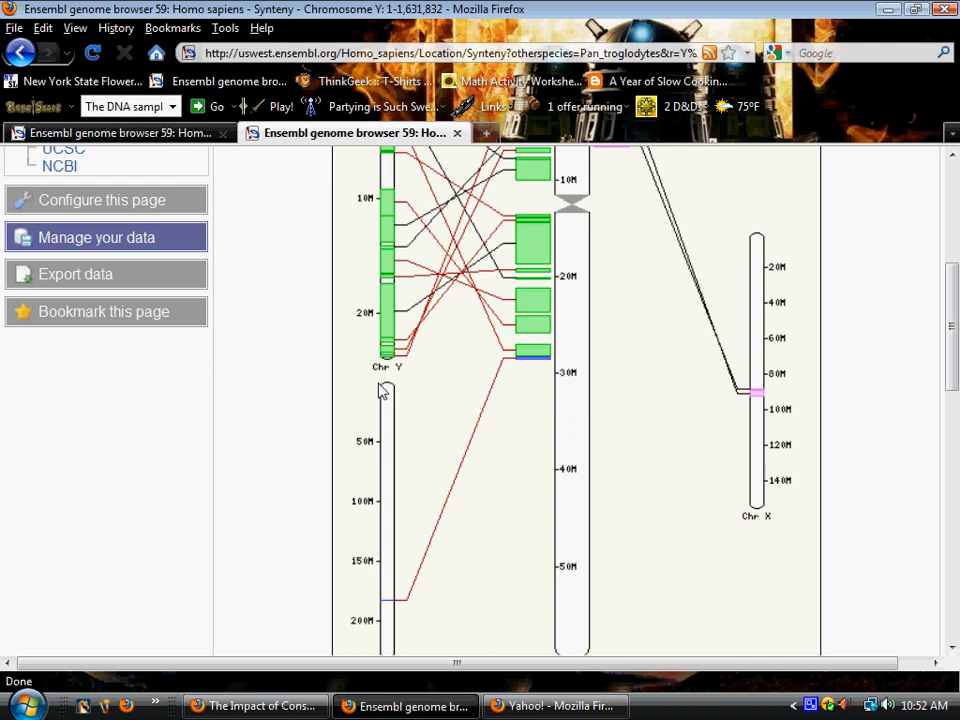
mouse_move(518, 170)
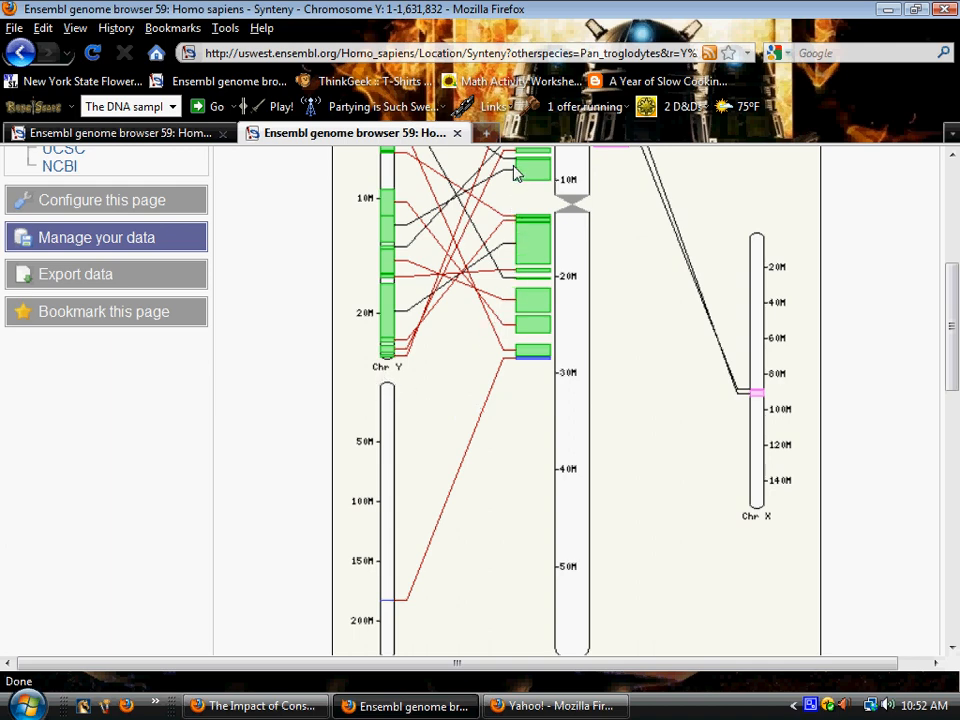
mouse_move(564, 496)
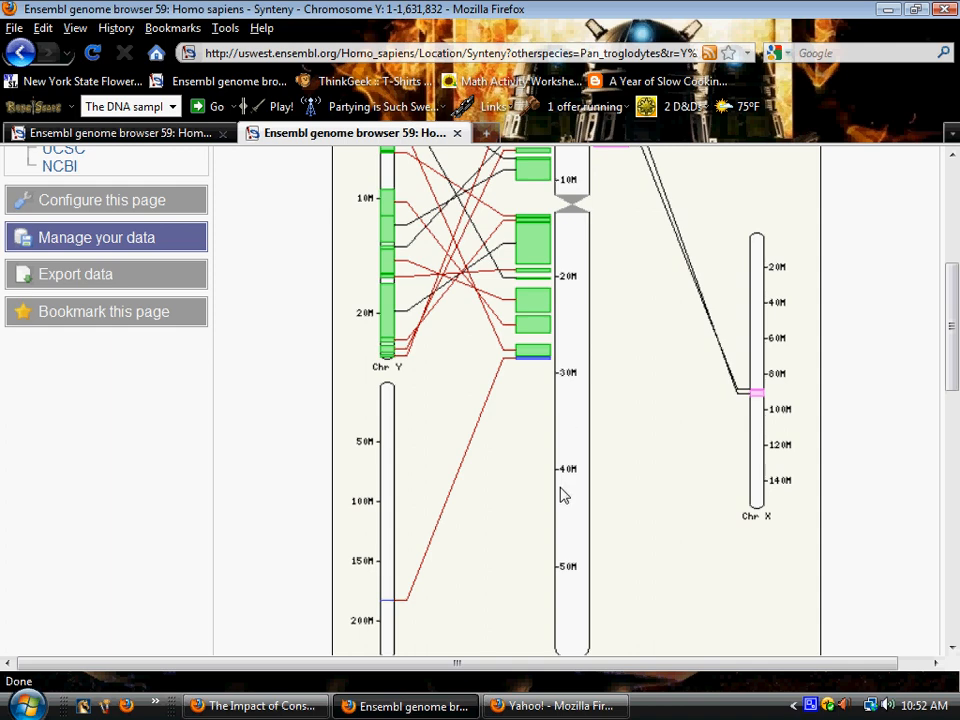
mouse_move(362, 504)
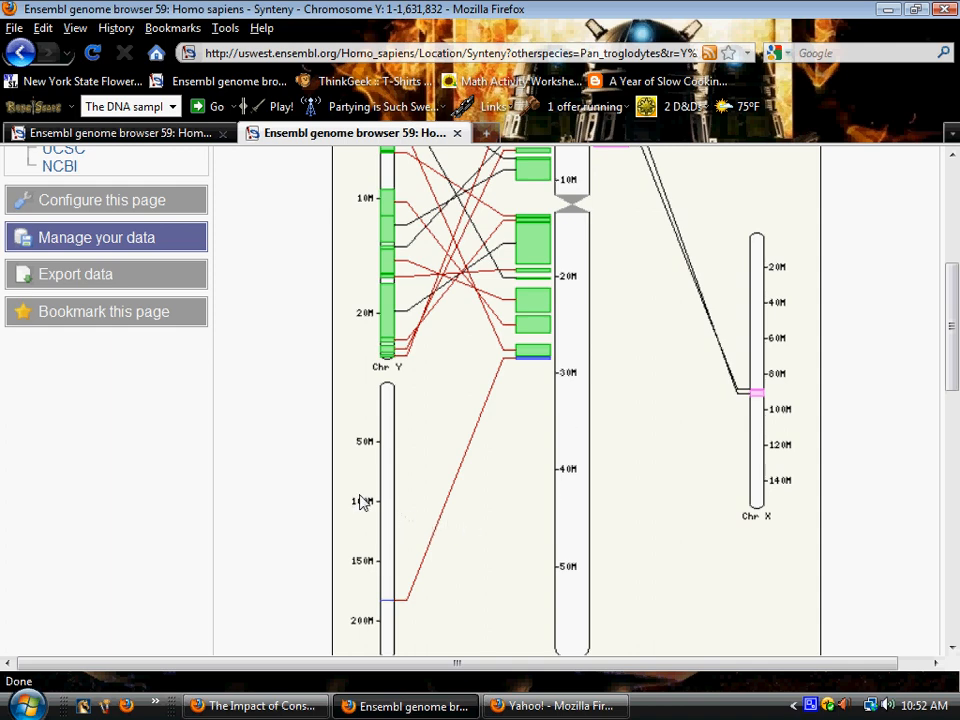
mouse_move(572, 416)
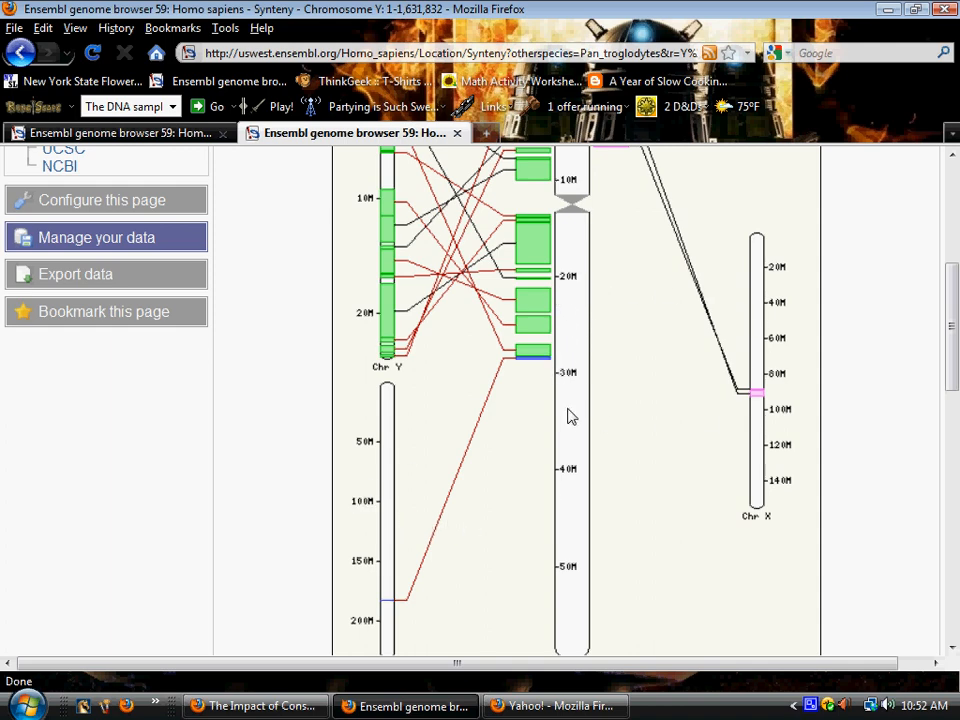
scroll(down, 3)
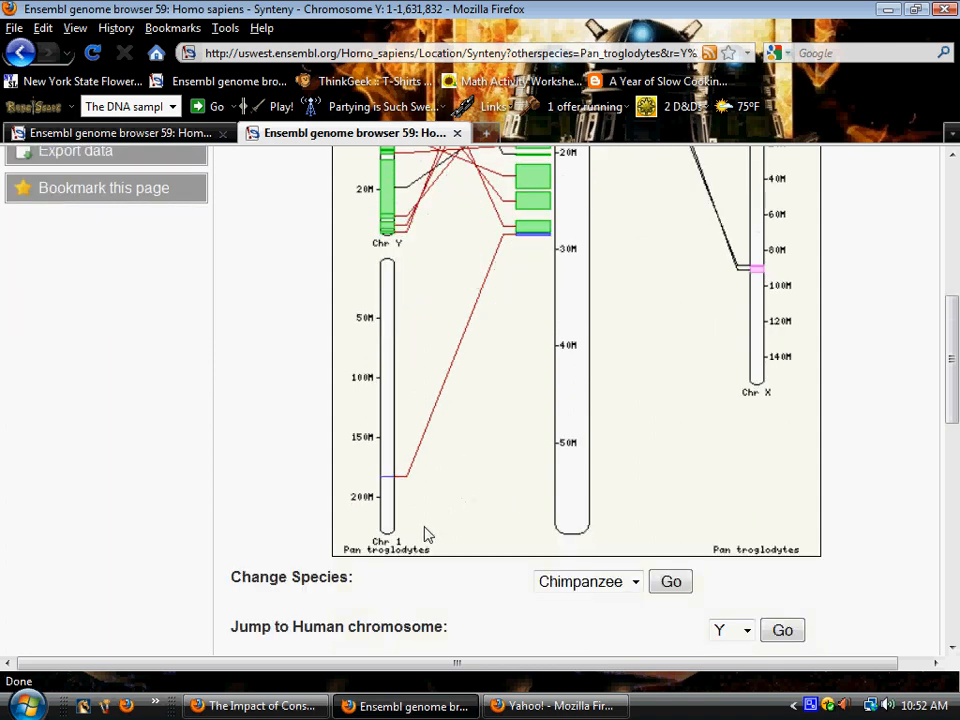
mouse_move(388, 544)
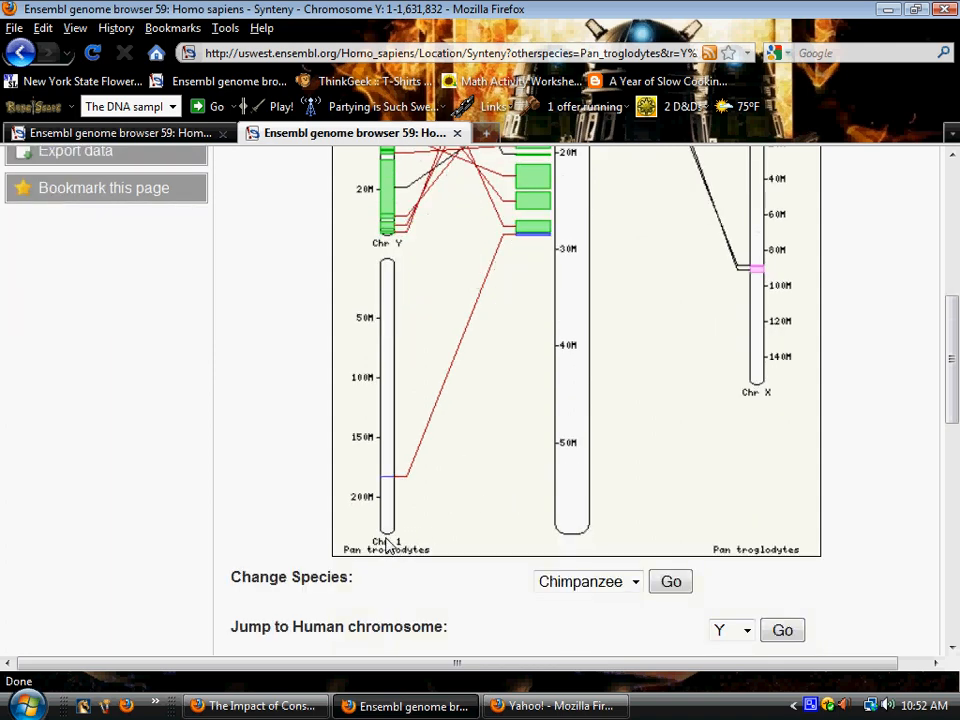
mouse_move(388, 544)
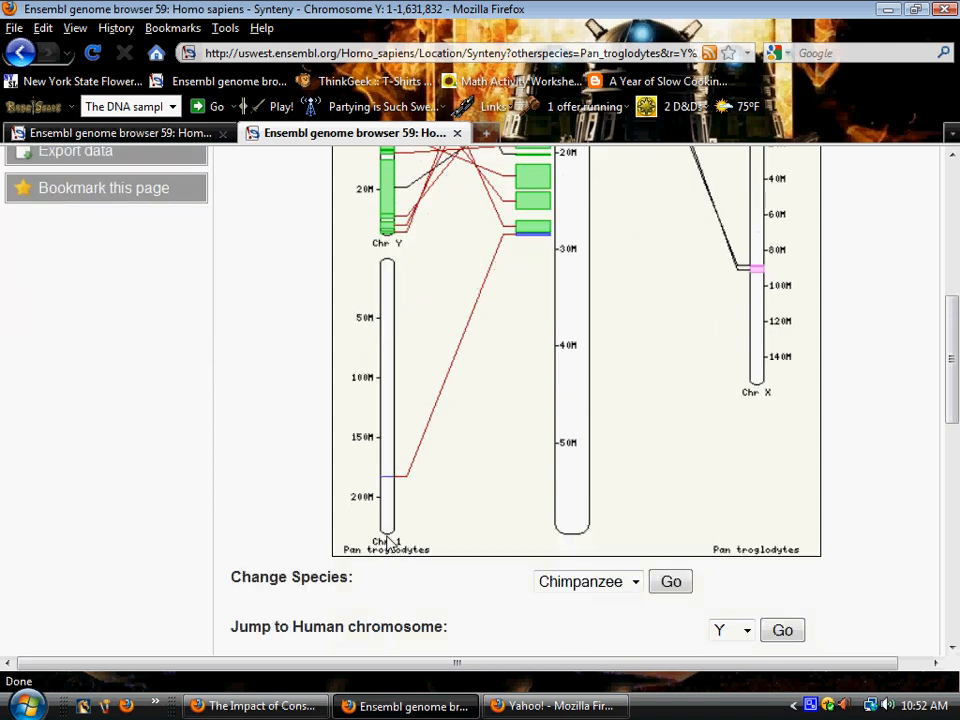
mouse_move(408, 516)
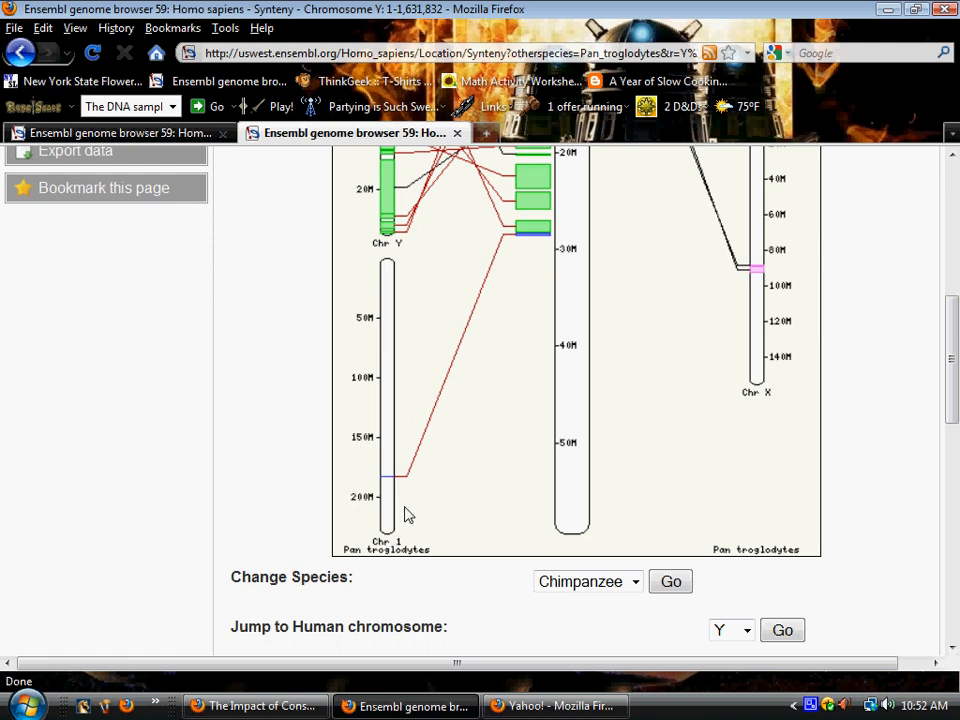
scroll(up, 3)
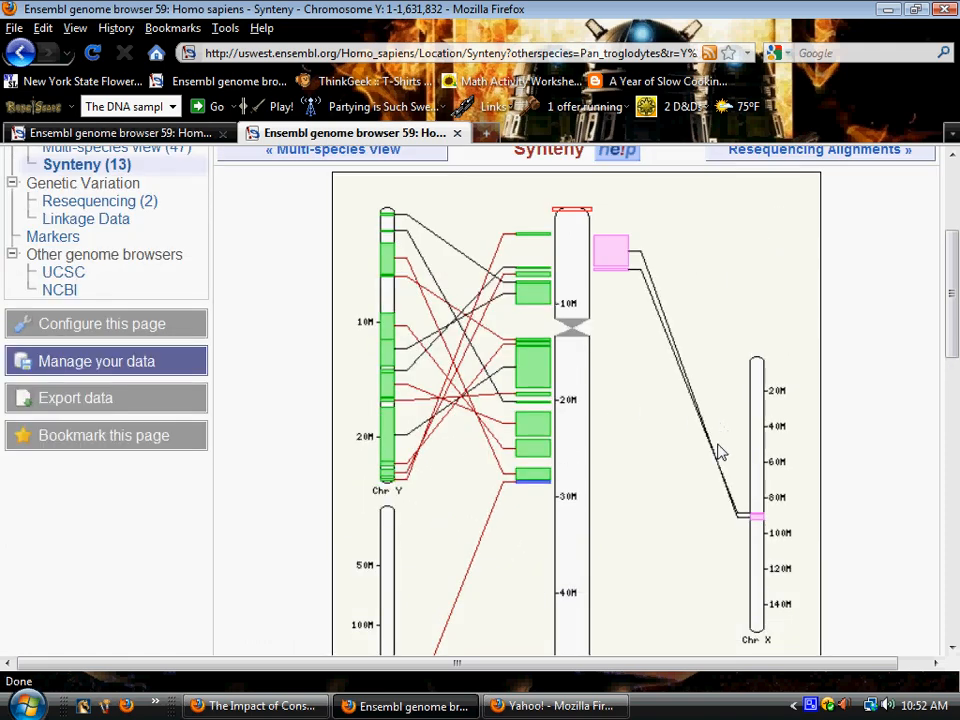
scroll(down, 3)
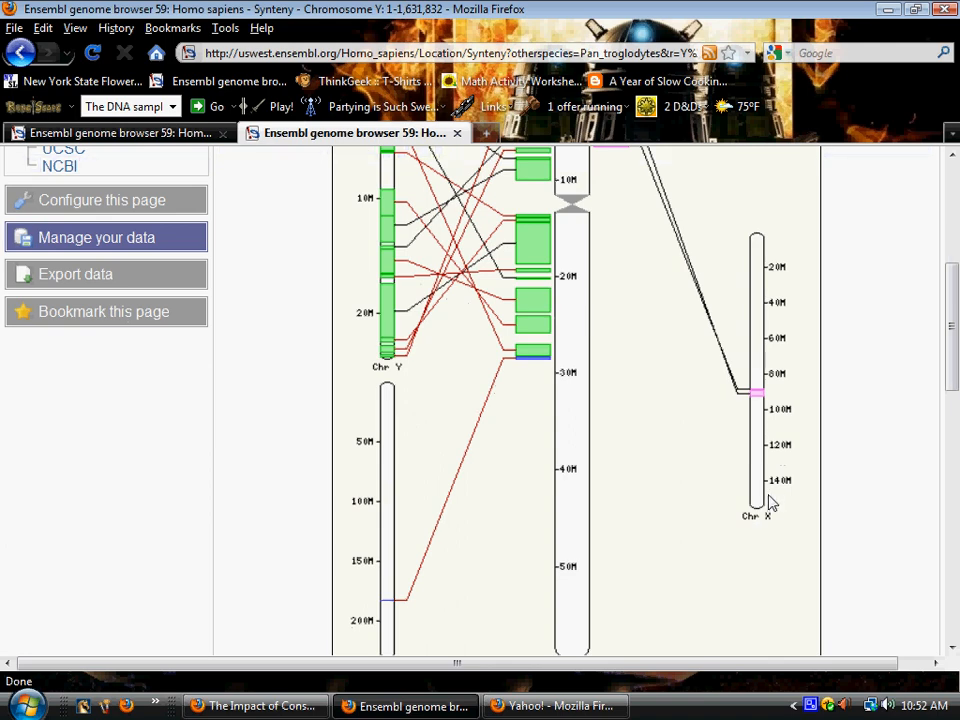
scroll(down, 3)
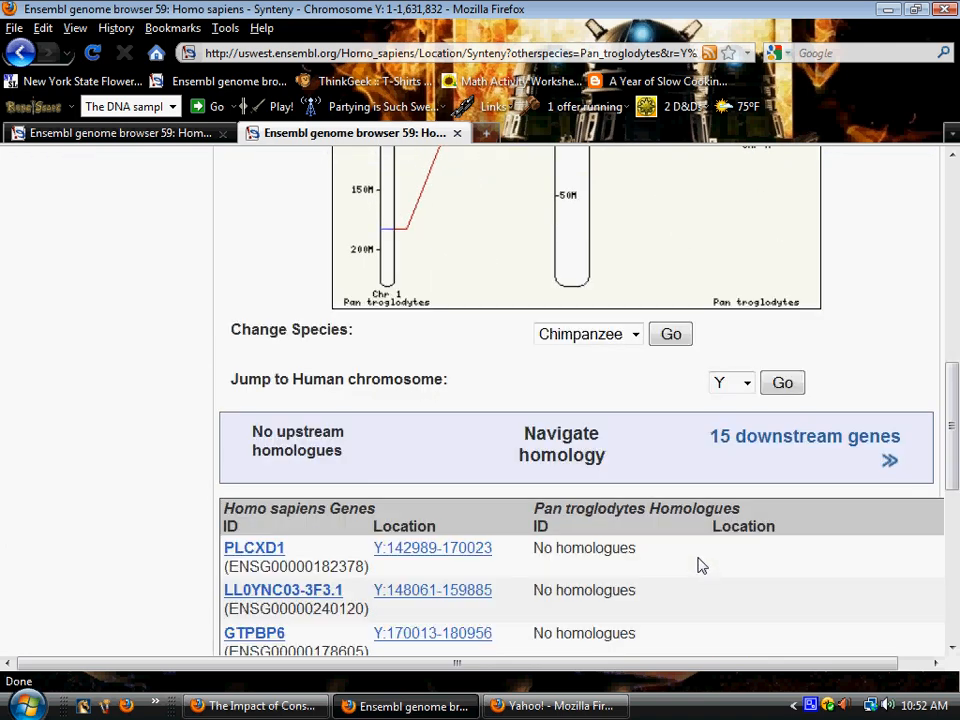
mouse_move(168, 504)
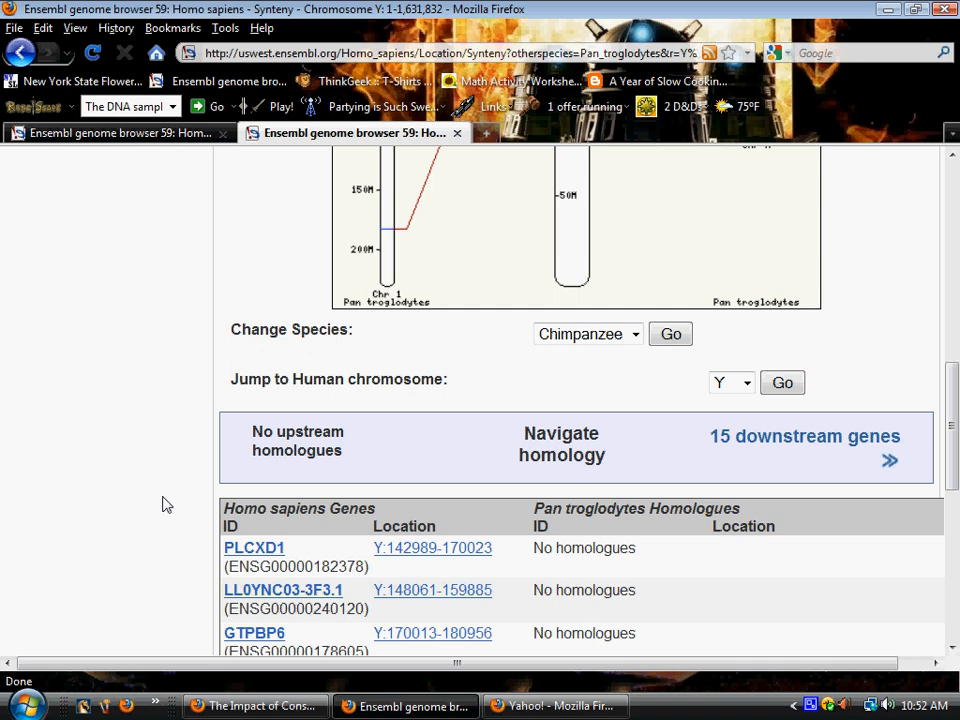
mouse_move(228, 456)
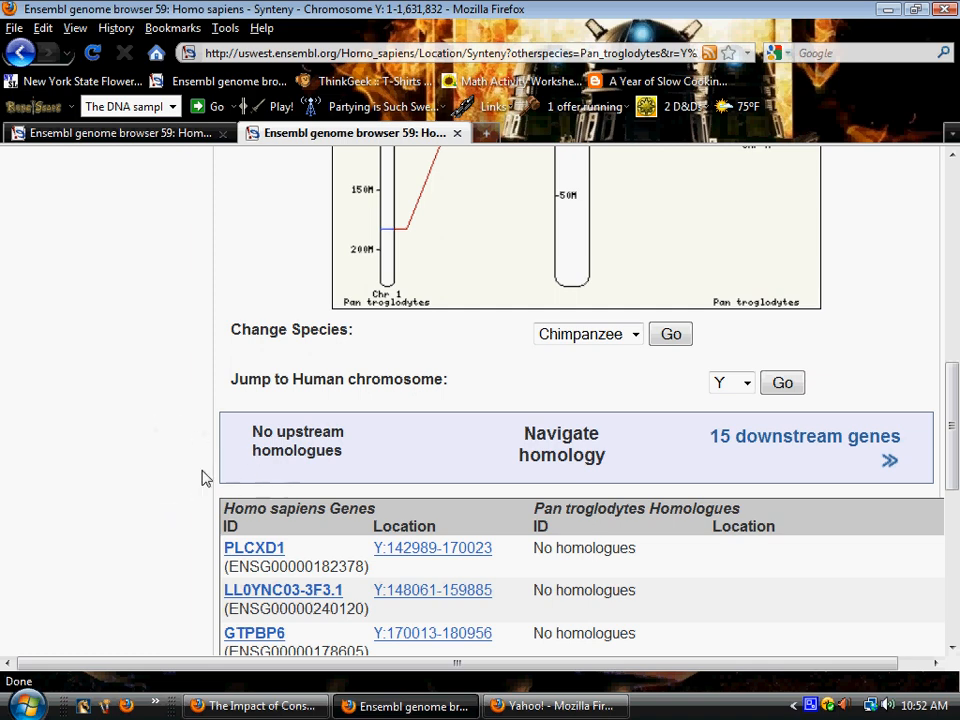
scroll(down, 3)
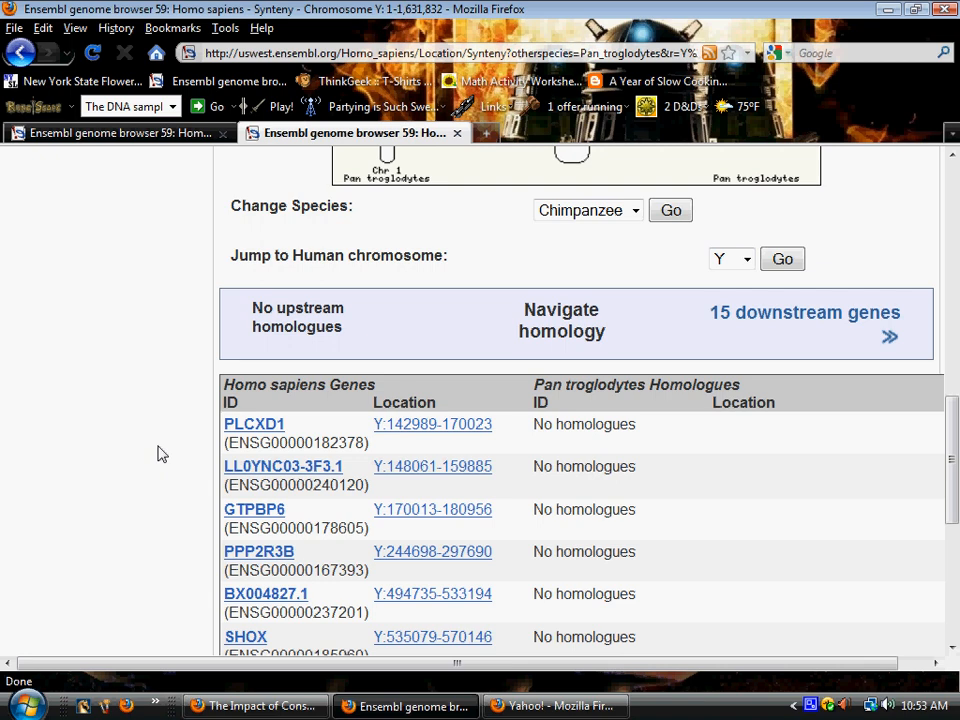
mouse_move(388, 452)
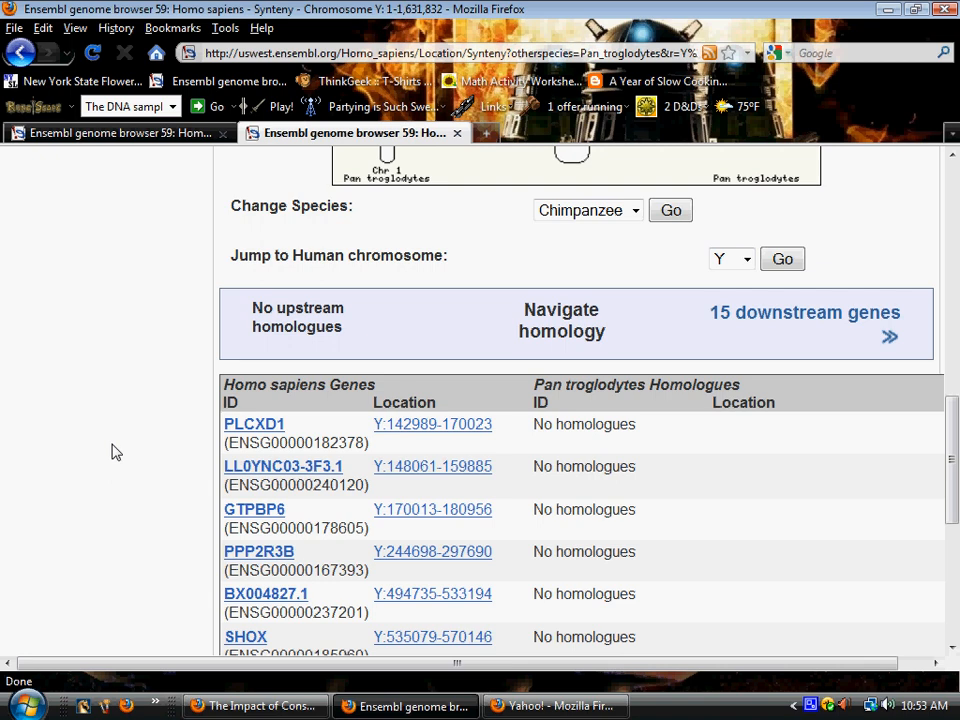
mouse_move(196, 448)
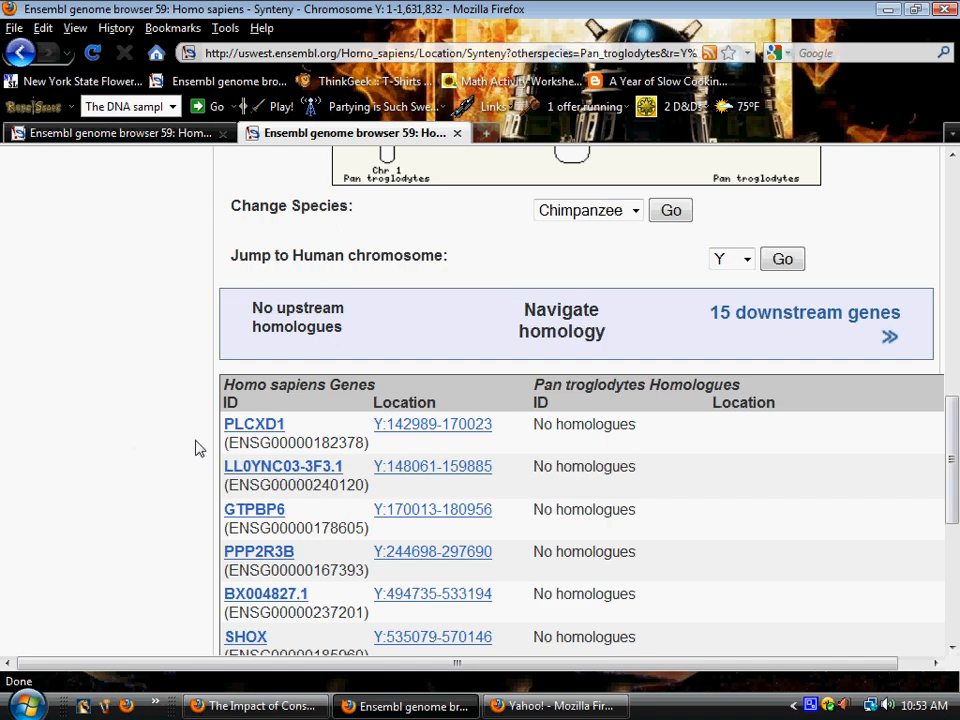
scroll(down, 3)
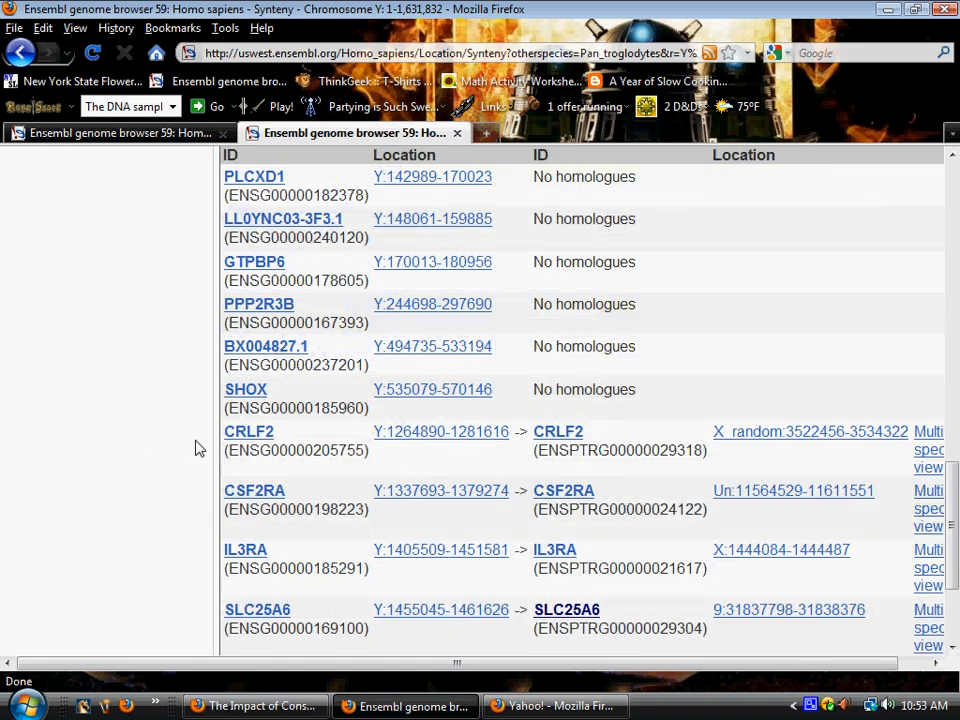
mouse_move(164, 304)
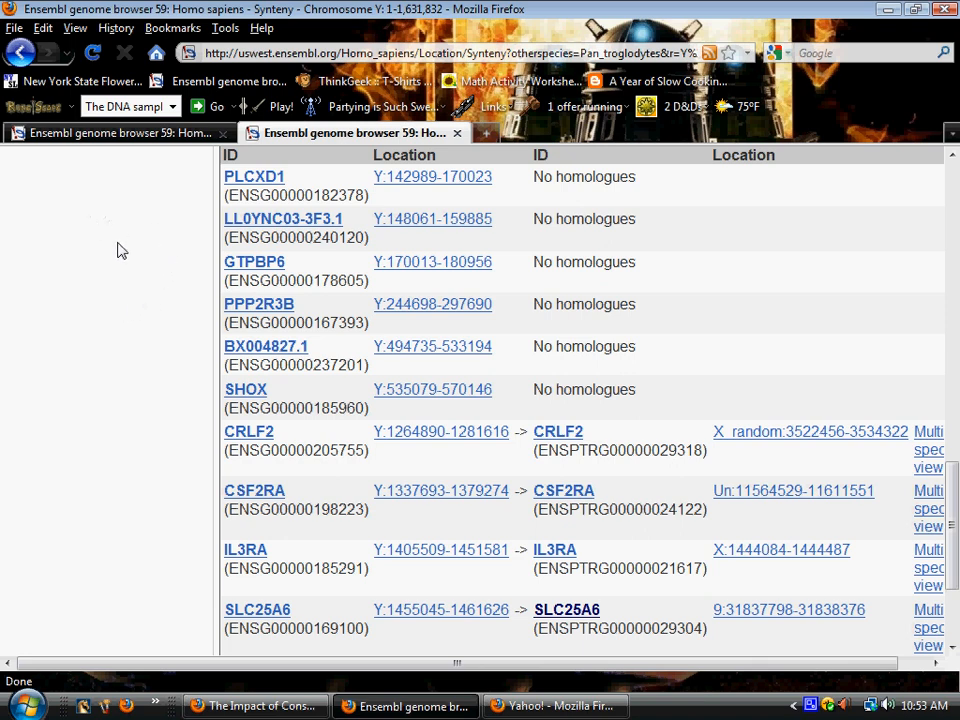
mouse_move(504, 268)
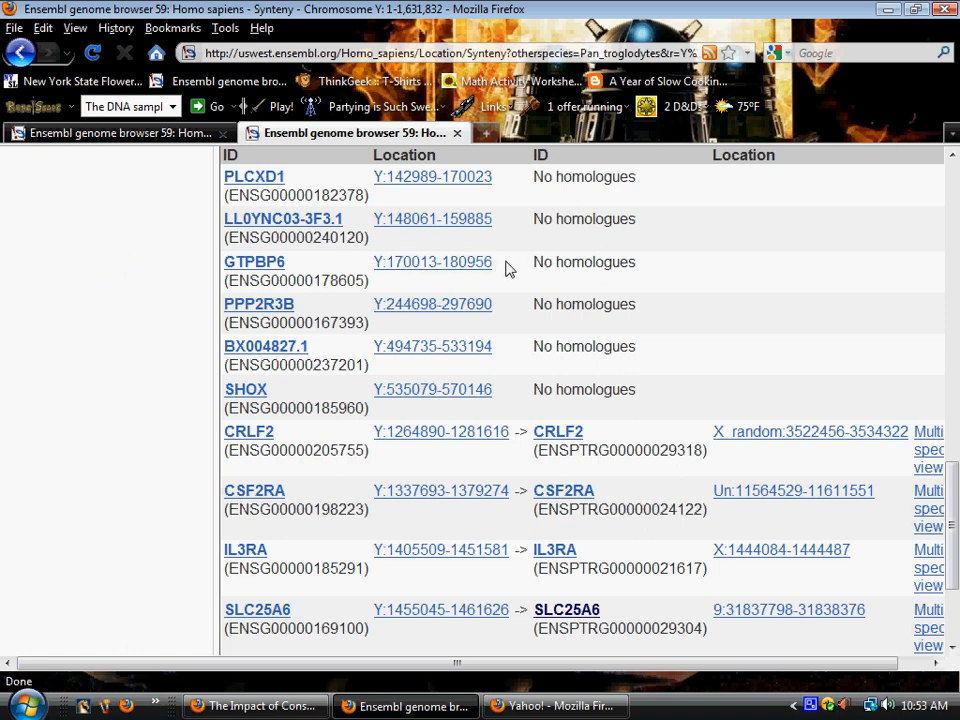
mouse_move(704, 360)
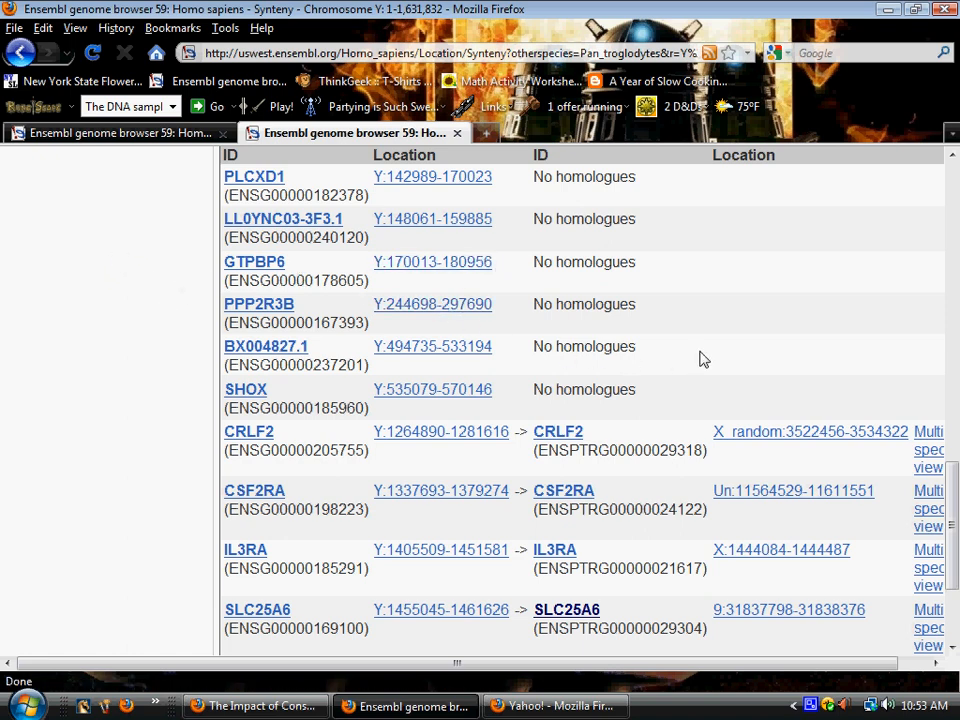
mouse_move(132, 342)
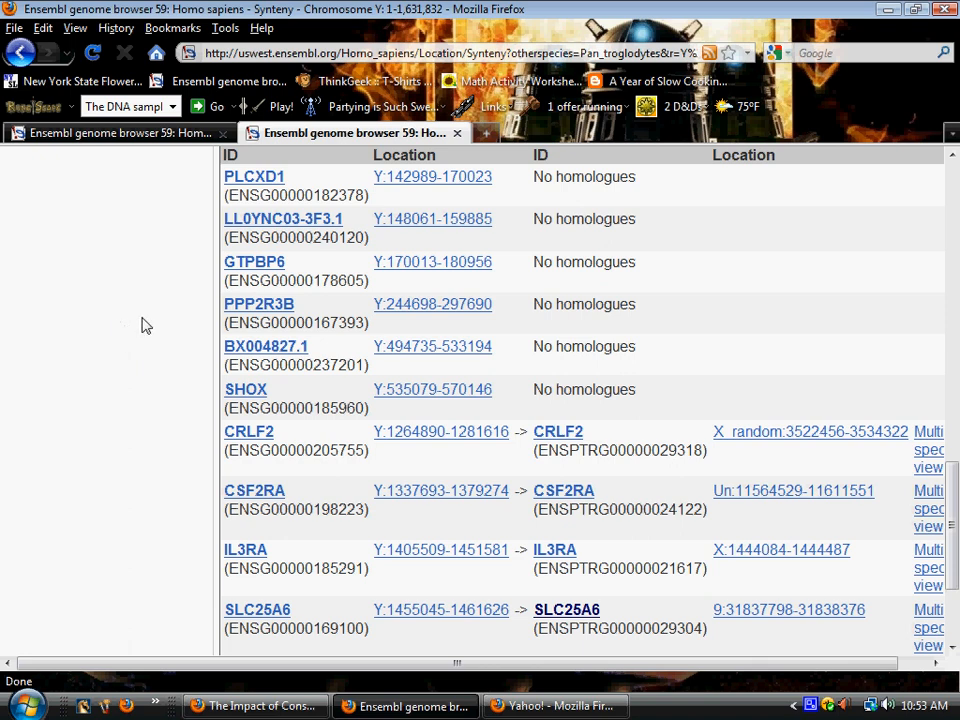
mouse_move(50, 328)
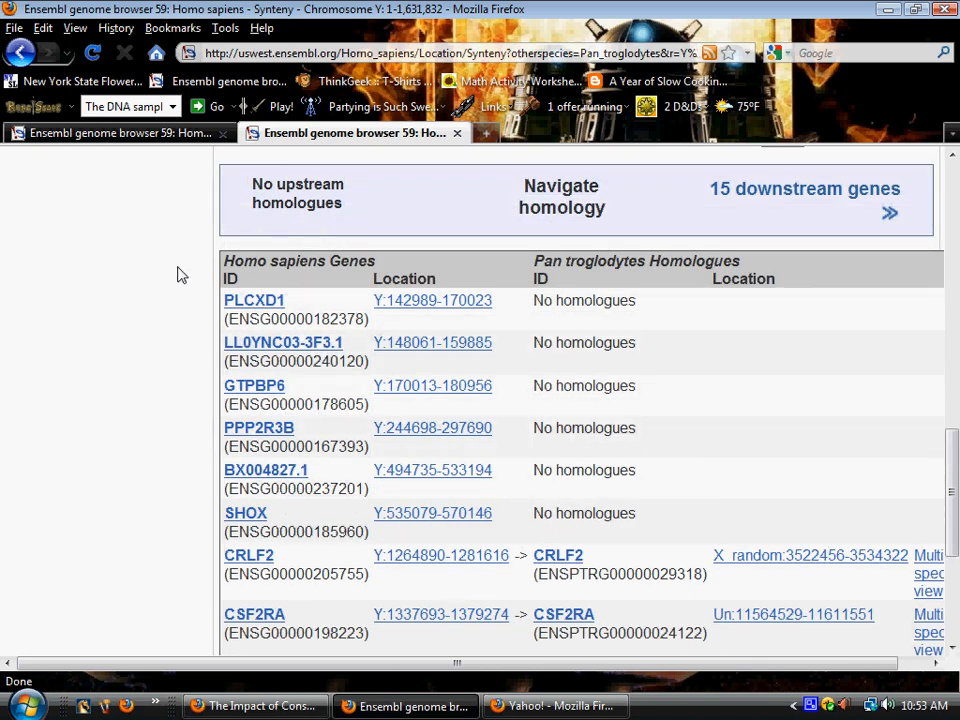
mouse_move(572, 292)
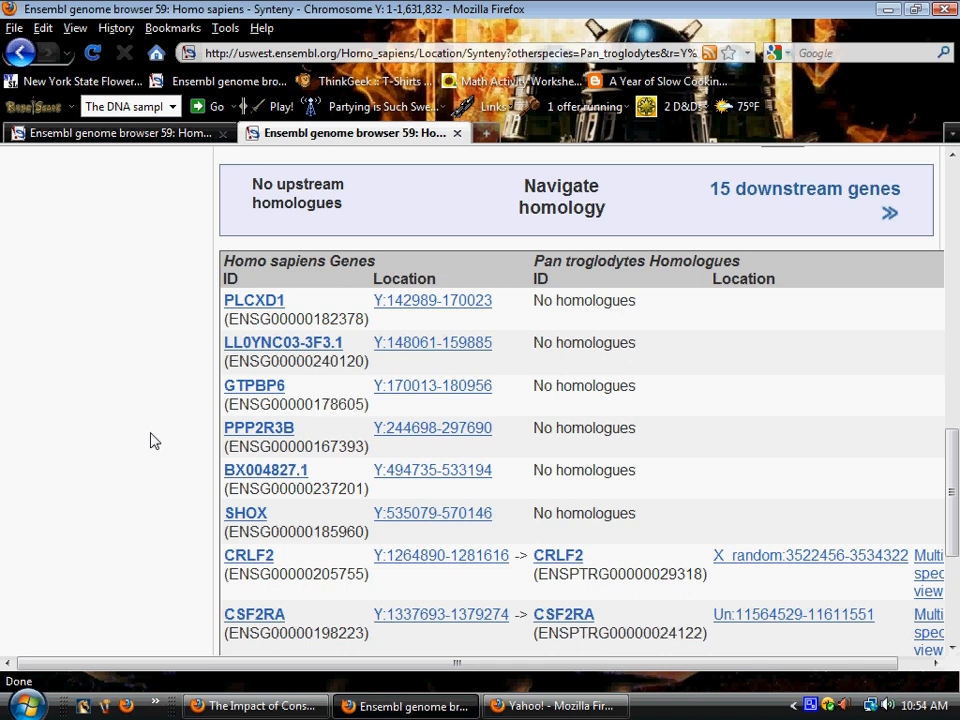
mouse_move(160, 452)
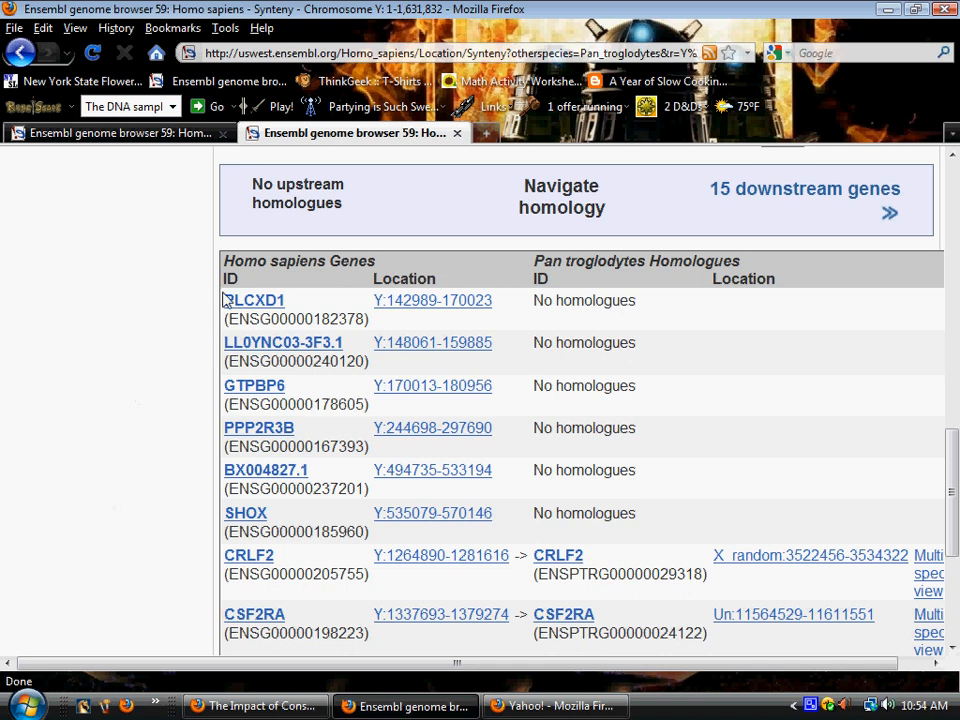
mouse_move(220, 304)
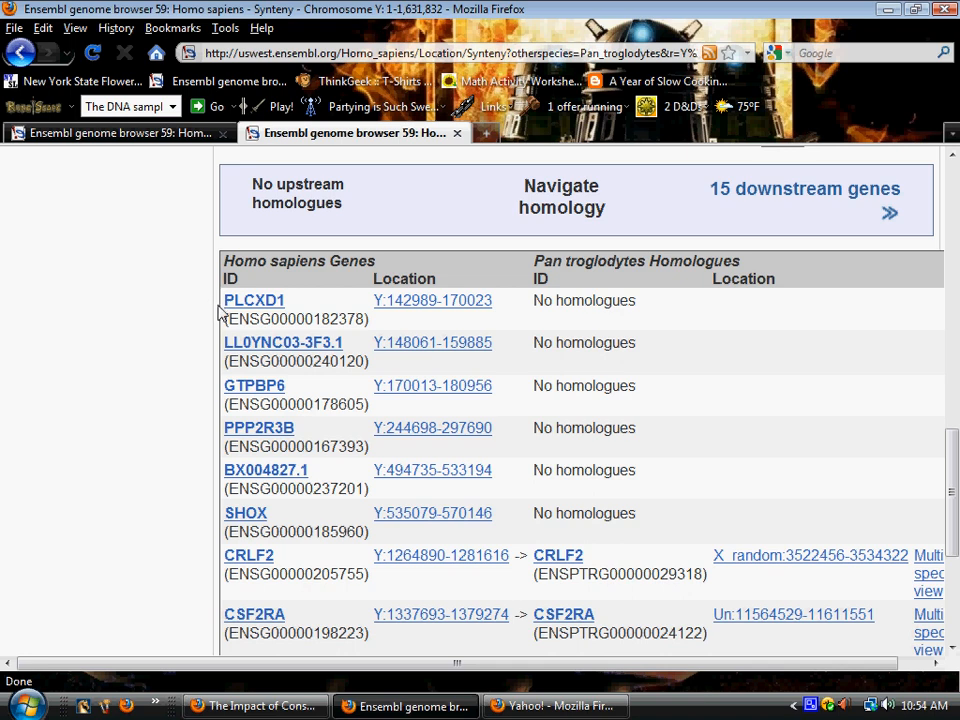
mouse_move(252, 300)
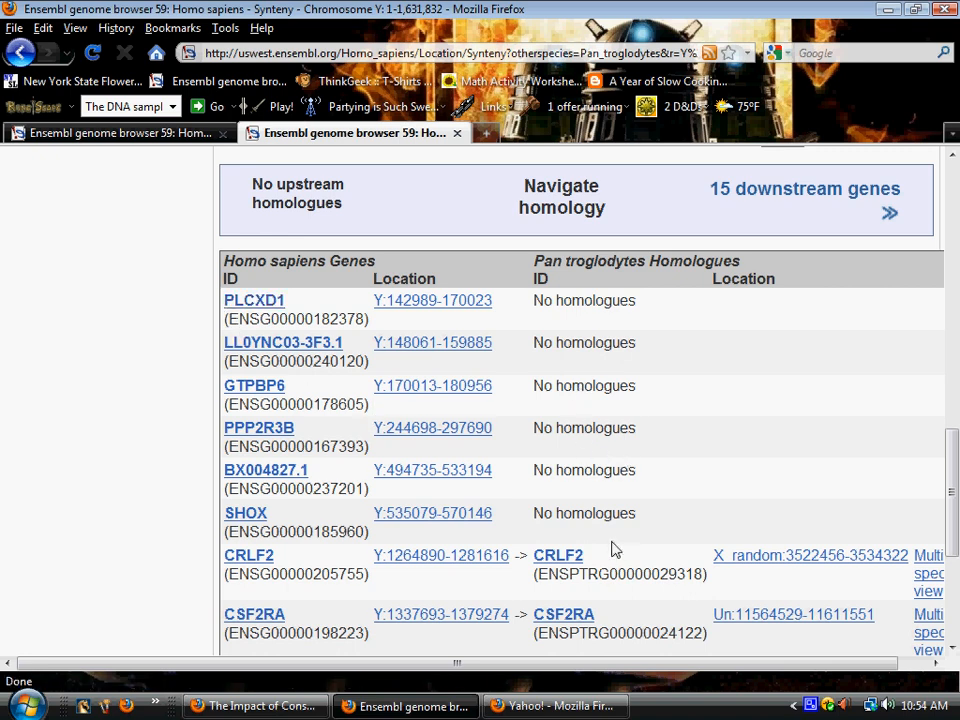
scroll(down, 3)
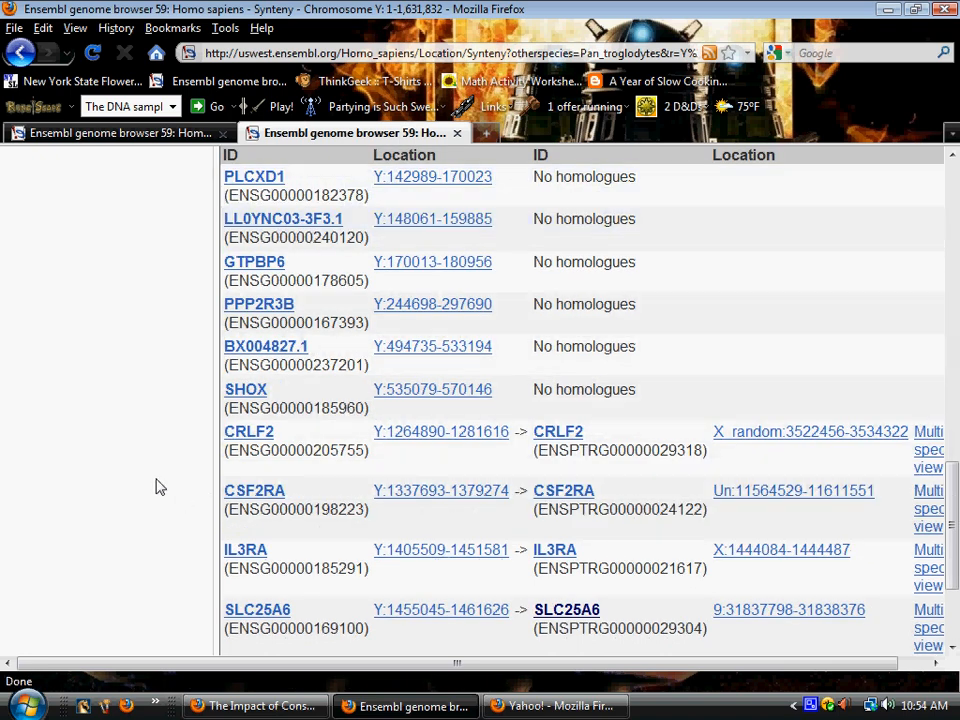
scroll(down, 3)
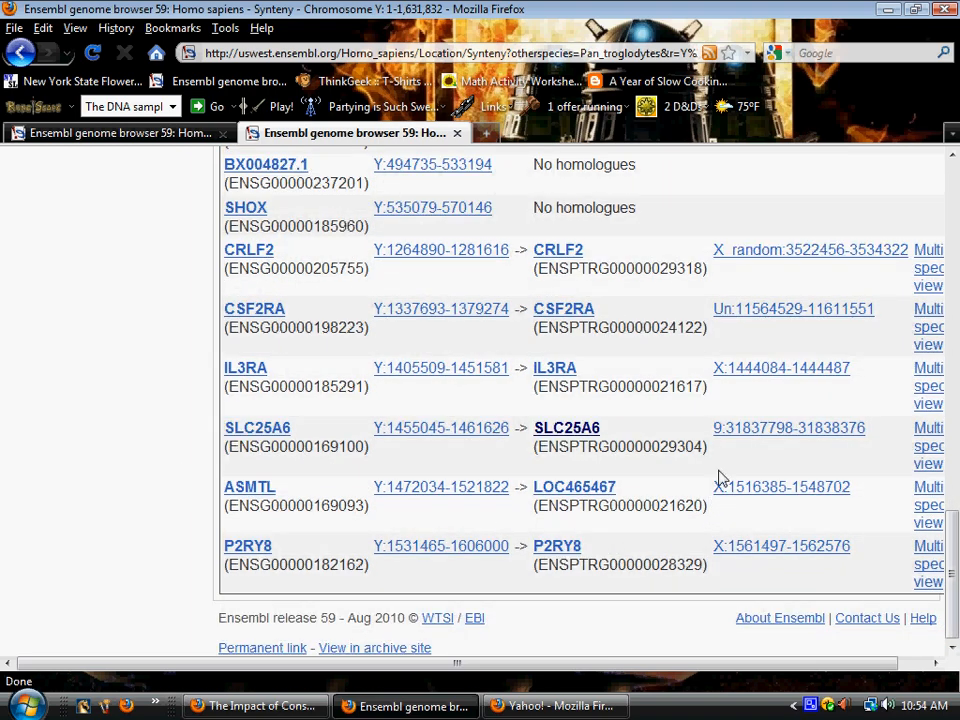
mouse_move(278, 452)
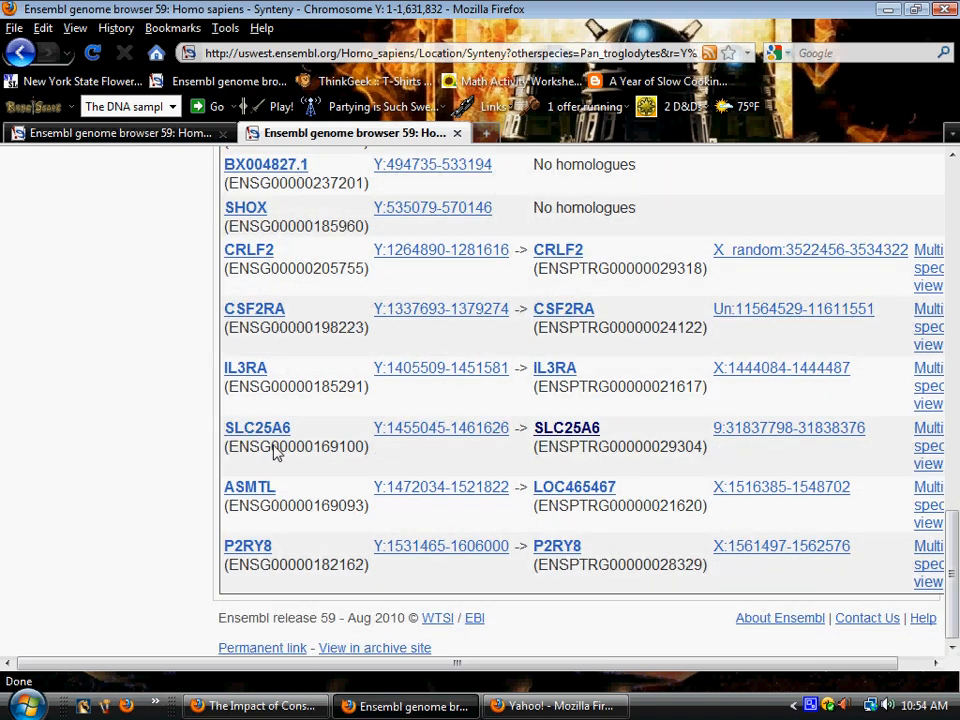
mouse_move(256, 428)
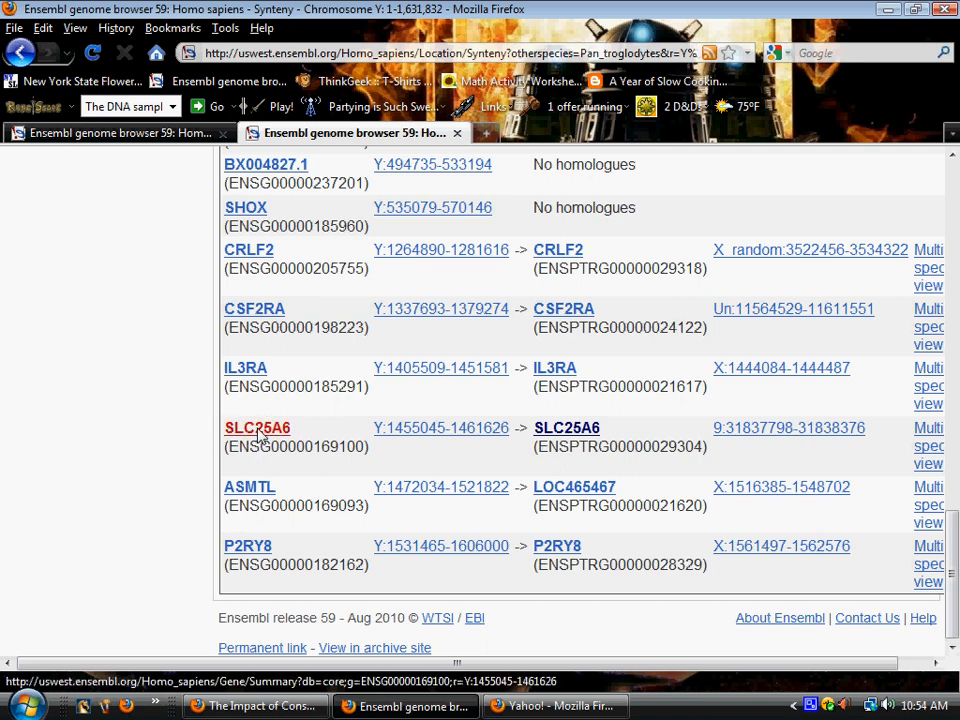
click(256, 428)
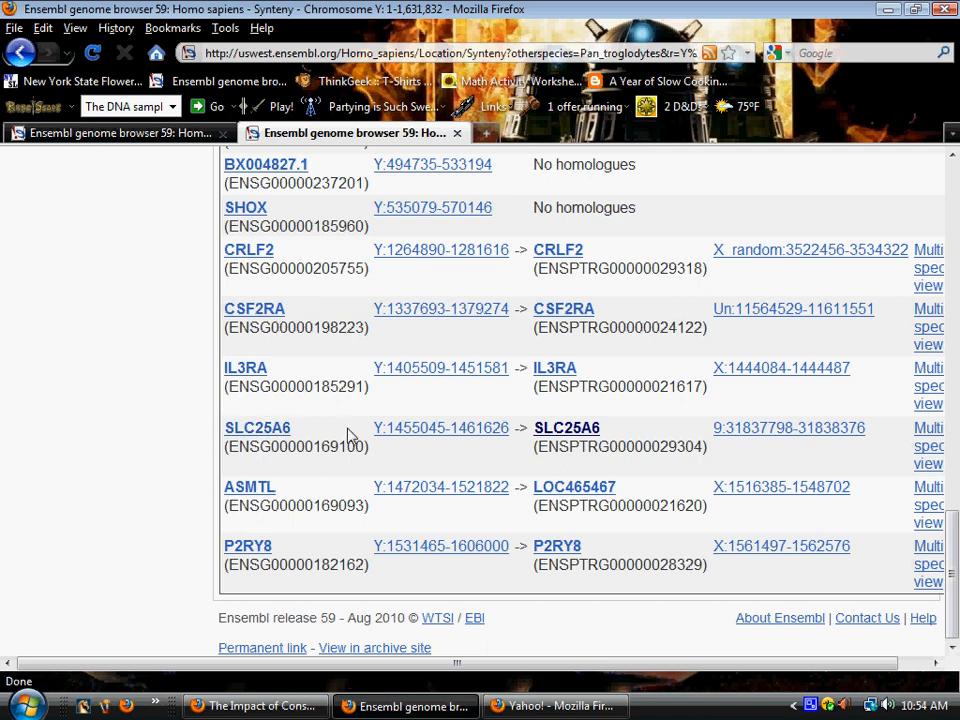
mouse_move(788, 428)
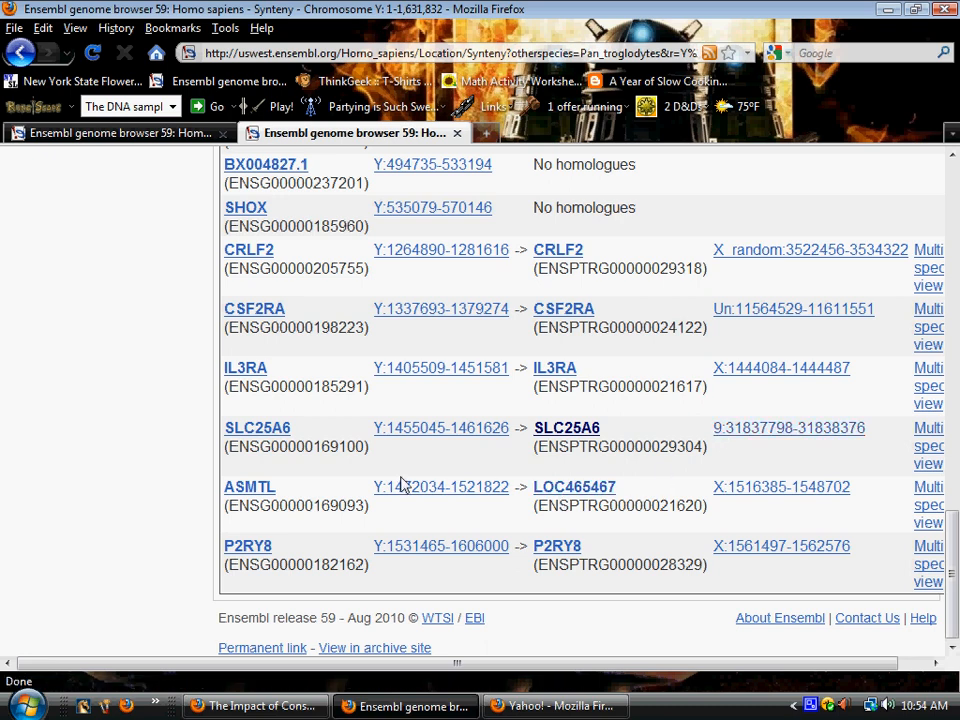
mouse_move(348, 330)
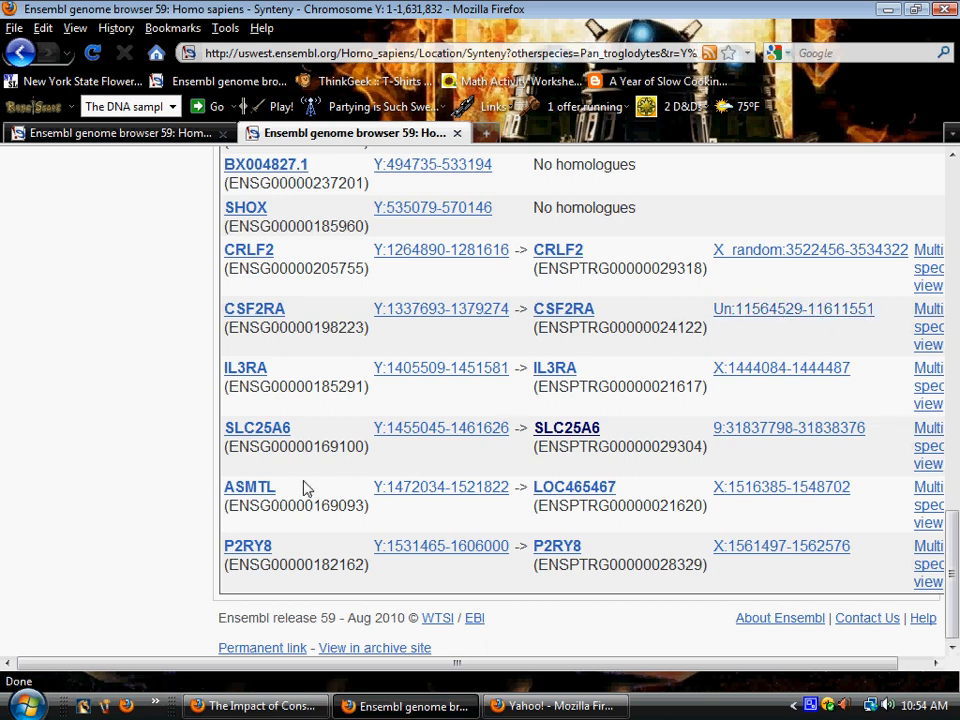
mouse_move(120, 396)
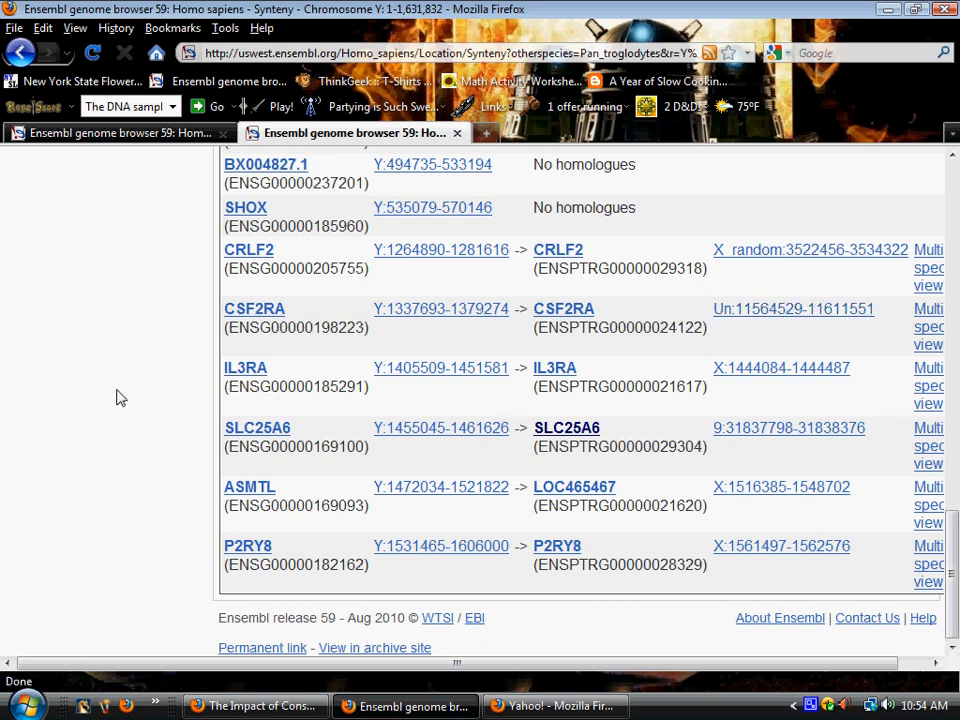
mouse_move(760, 392)
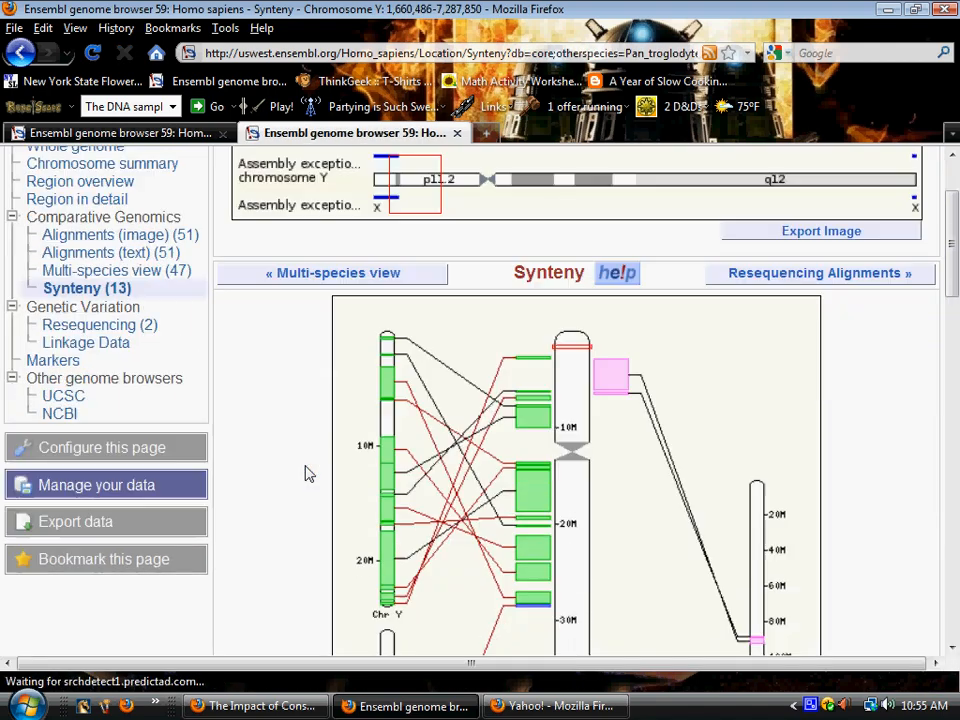
scroll(down, 3)
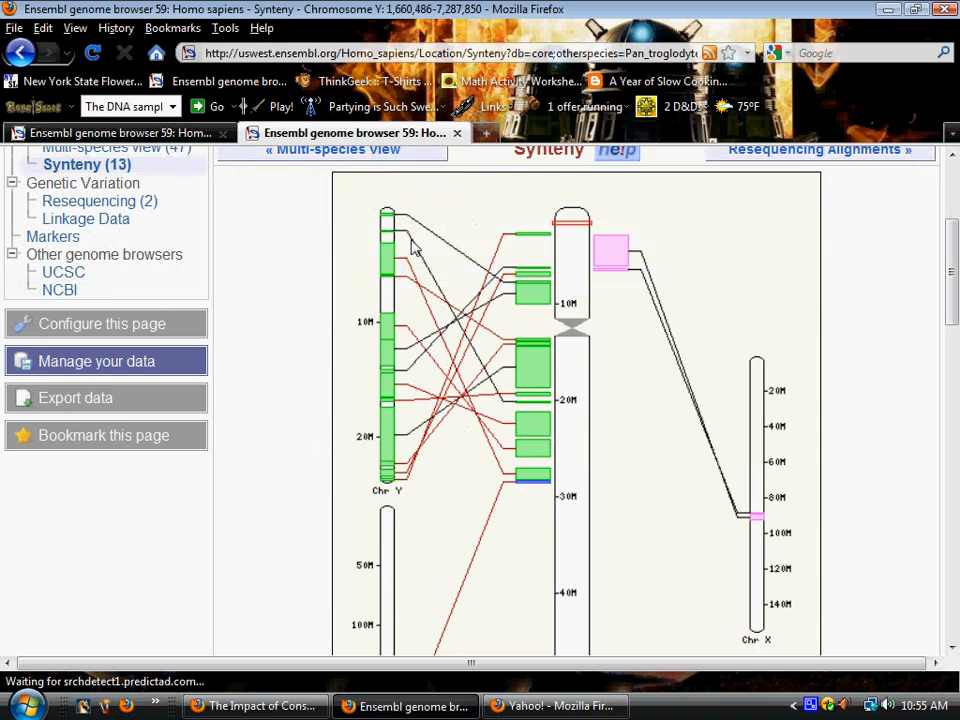
mouse_move(518, 248)
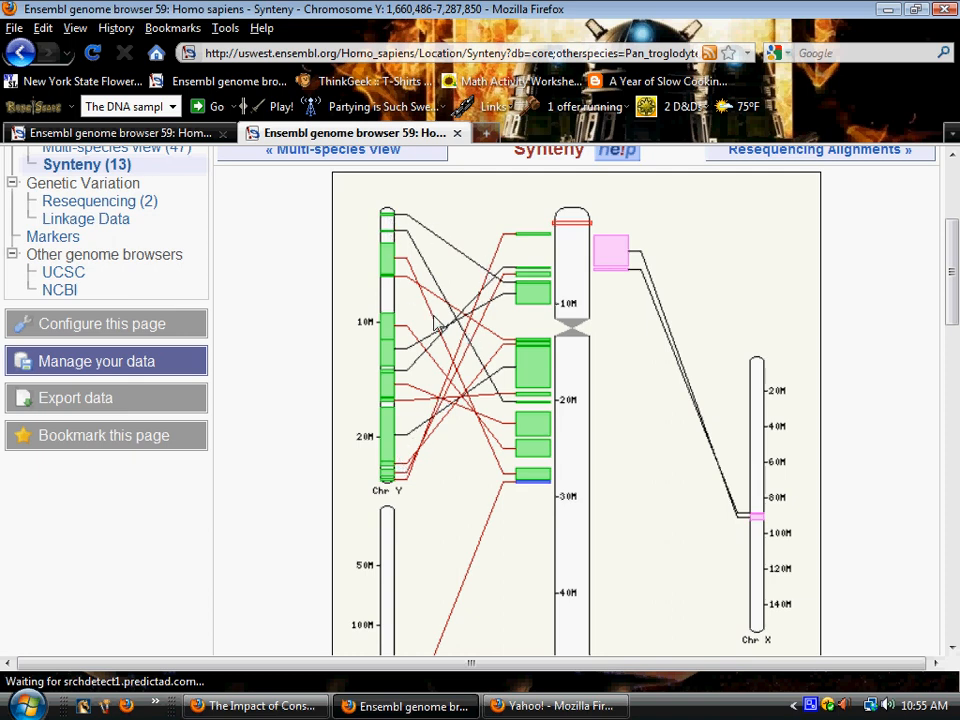
mouse_move(524, 420)
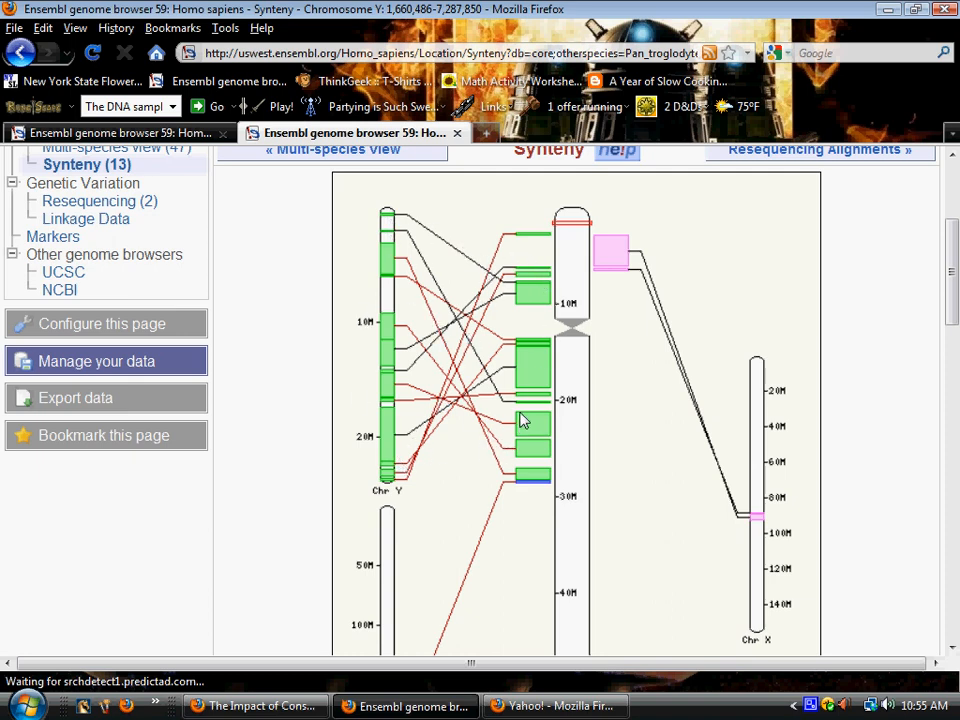
mouse_move(522, 238)
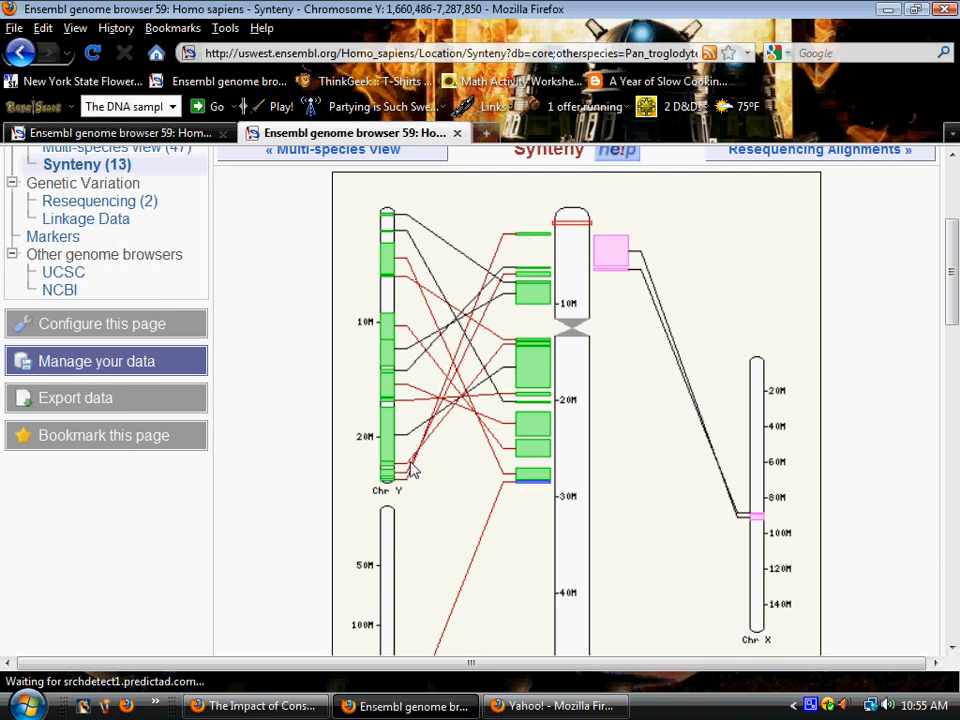
mouse_move(552, 410)
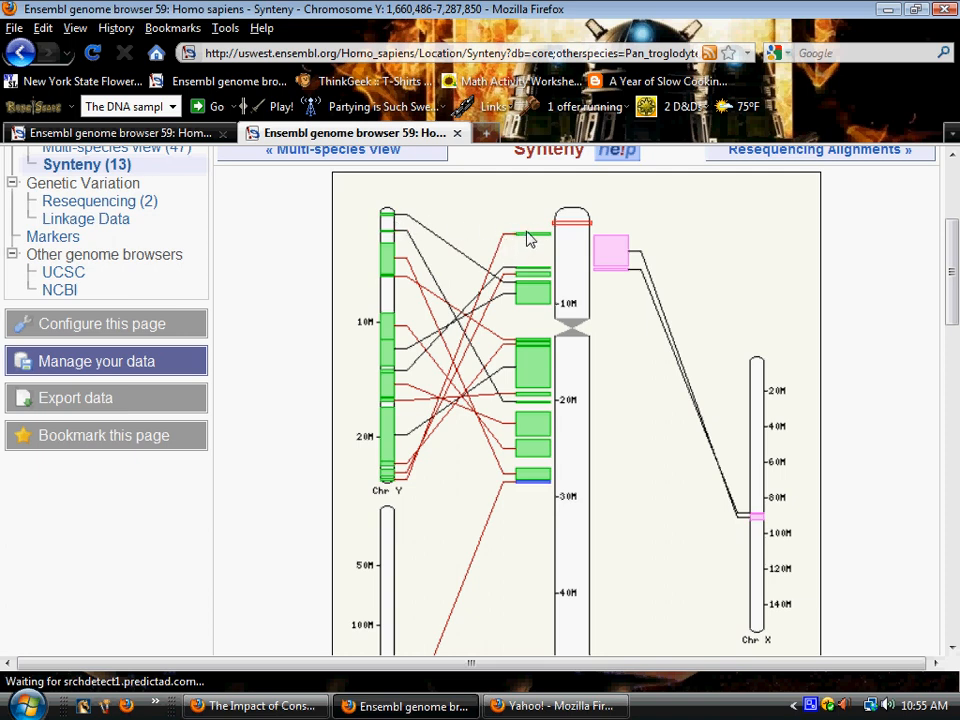
mouse_move(504, 242)
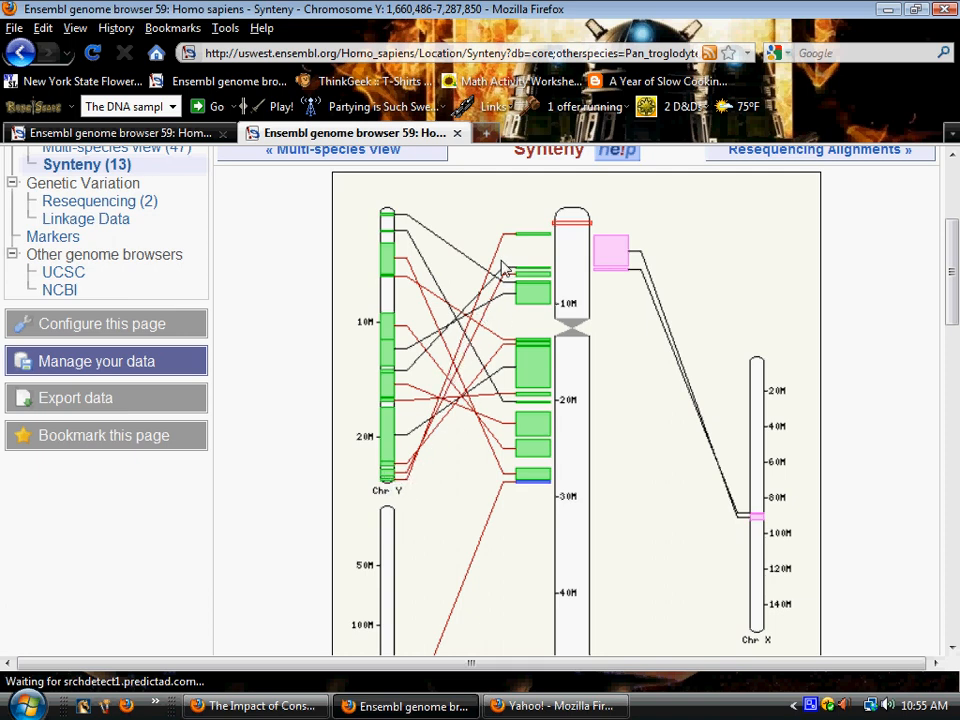
mouse_move(492, 400)
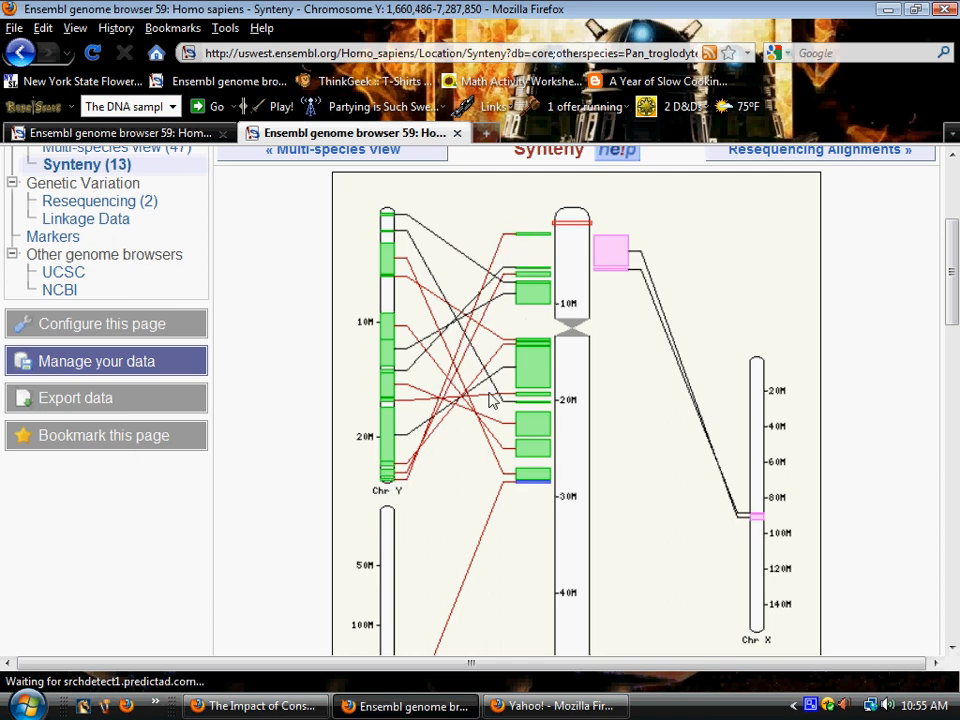
scroll(down, 3)
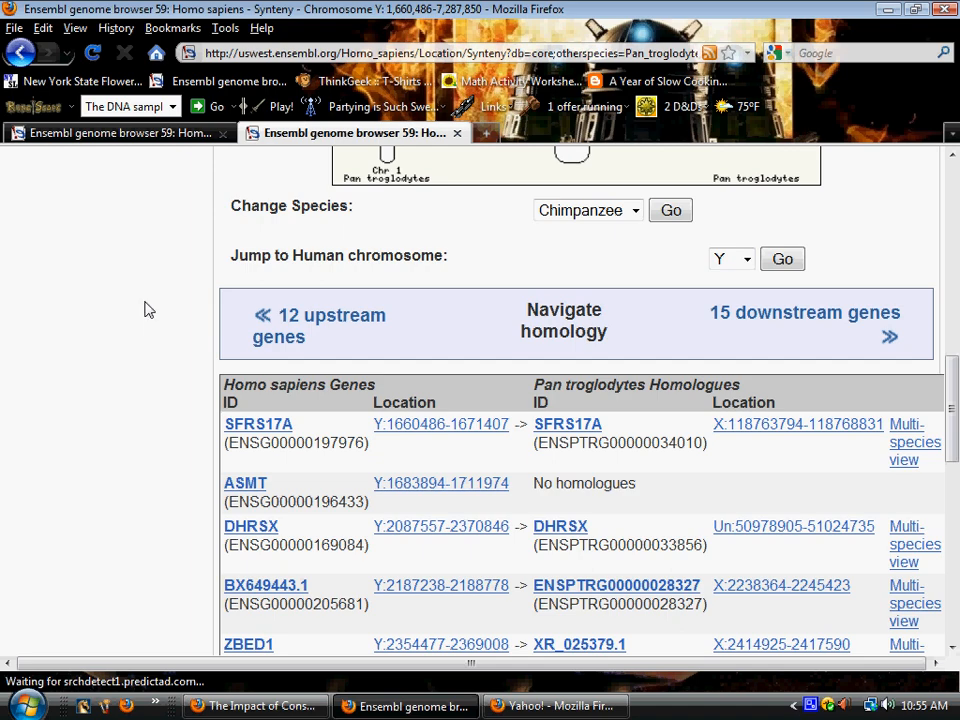
mouse_move(638, 486)
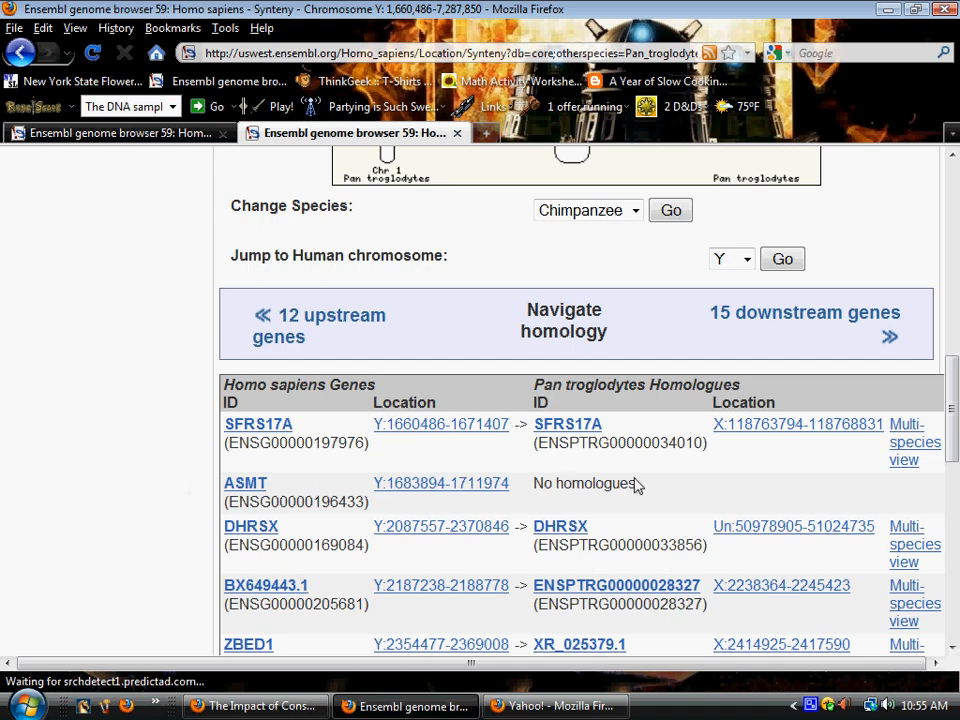
Read the Homo sapiens / Pan troglodytes homologue table from SFRS17A down to PRKY, including SRY, ZFY, TSPY1 and AMELY
scroll(down, 3)
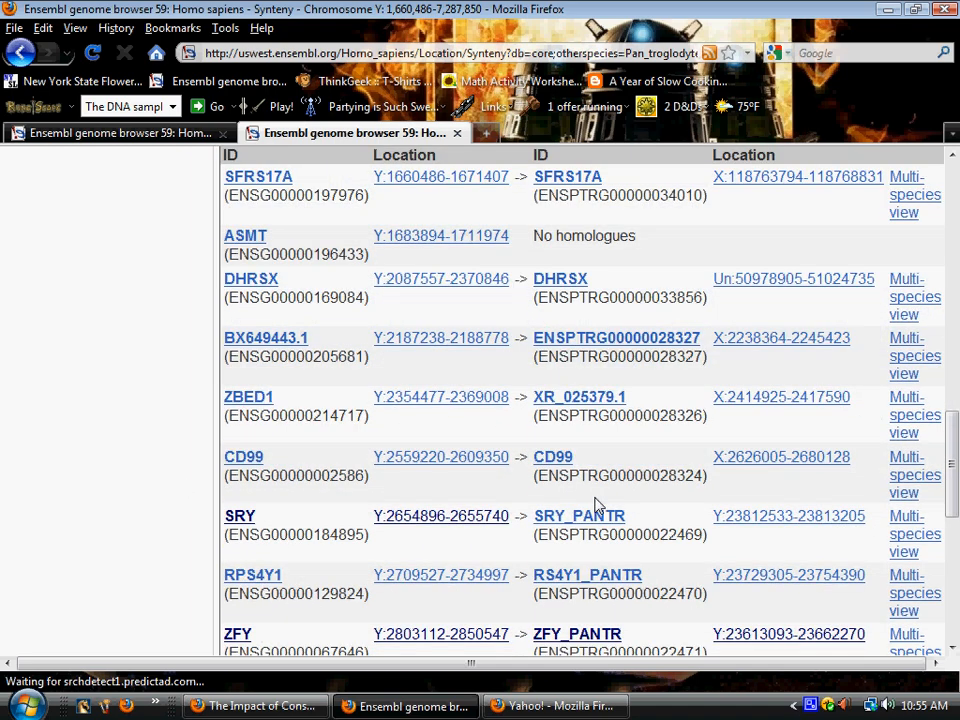
scroll(down, 3)
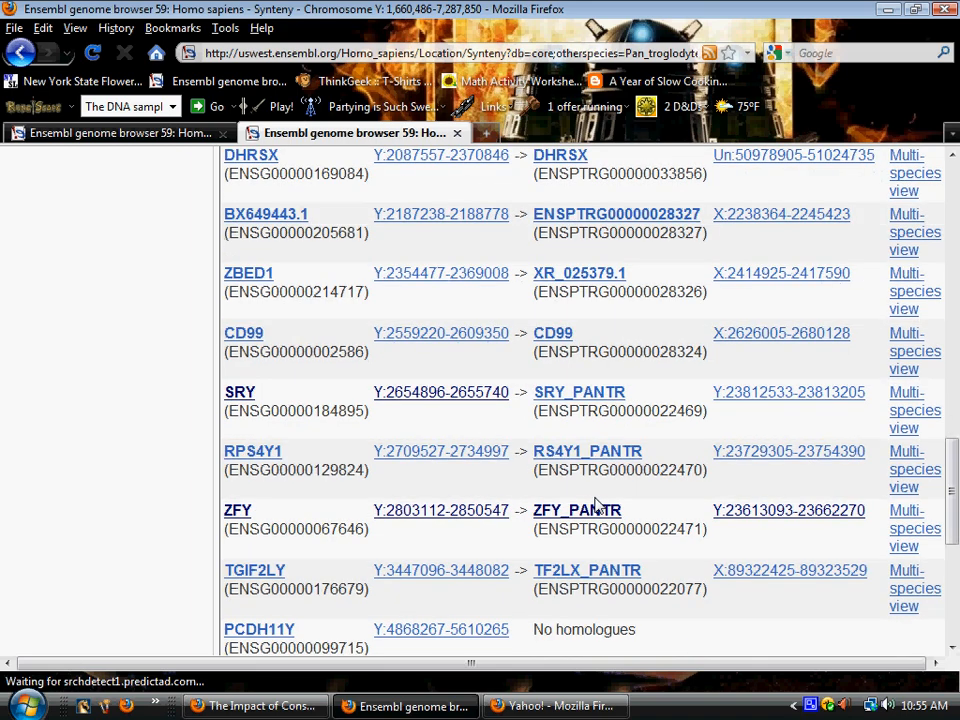
scroll(down, 3)
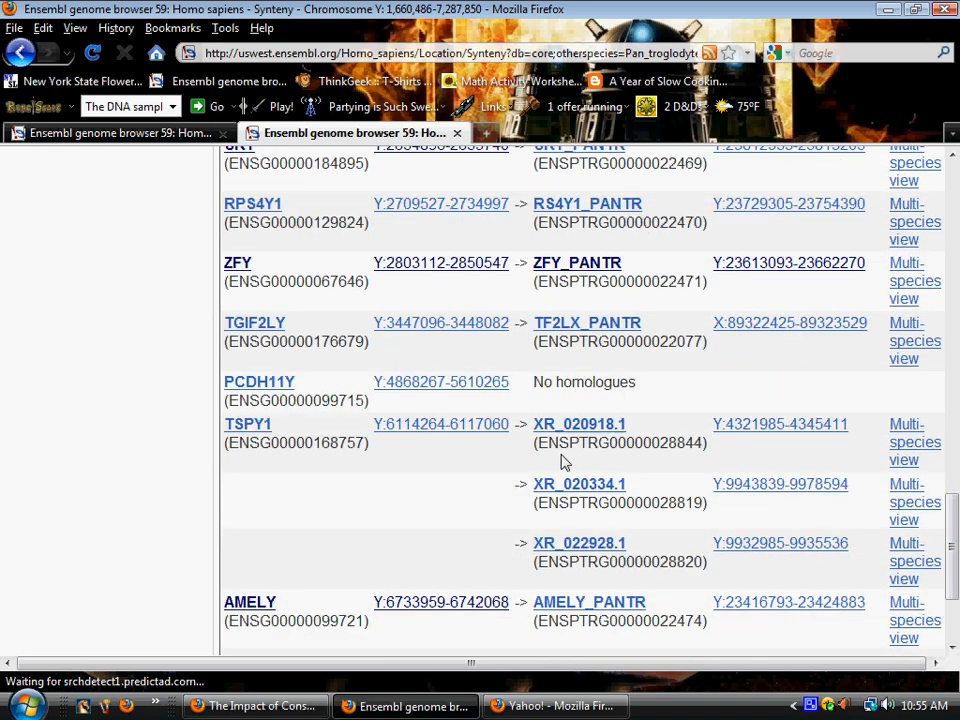
scroll(down, 3)
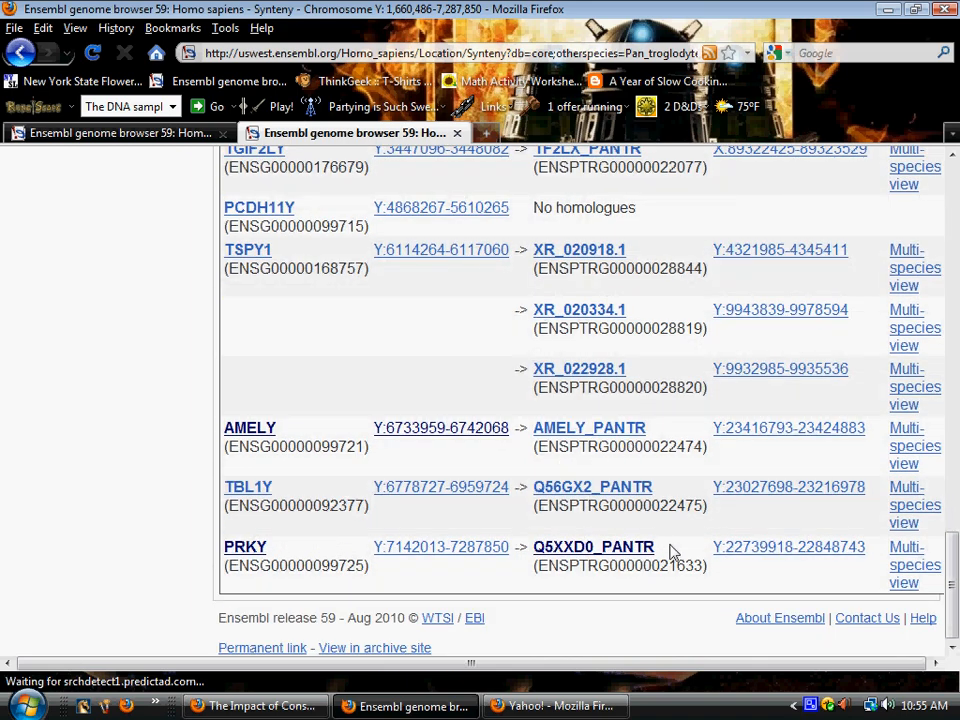
mouse_move(780, 368)
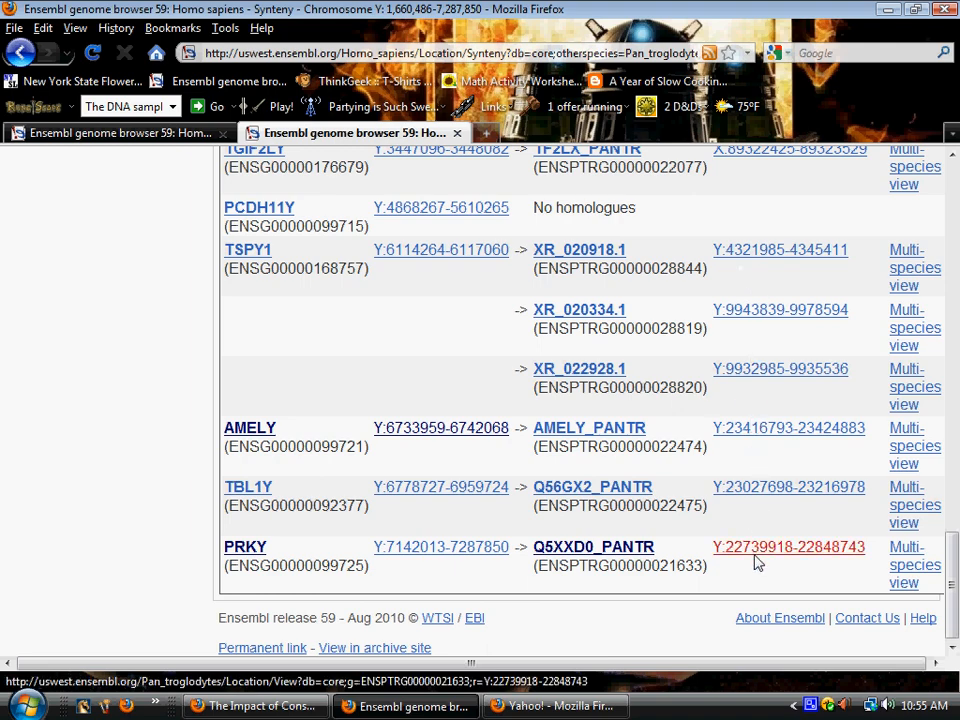
scroll(up, 3)
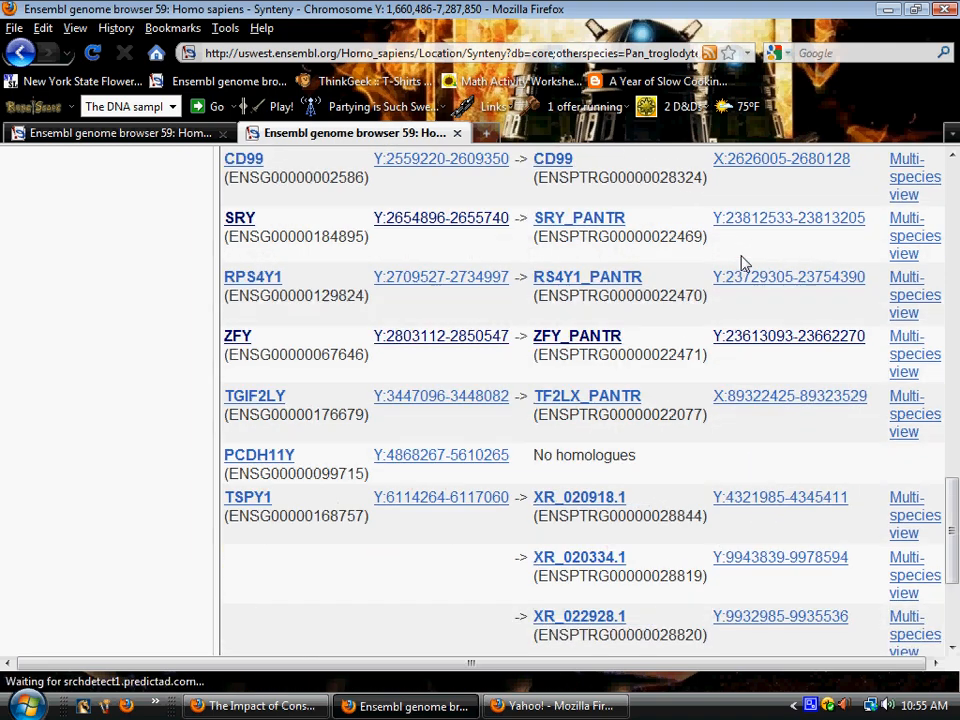
mouse_move(416, 258)
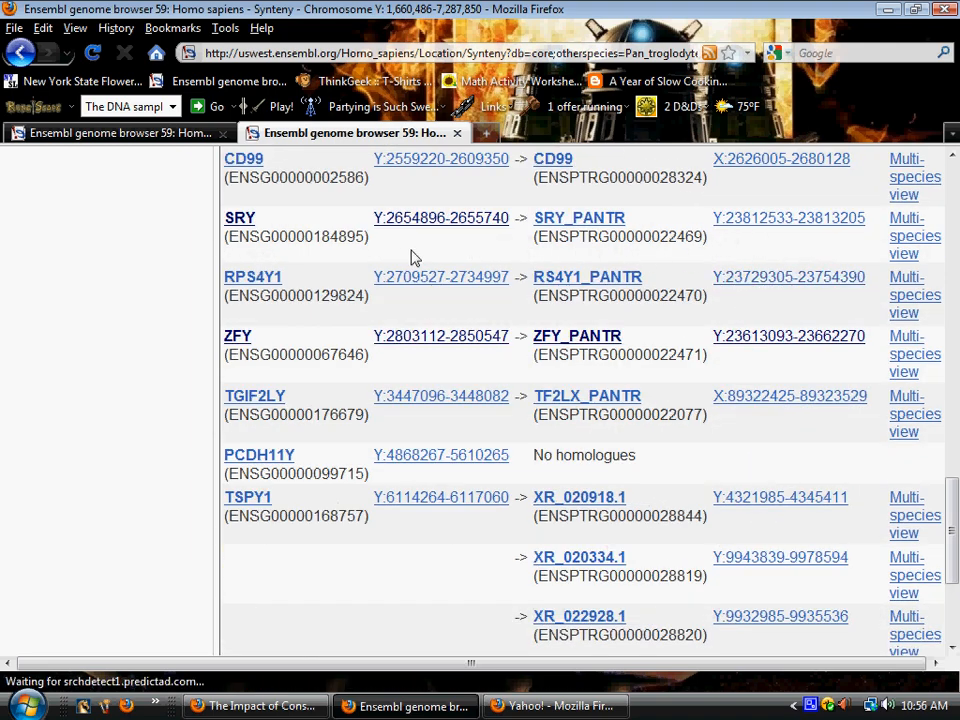
mouse_move(150, 298)
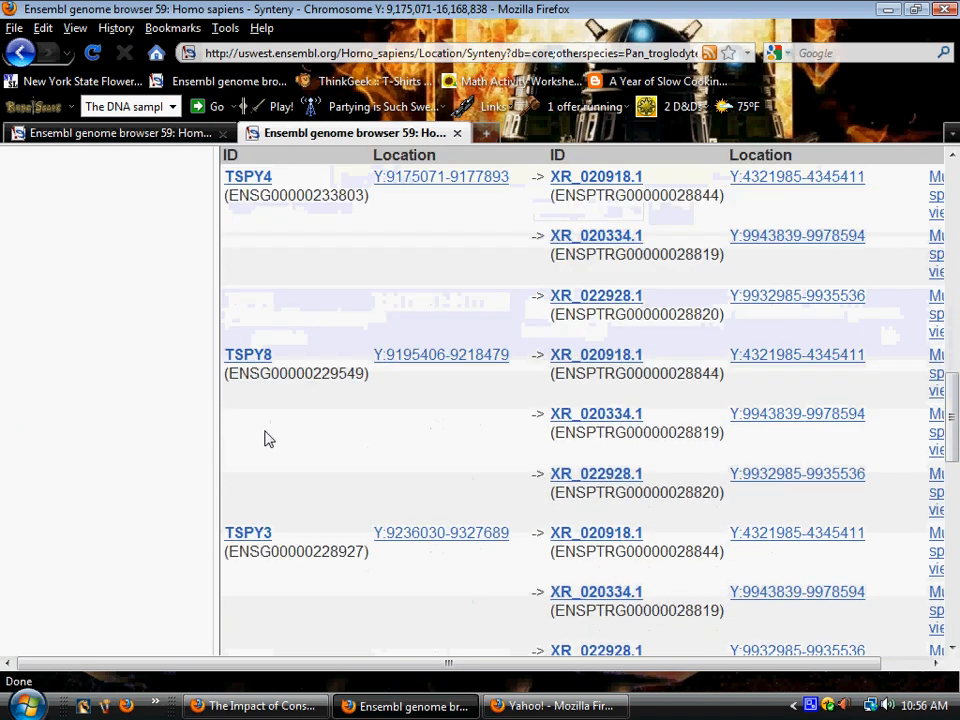
Scroll through the Y:9,175,071–16,168,838 homologue table with TSPY4, TSPY3 and USP9Y
scroll(down, 3)
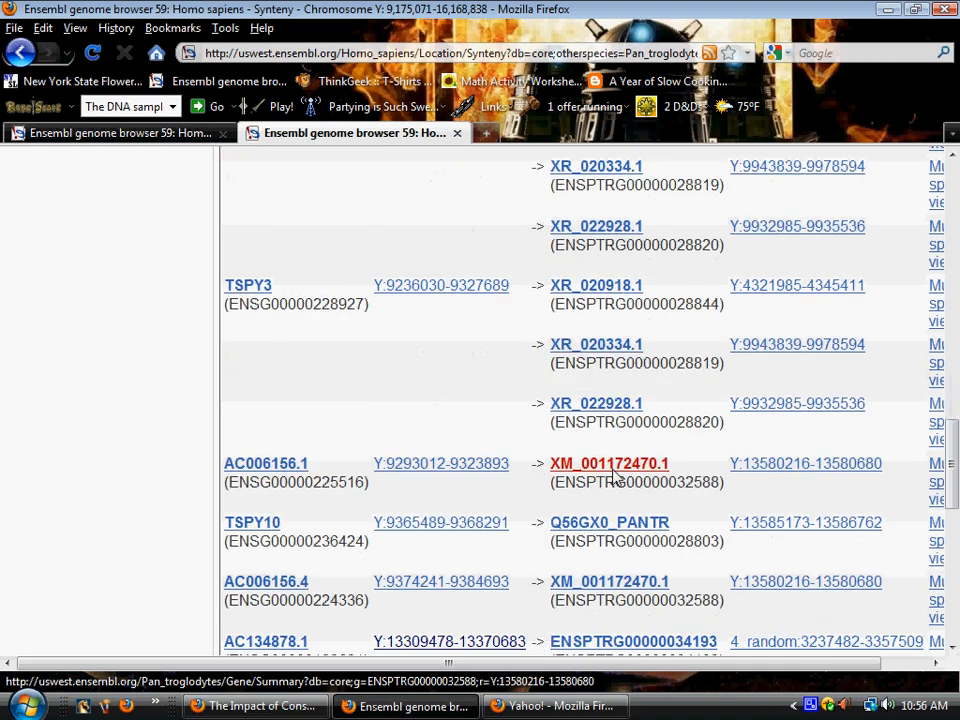
scroll(down, 3)
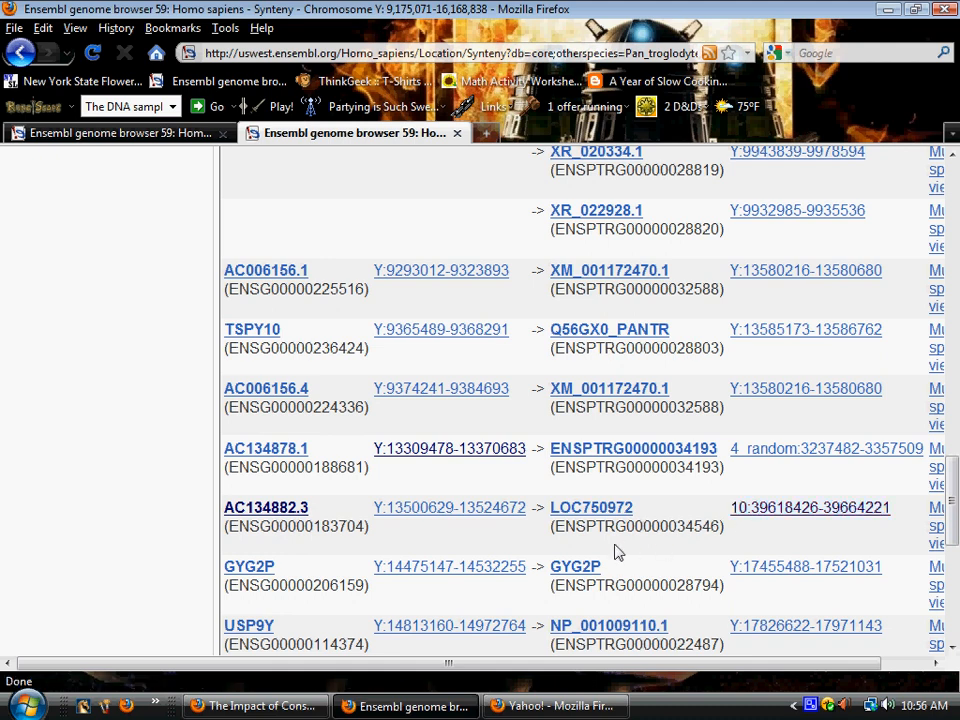
mouse_move(810, 508)
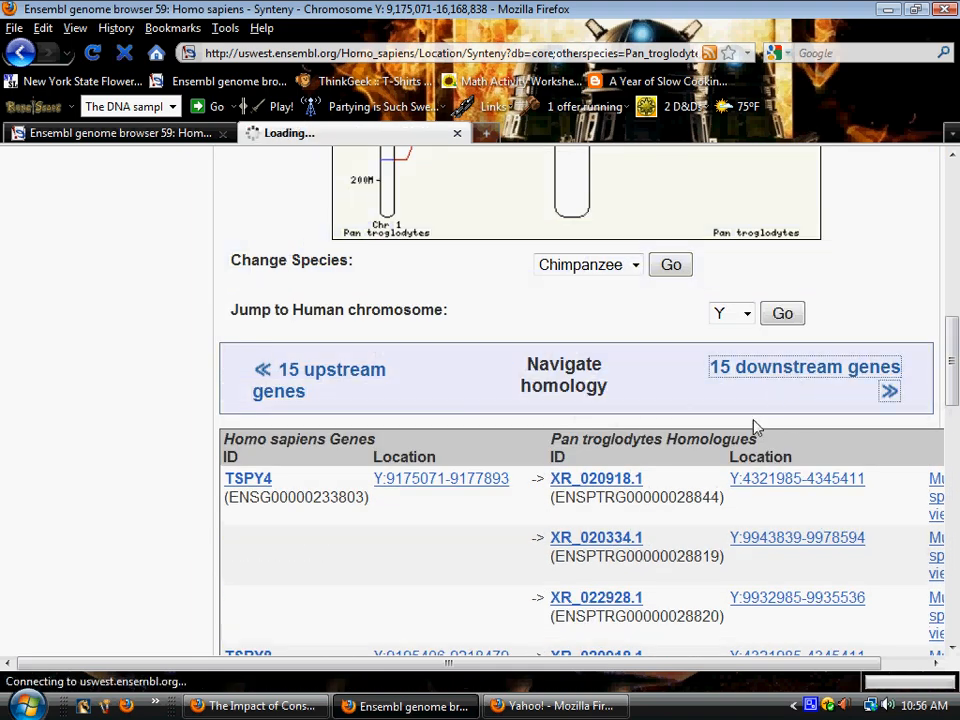
Load the next 15 downstream genes and read the Y:16,239,571–22,942,918 chimpanzee homologue table from HSFY1 to RPS4Y2
click(804, 366)
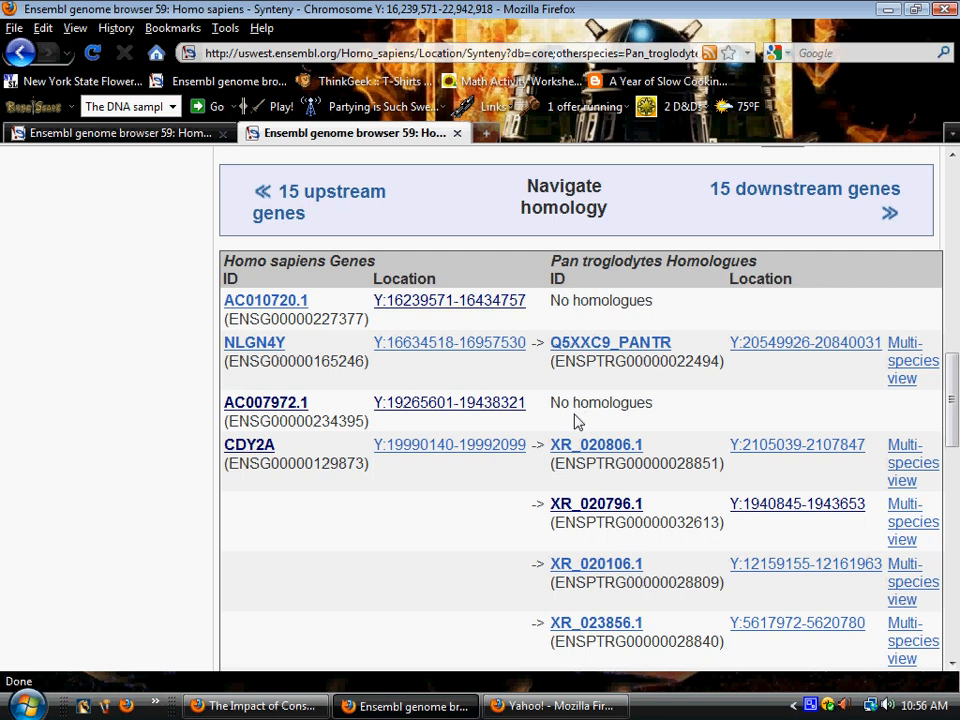
scroll(down, 3)
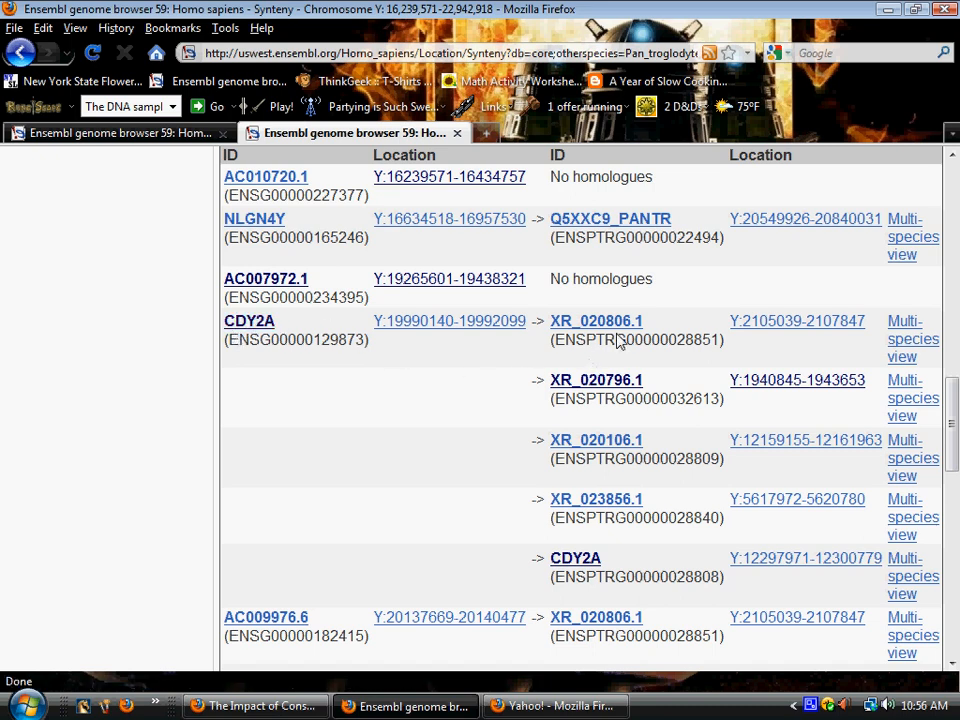
mouse_move(372, 390)
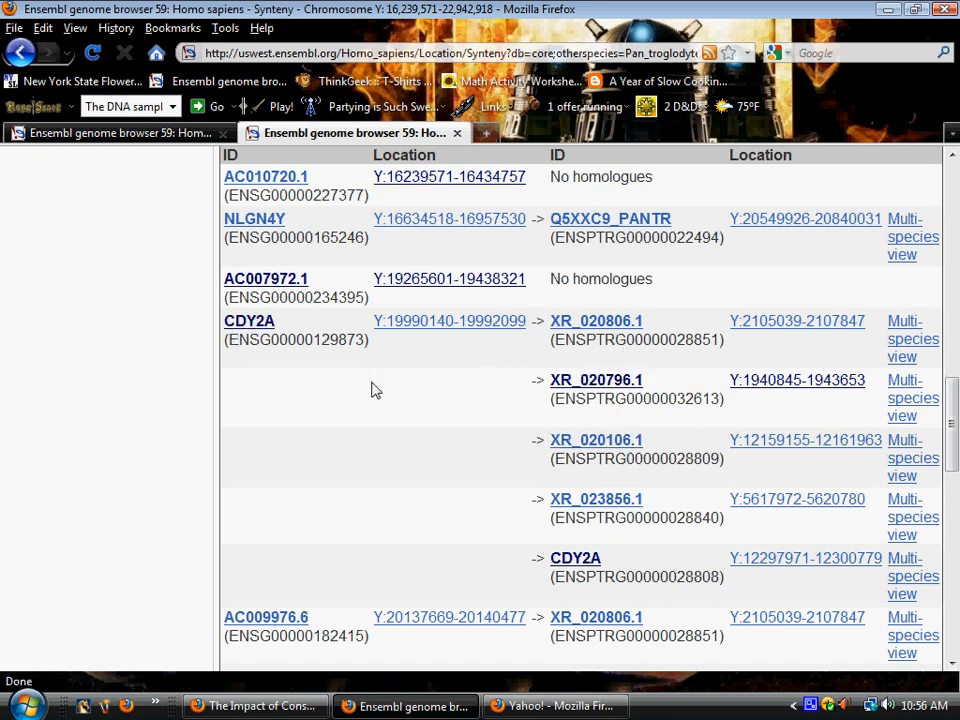
mouse_move(250, 320)
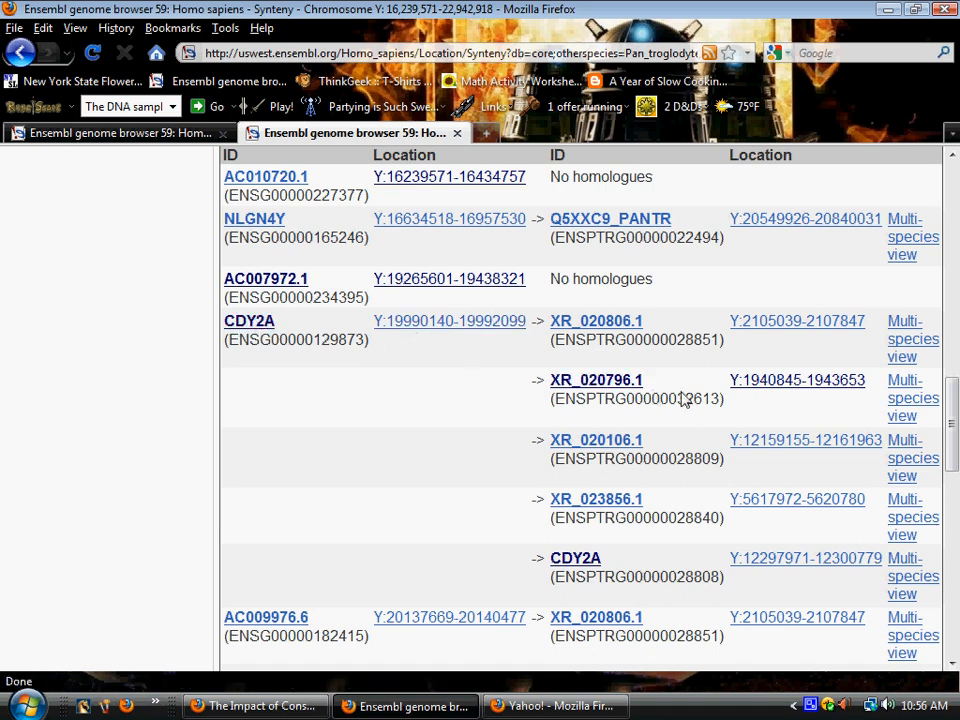
mouse_move(616, 436)
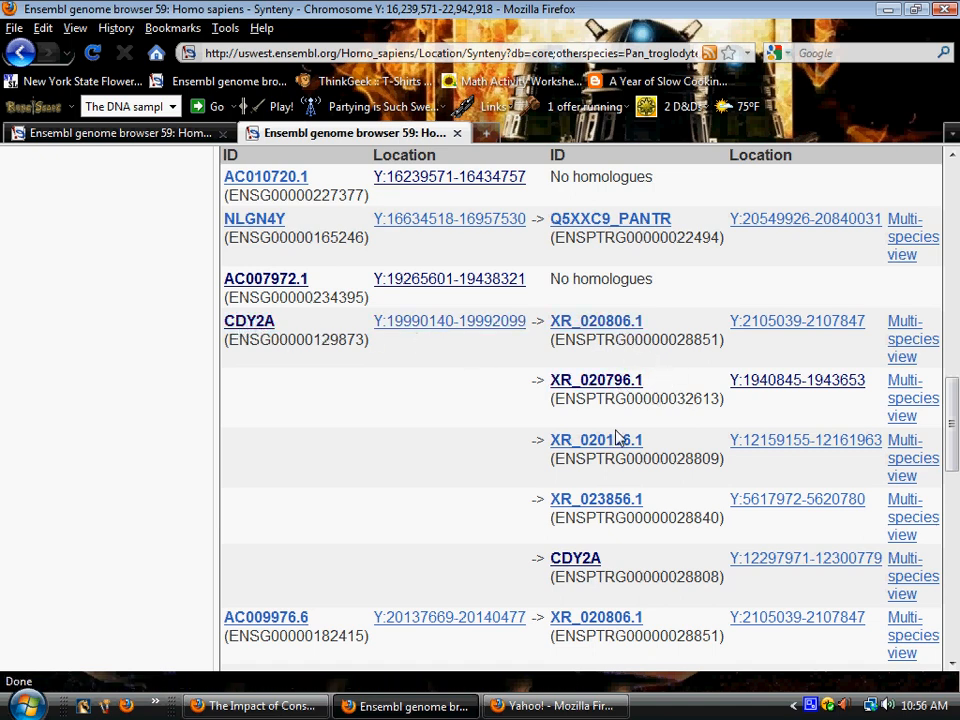
mouse_move(576, 558)
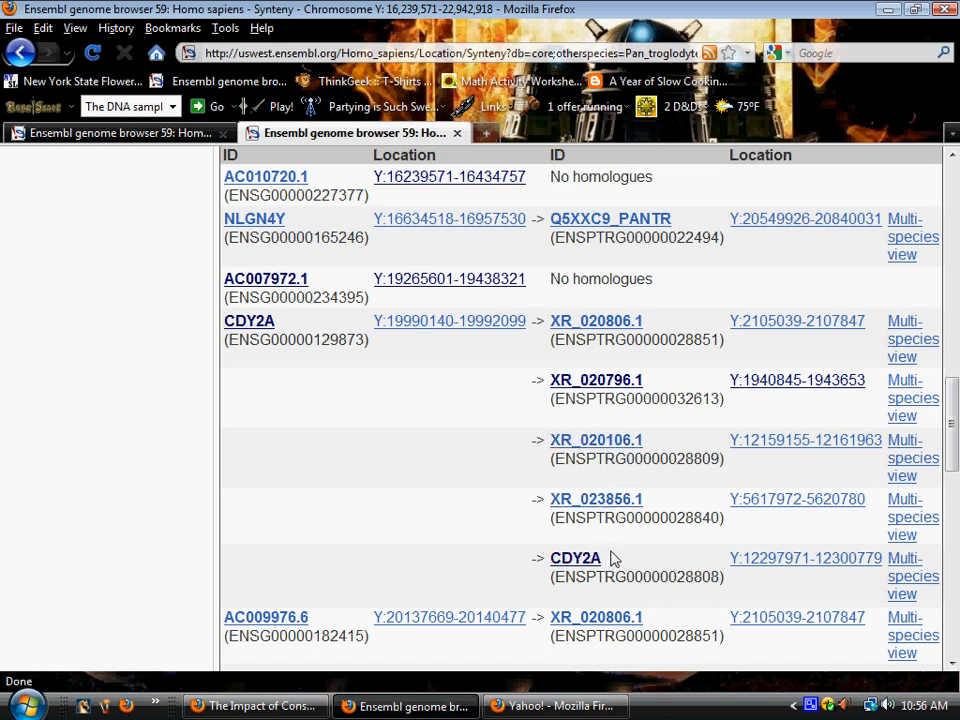
scroll(down, 3)
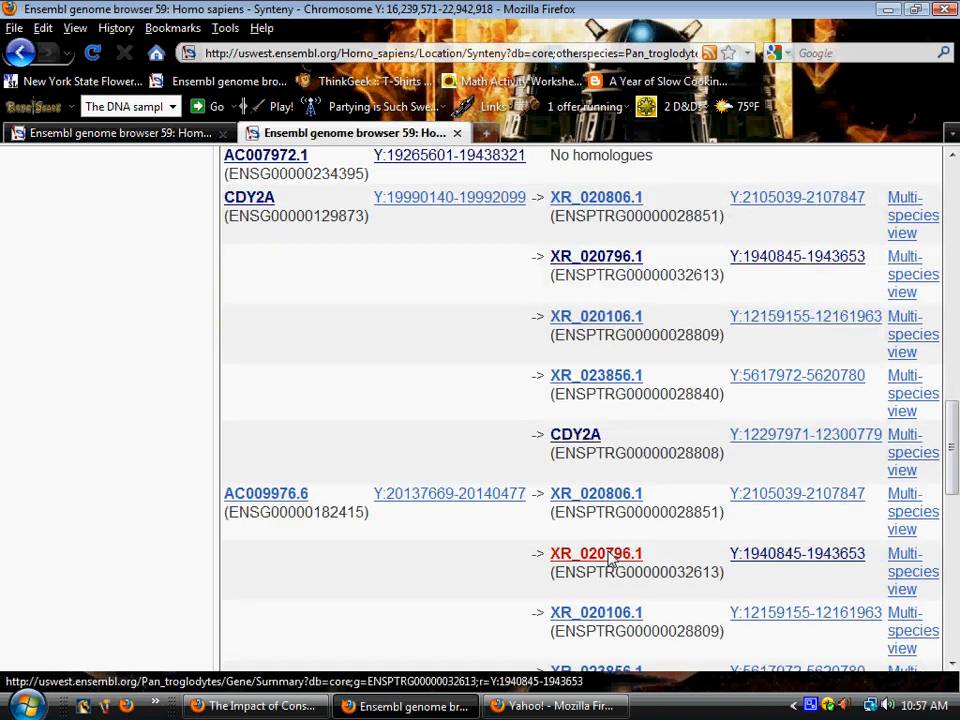
scroll(down, 3)
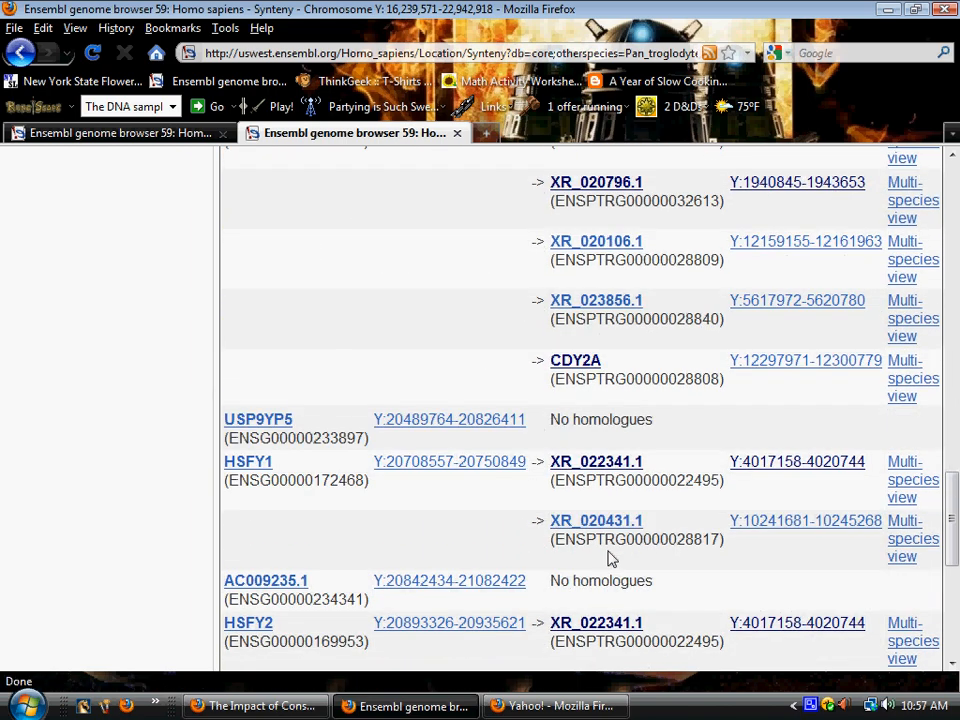
mouse_move(598, 436)
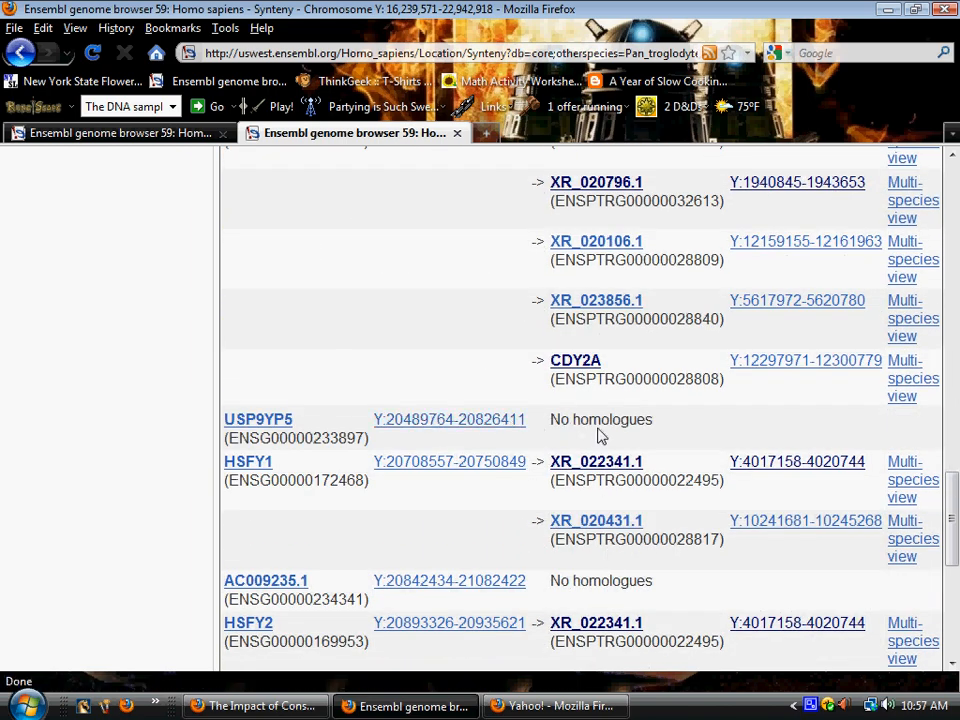
scroll(down, 3)
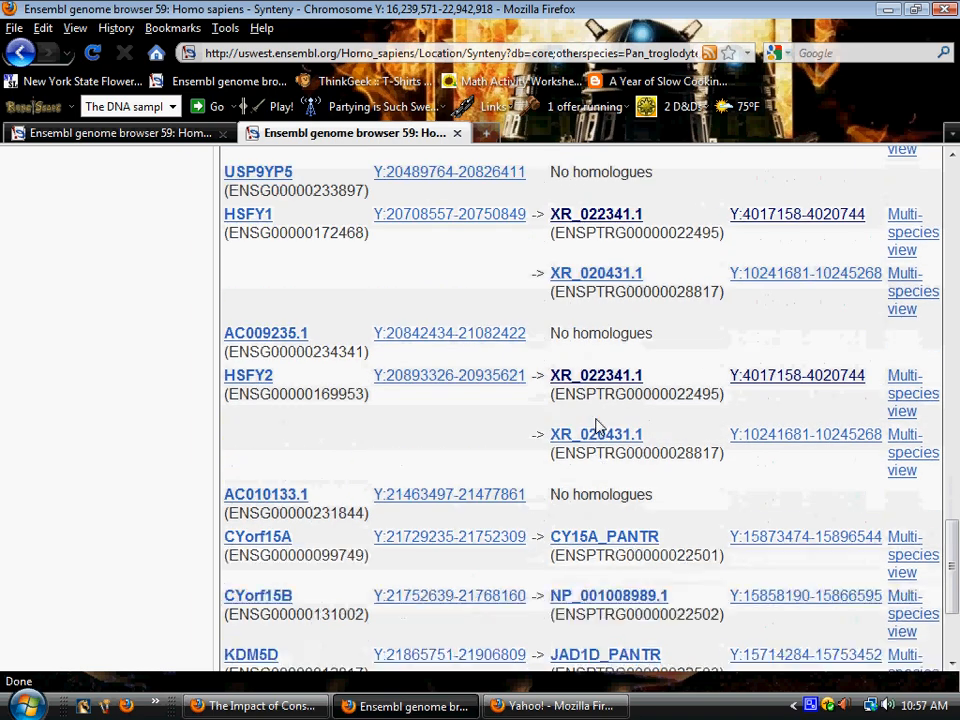
scroll(down, 3)
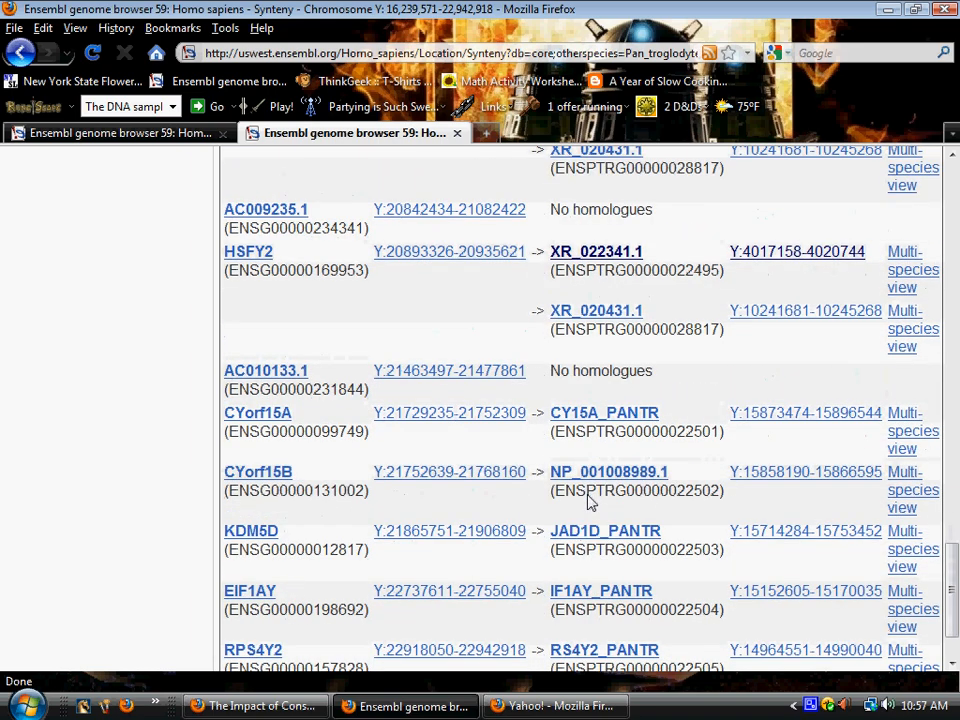
scroll(down, 3)
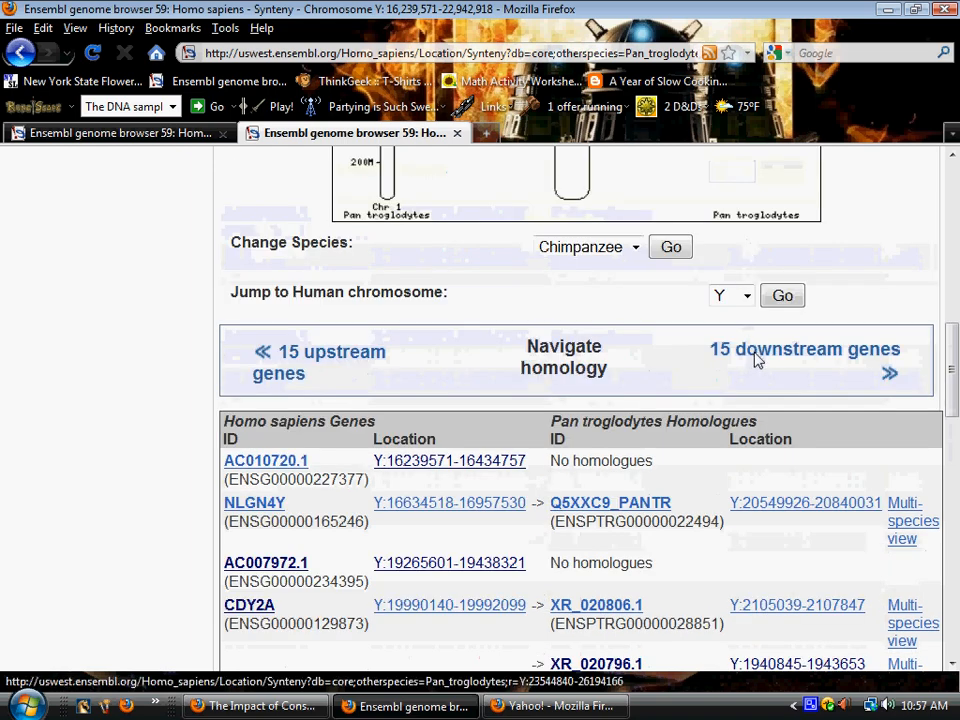
Load the next 15 downstream genes and read the Y:23,544,840–26,194,166 homologues for AC010086.2 onward
click(804, 348)
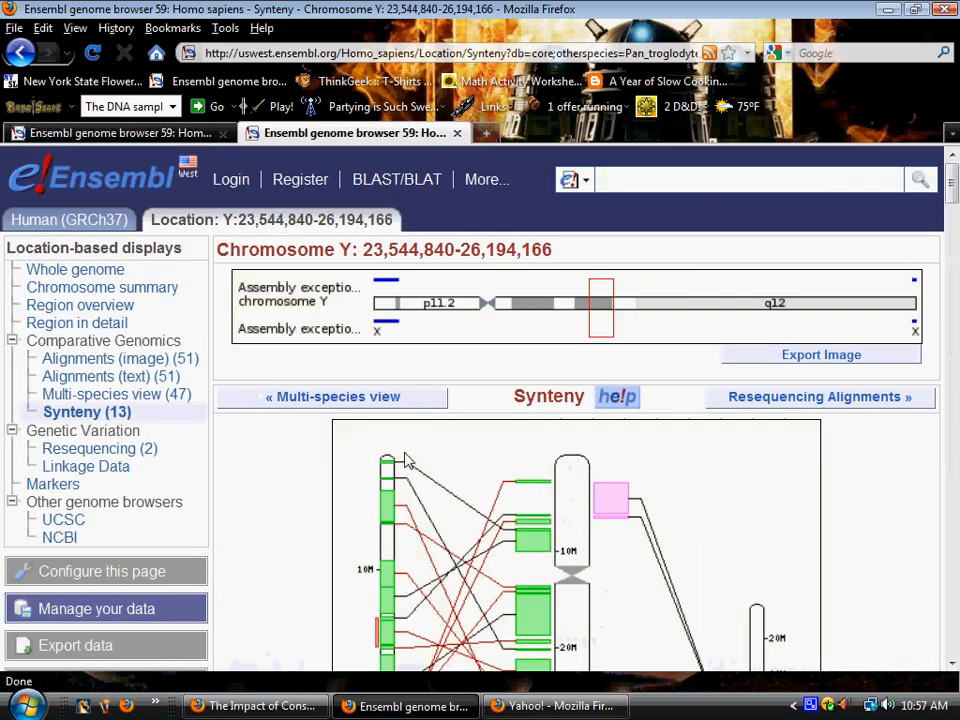
scroll(down, 3)
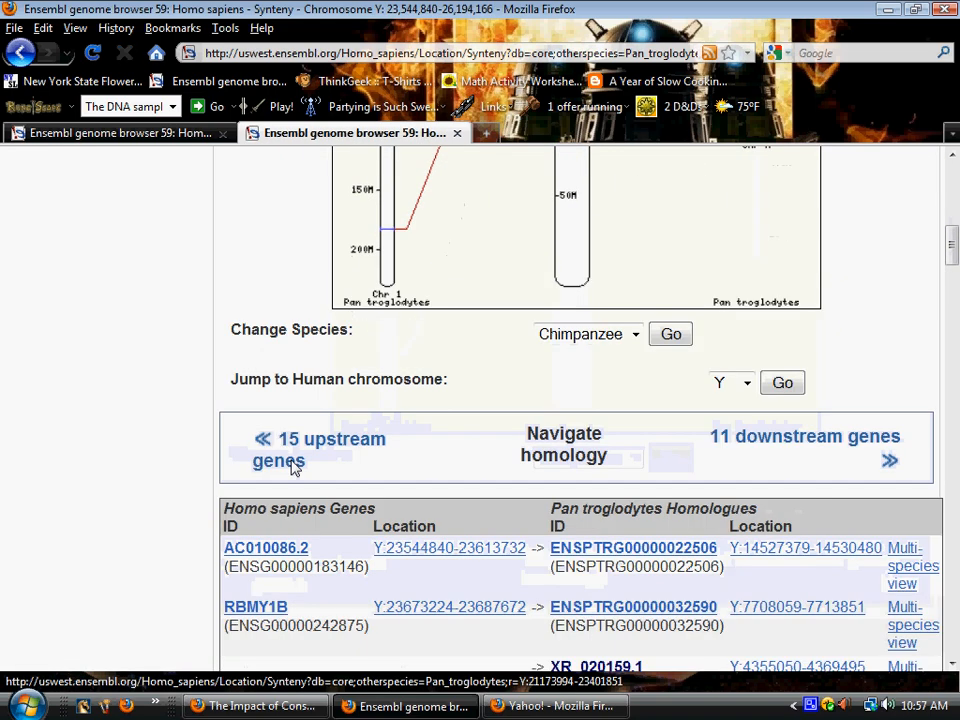
scroll(down, 3)
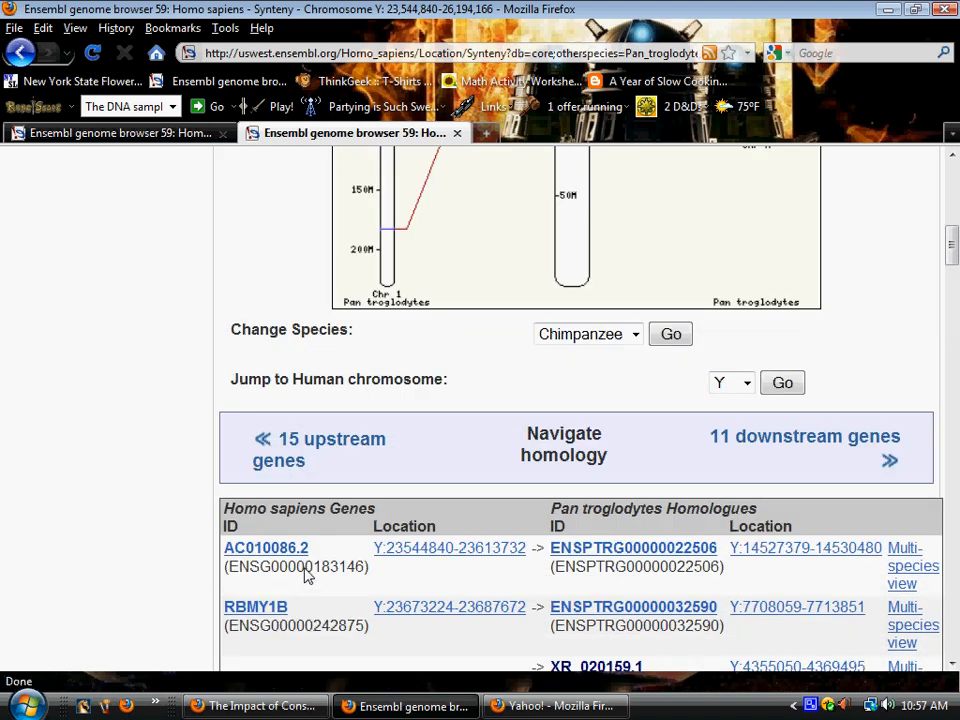
mouse_move(170, 524)
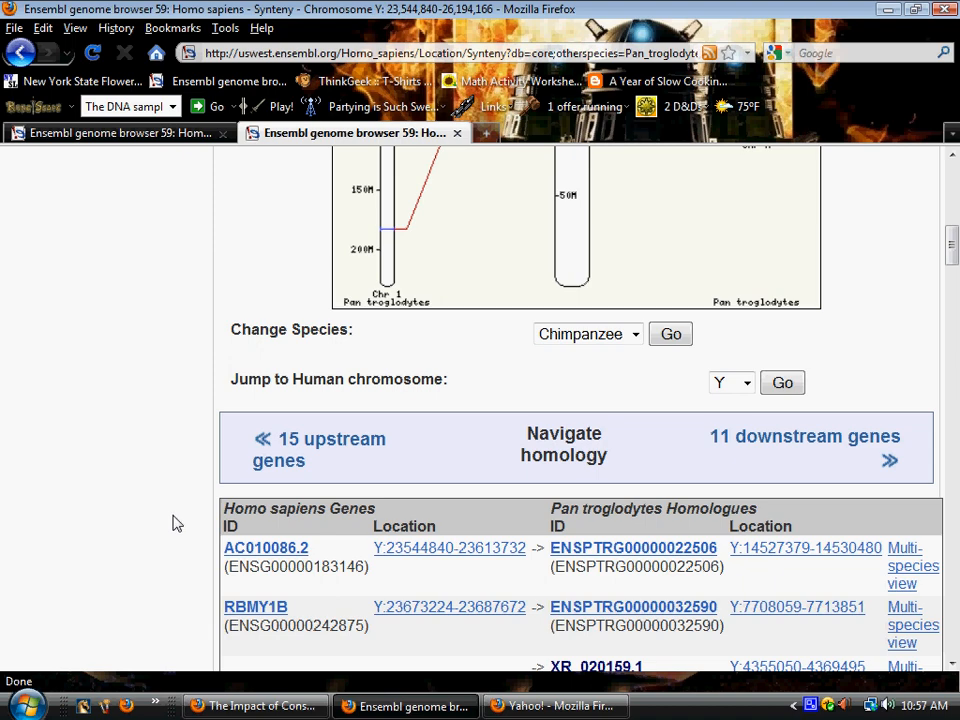
scroll(down, 3)
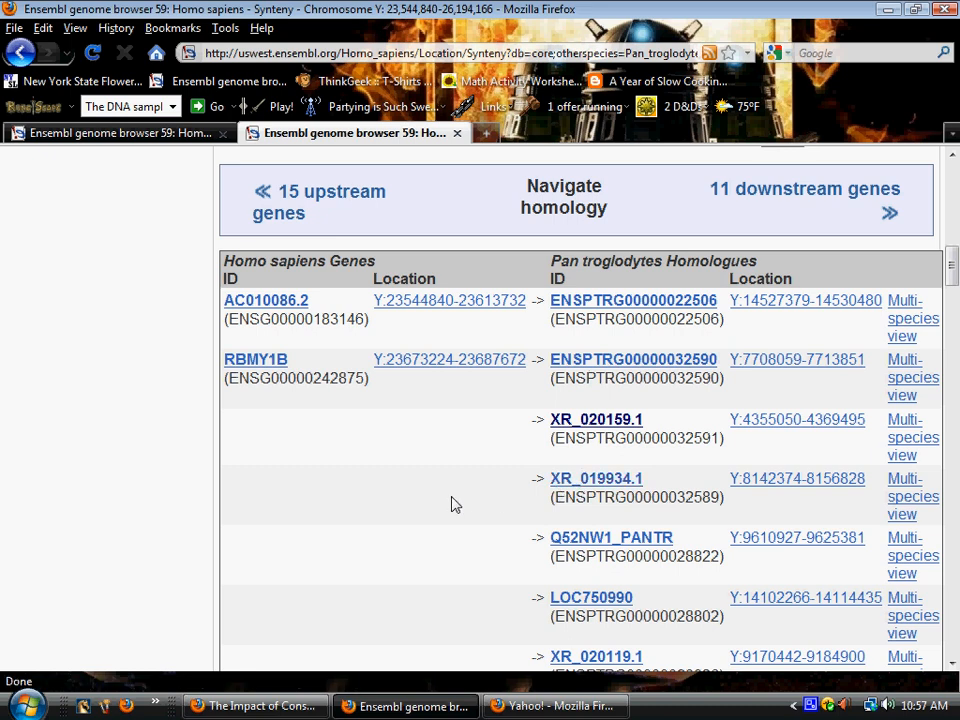
mouse_move(516, 482)
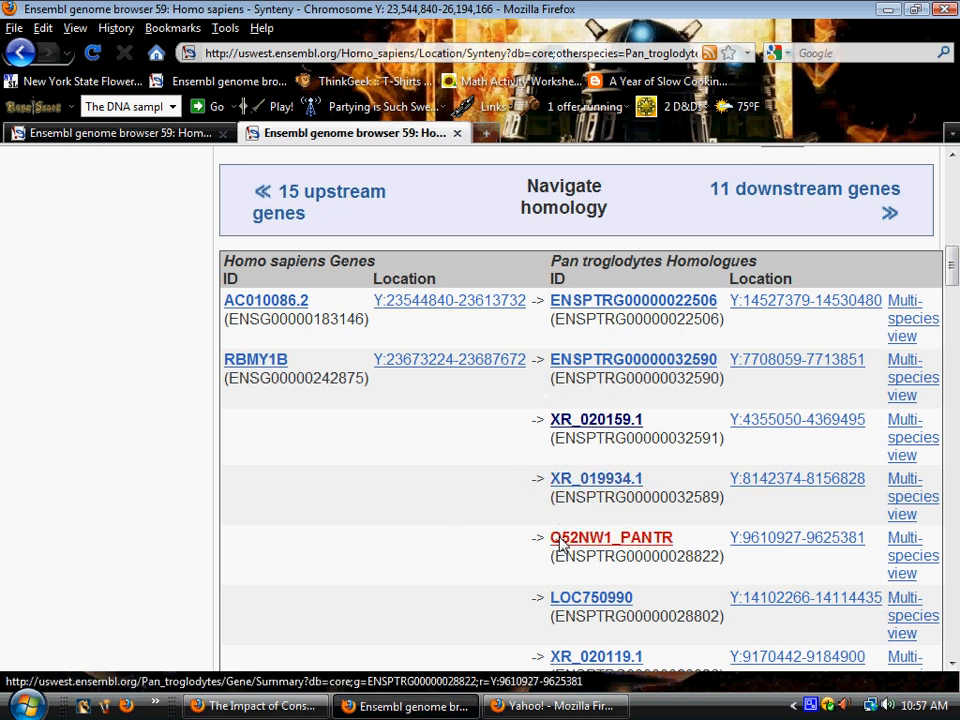
scroll(down, 3)
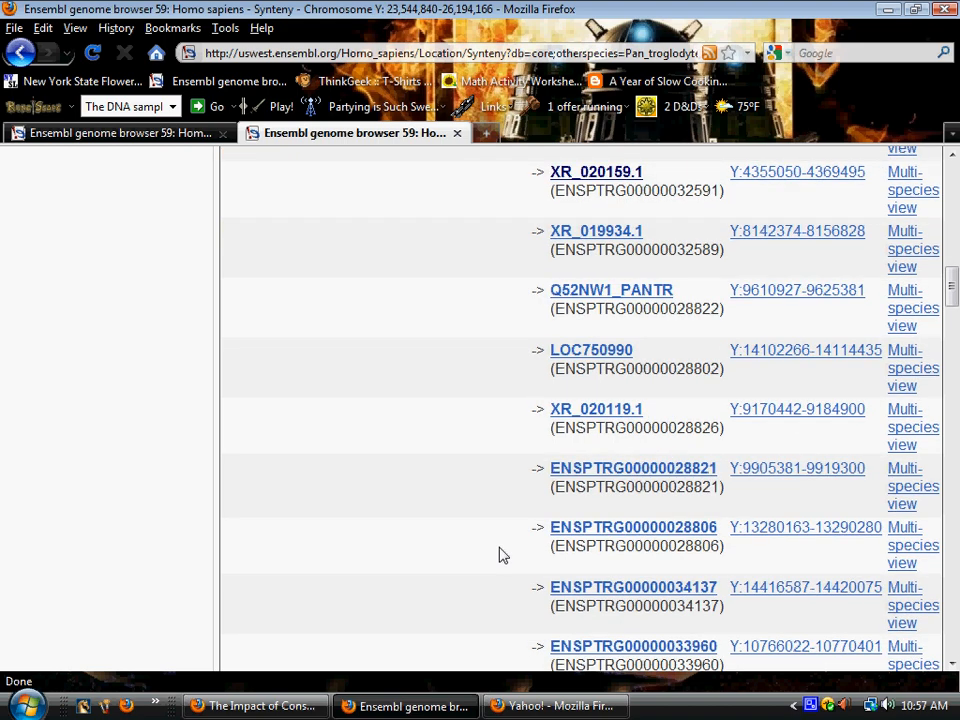
scroll(down, 3)
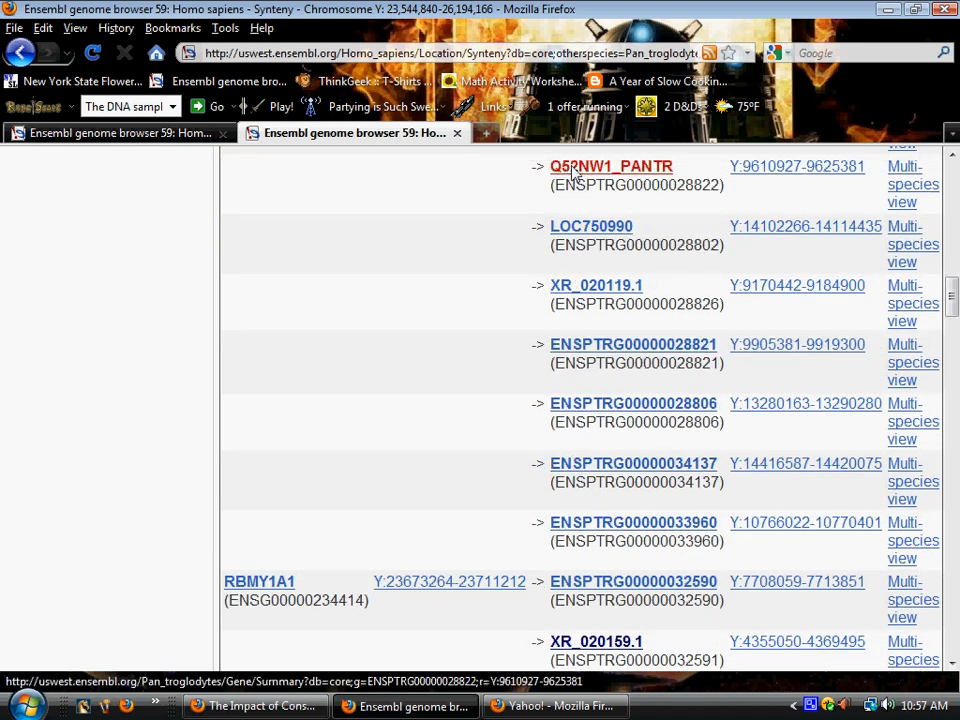
scroll(down, 3)
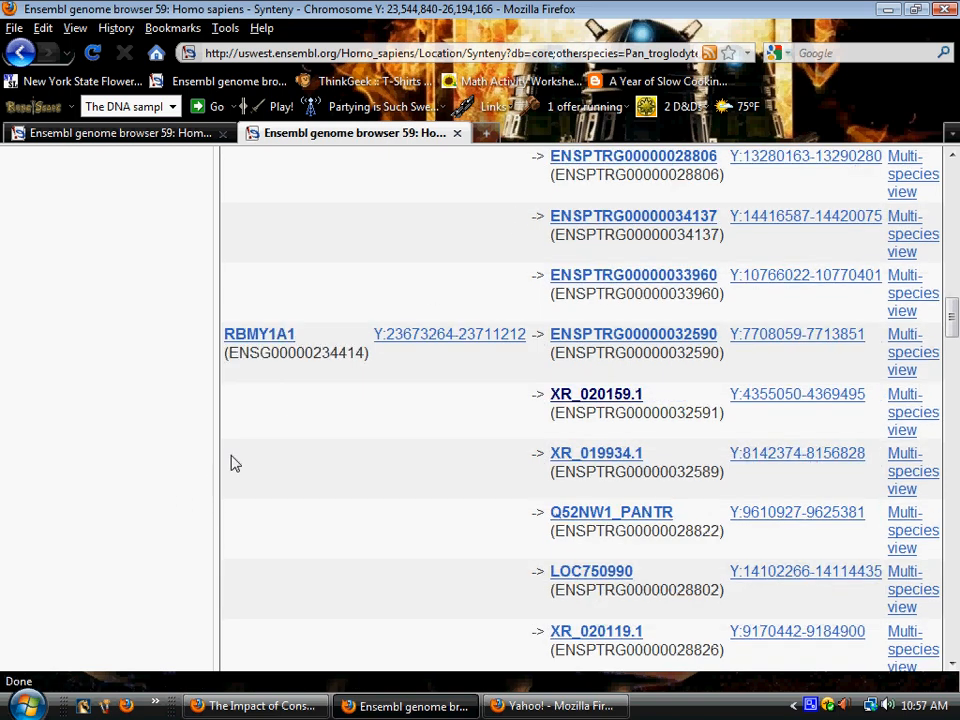
mouse_move(498, 462)
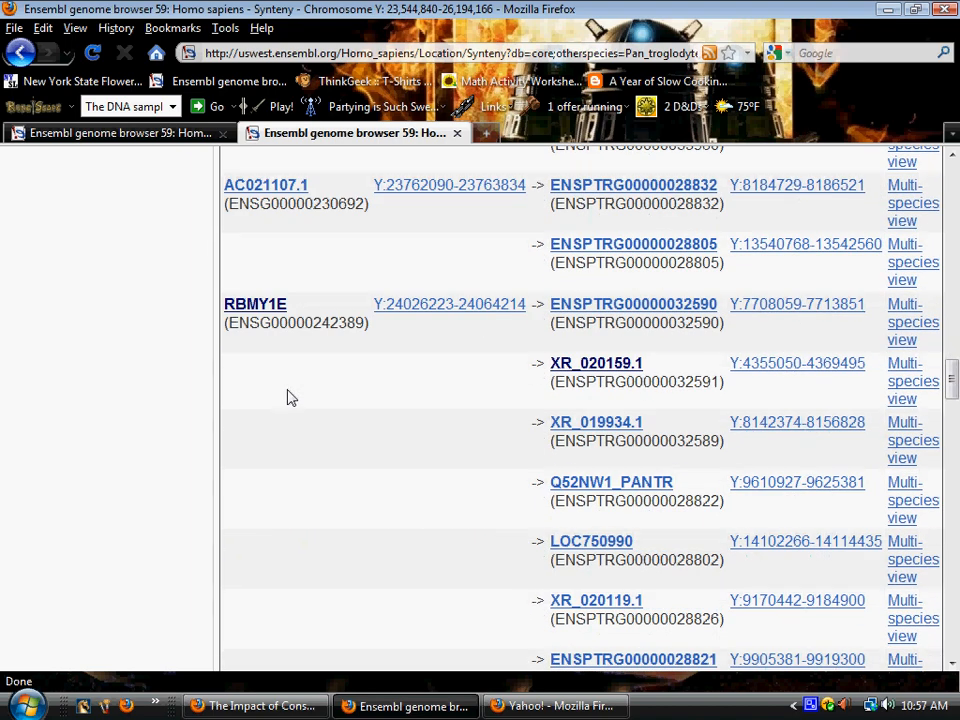
Continue to the end of the table past the RBMY1, PRYP3 and CDY1B homologues
scroll(down, 3)
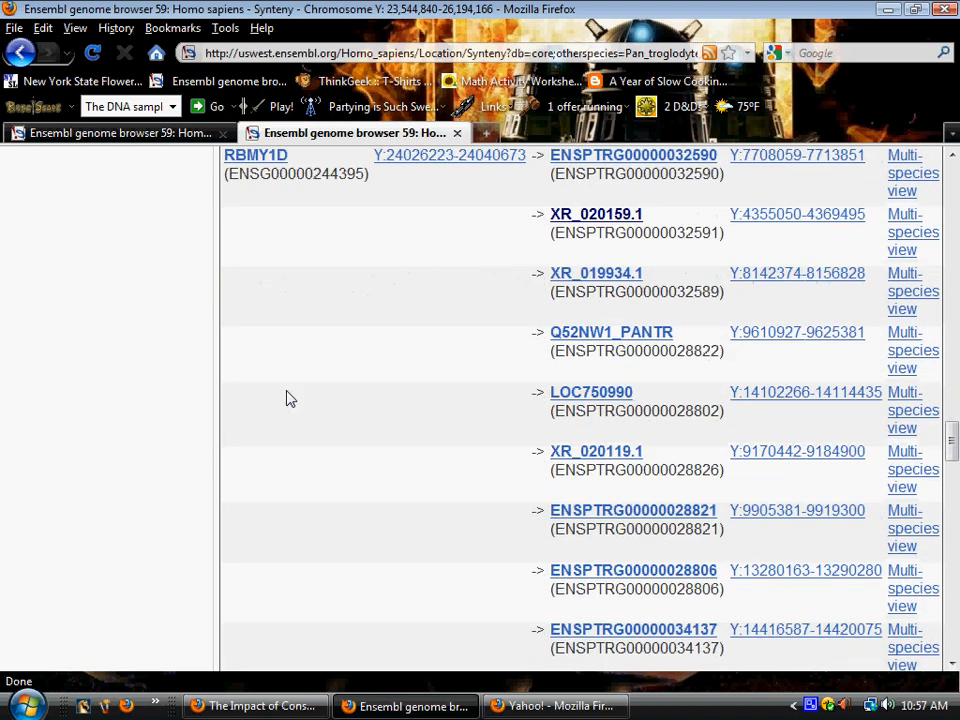
scroll(down, 3)
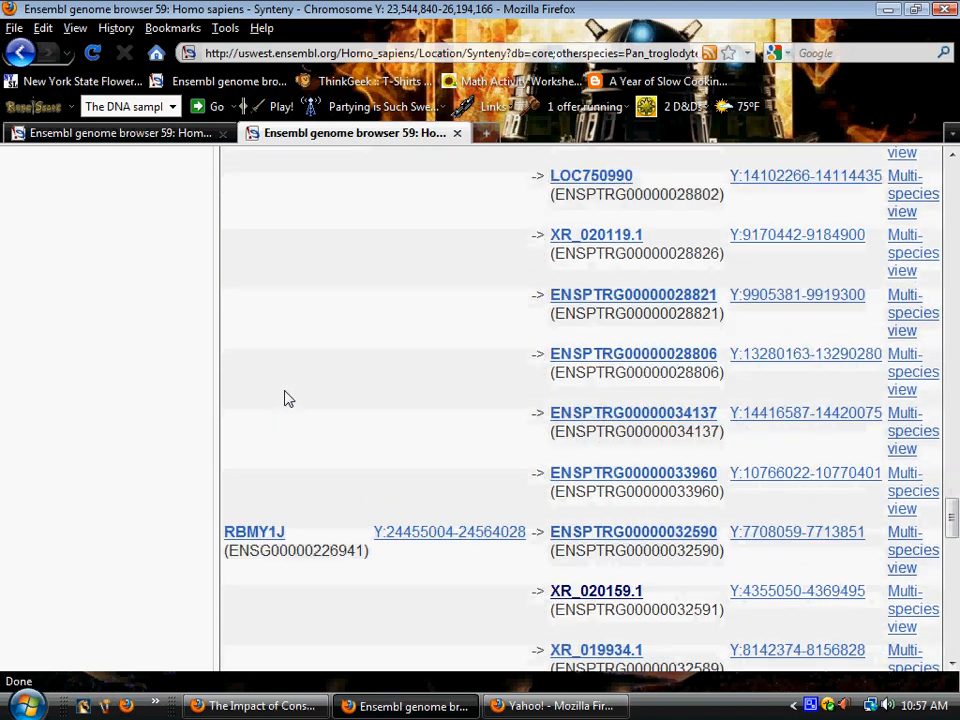
scroll(down, 3)
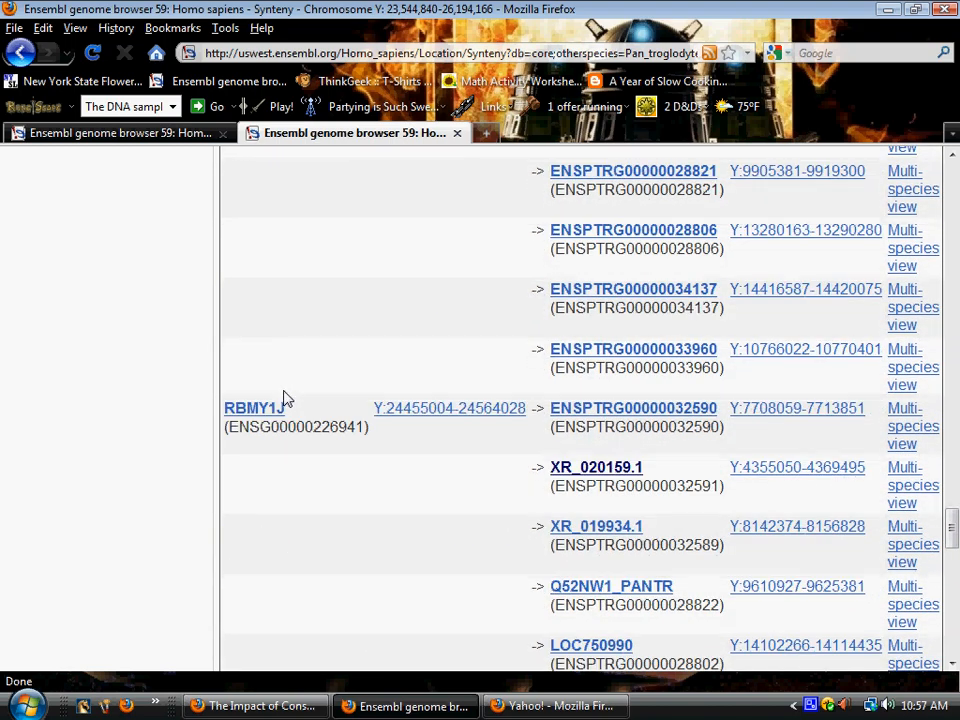
scroll(down, 3)
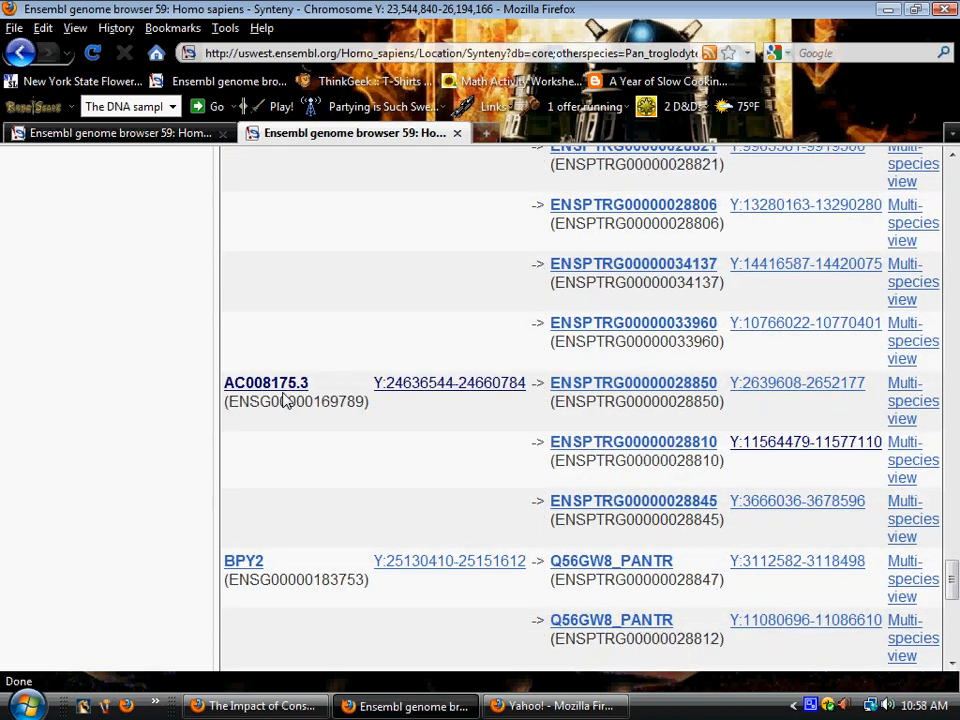
scroll(down, 3)
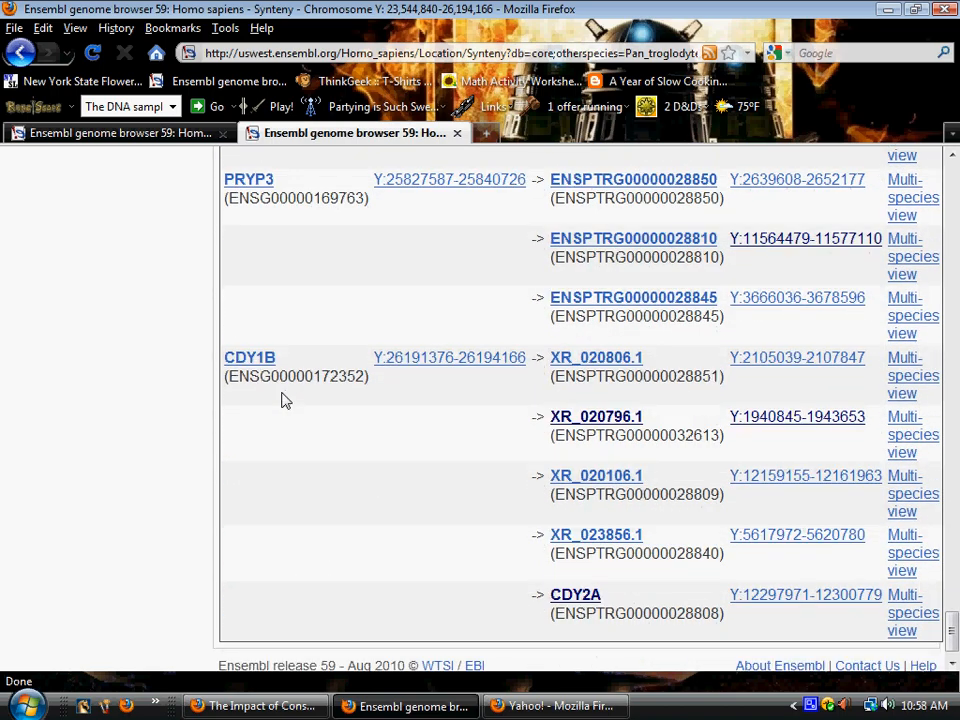
scroll(down, 3)
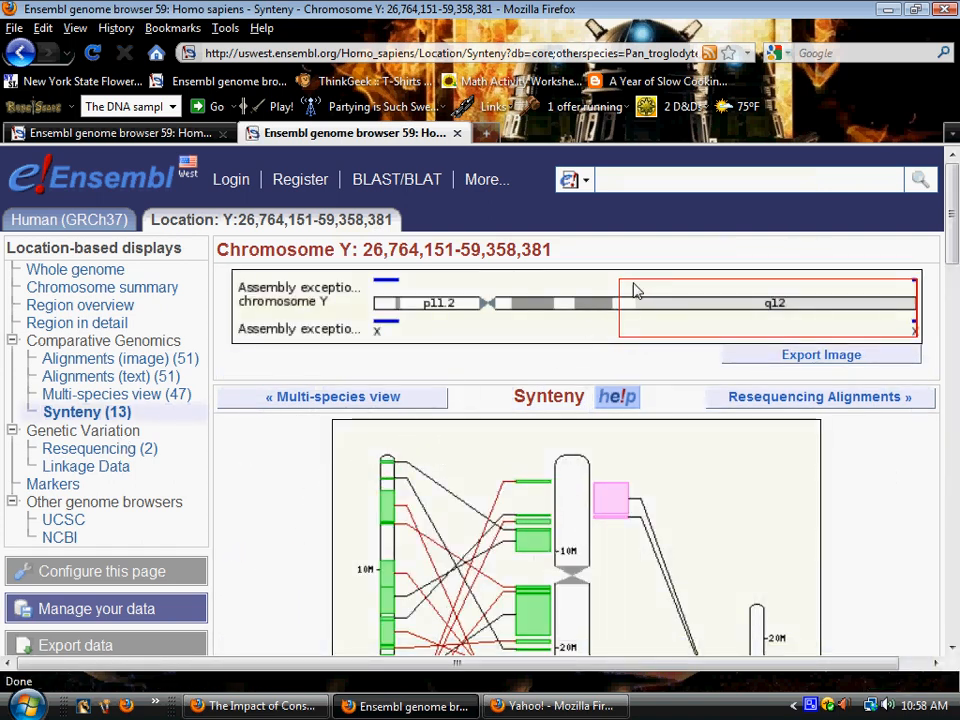
mouse_move(620, 318)
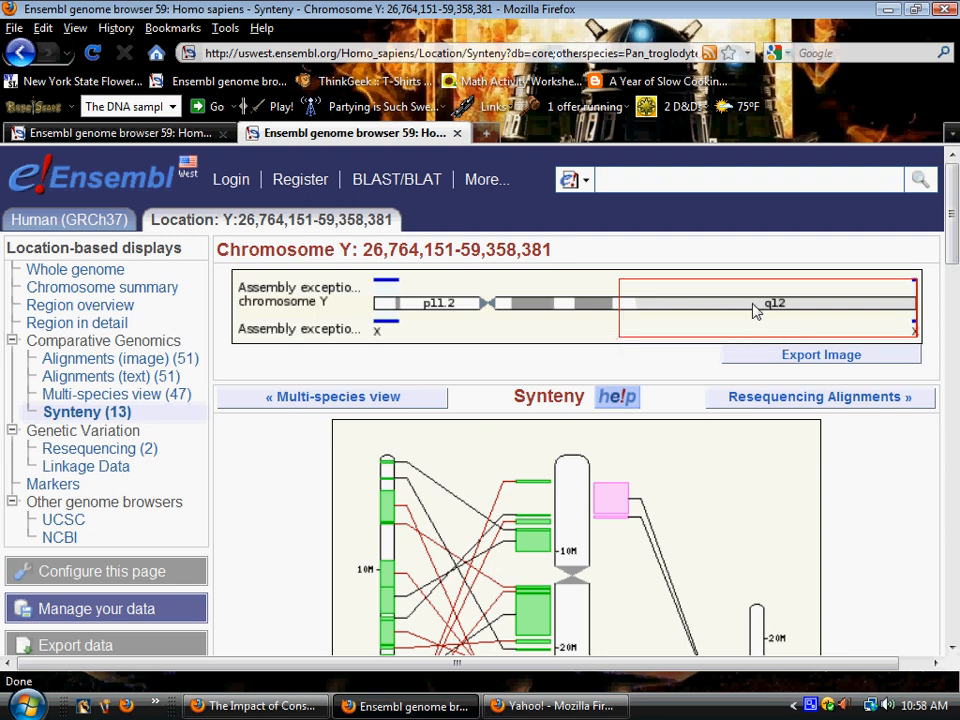
mouse_move(784, 312)
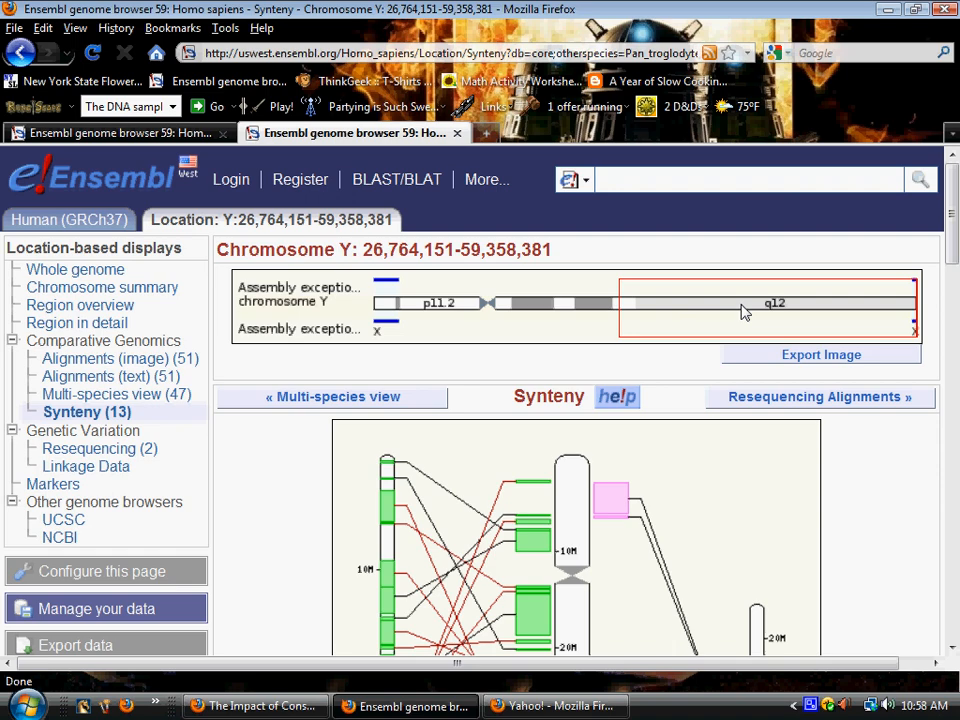
mouse_move(892, 310)
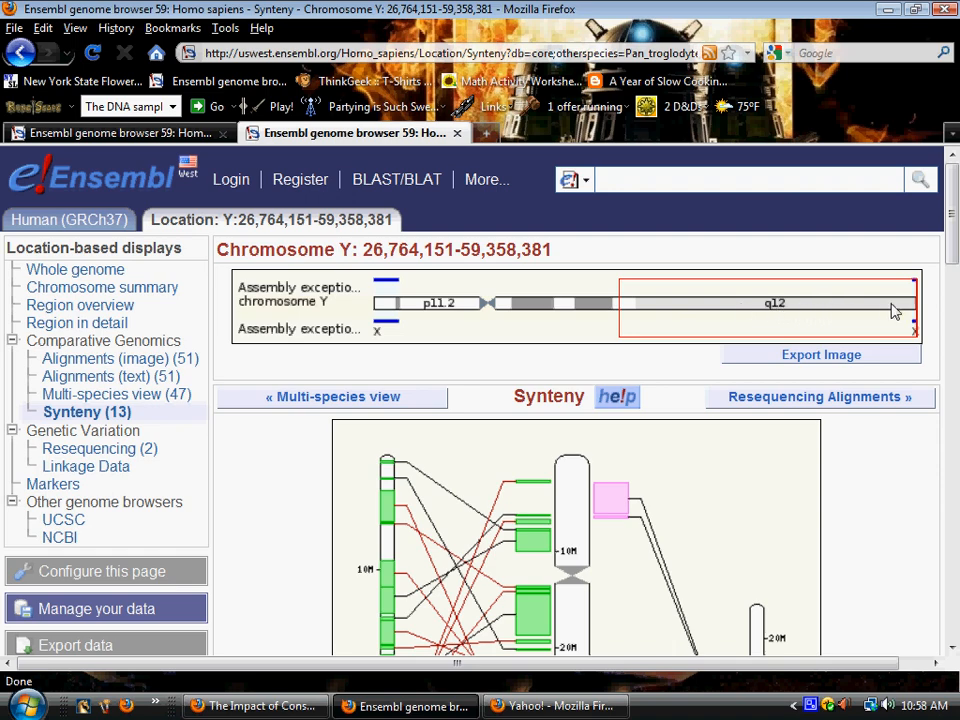
mouse_move(908, 502)
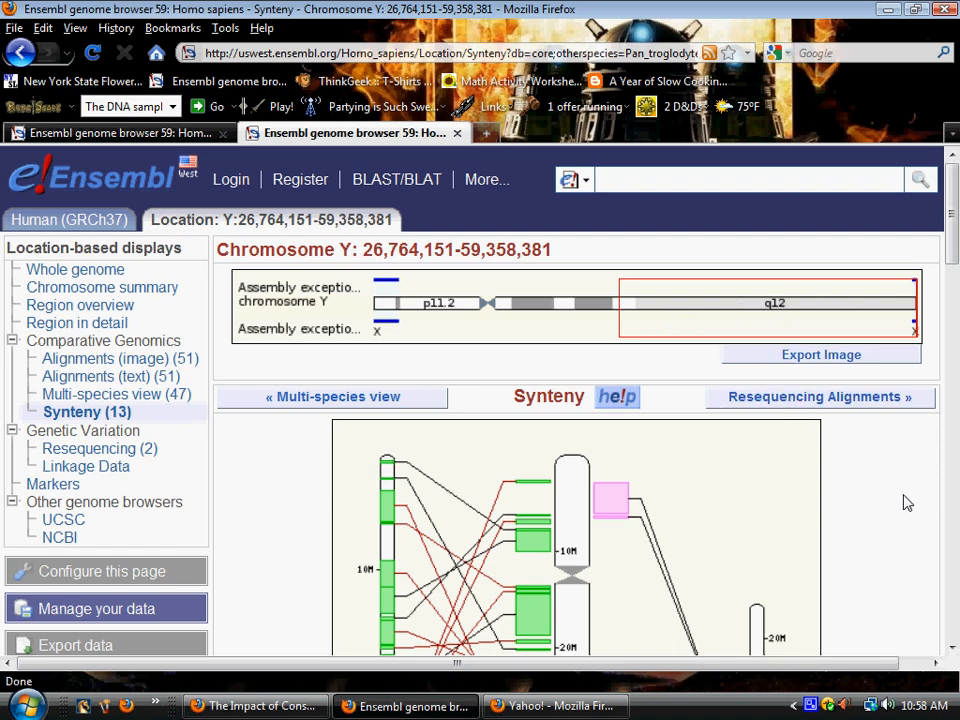
Scroll to the Y:26,764,151–59,358,381 homologue table listing BPY2B, DAZ3, SPRY3, VAMP7 and IL9R
scroll(down, 3)
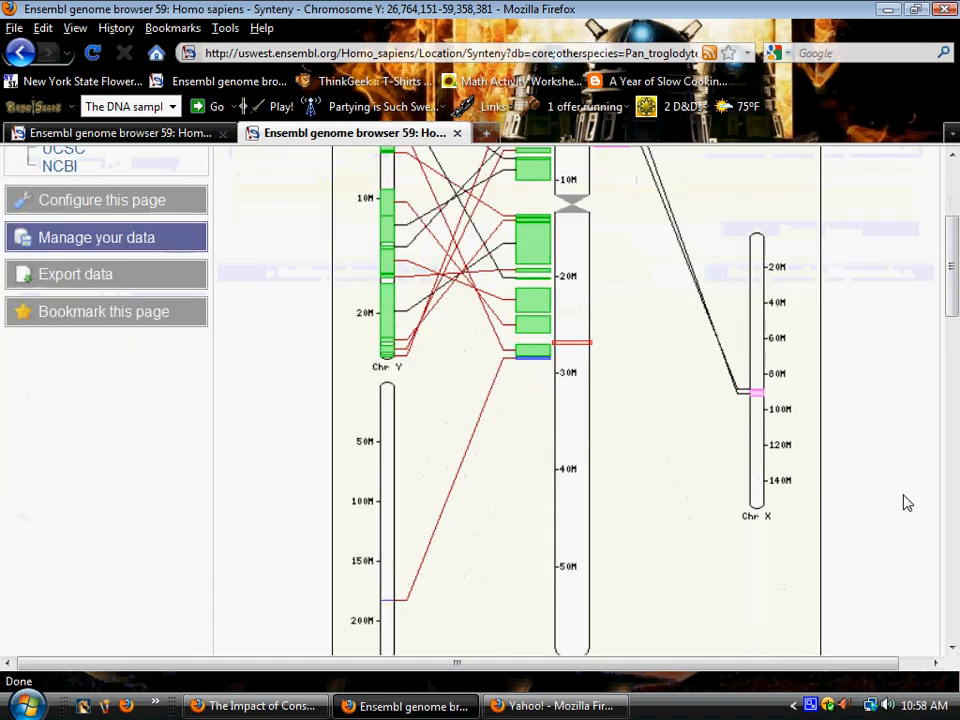
scroll(down, 3)
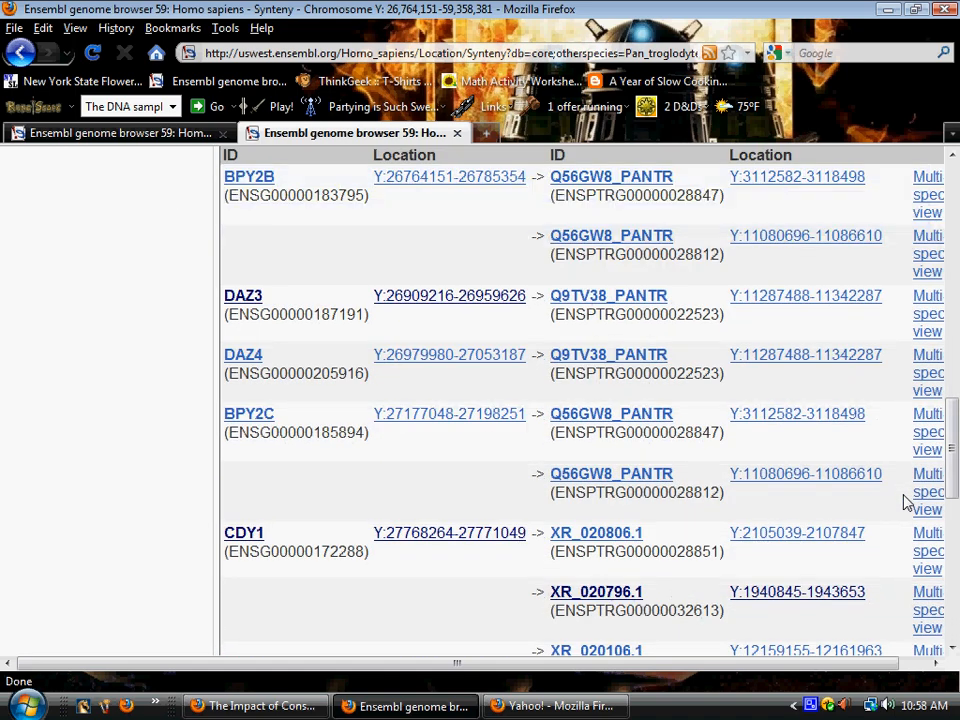
scroll(down, 3)
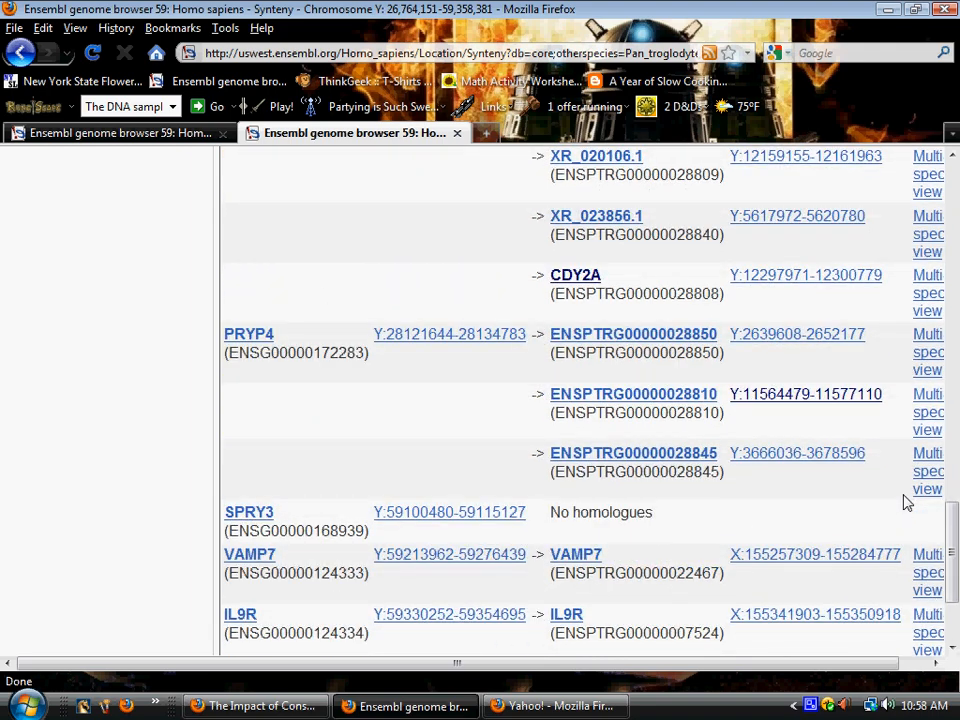
mouse_move(568, 536)
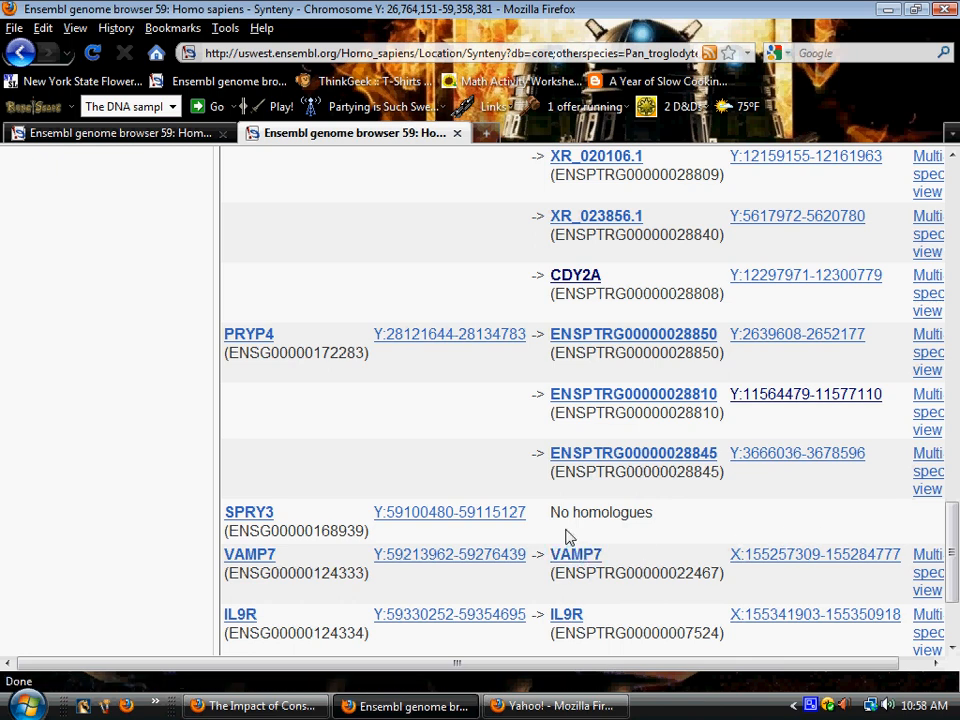
mouse_move(136, 490)
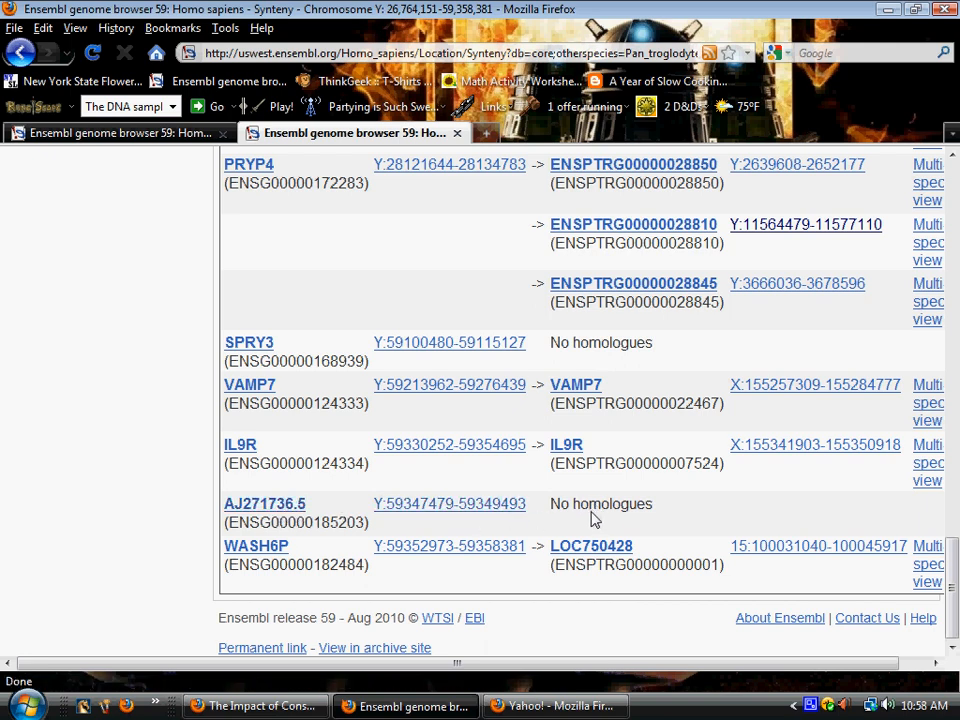
mouse_move(584, 522)
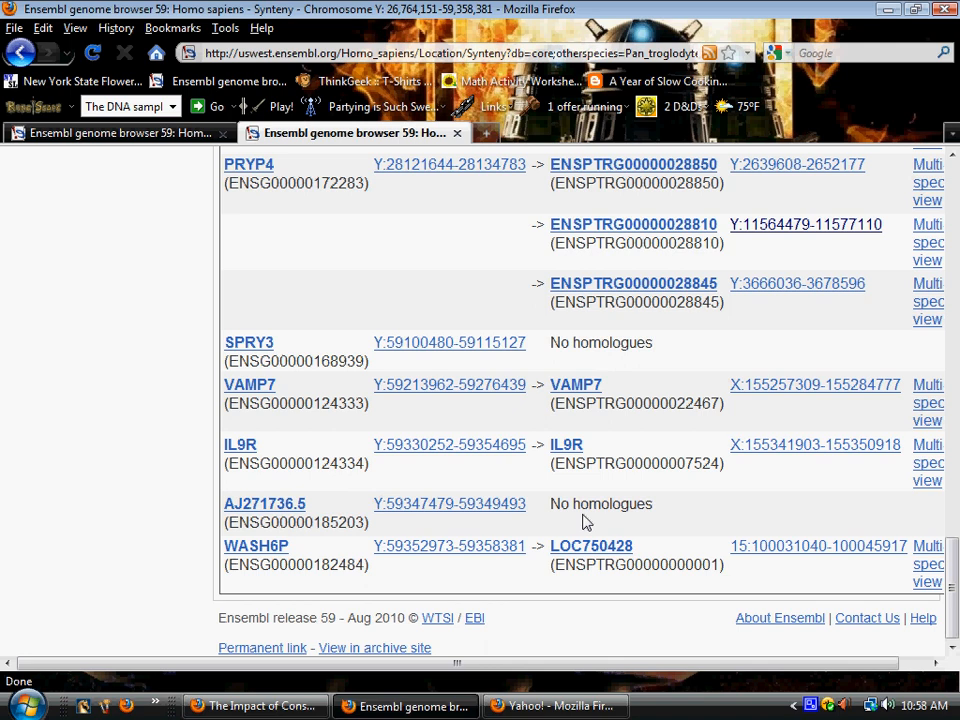
mouse_move(256, 544)
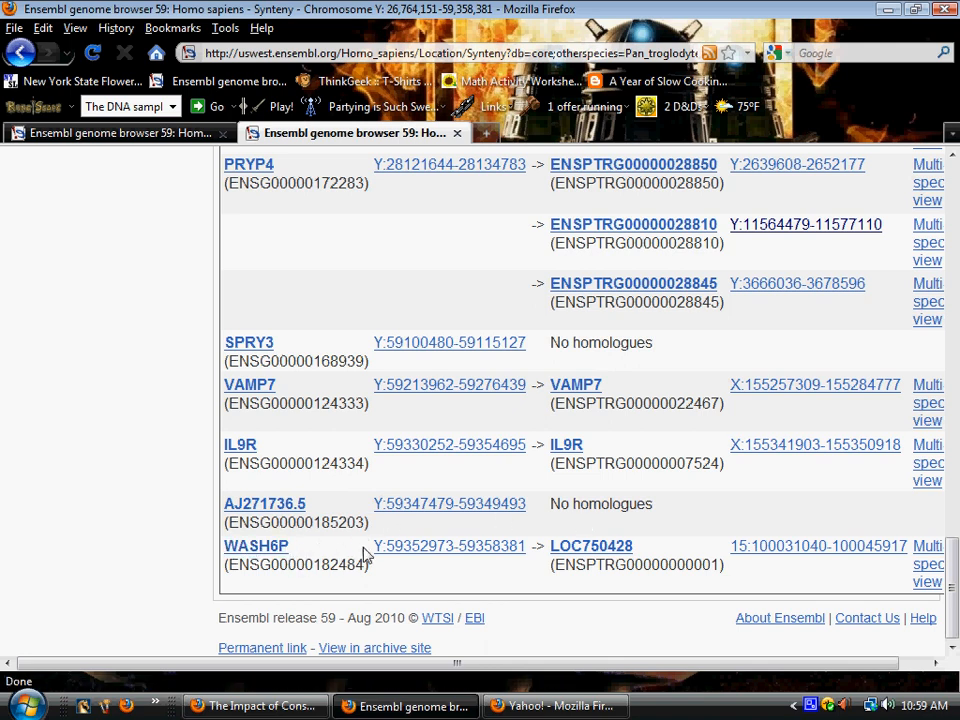
mouse_move(448, 546)
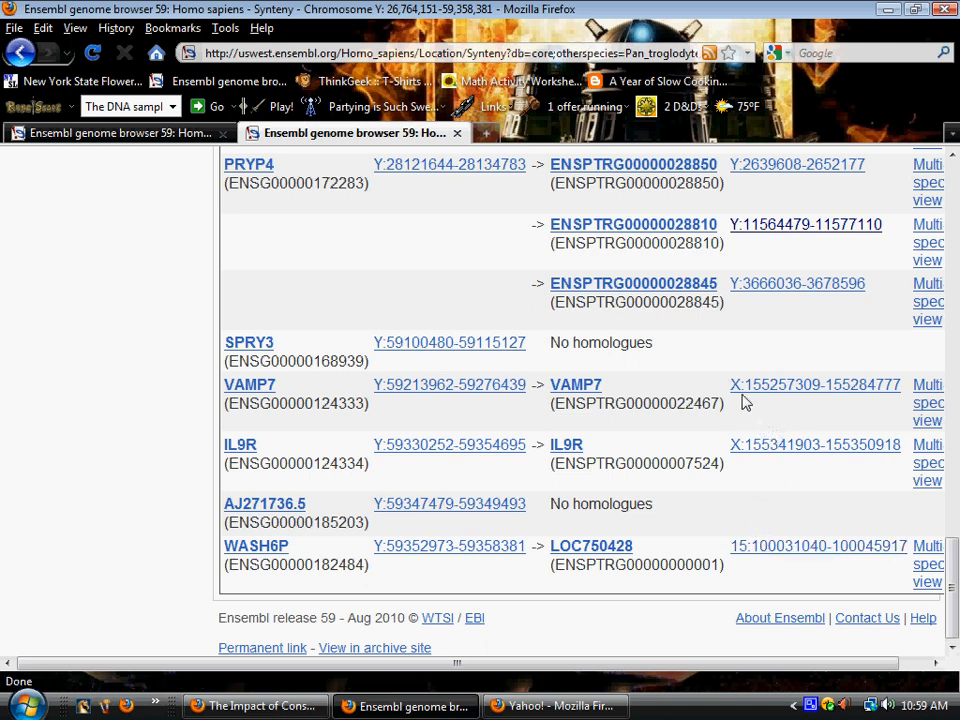
mouse_move(814, 444)
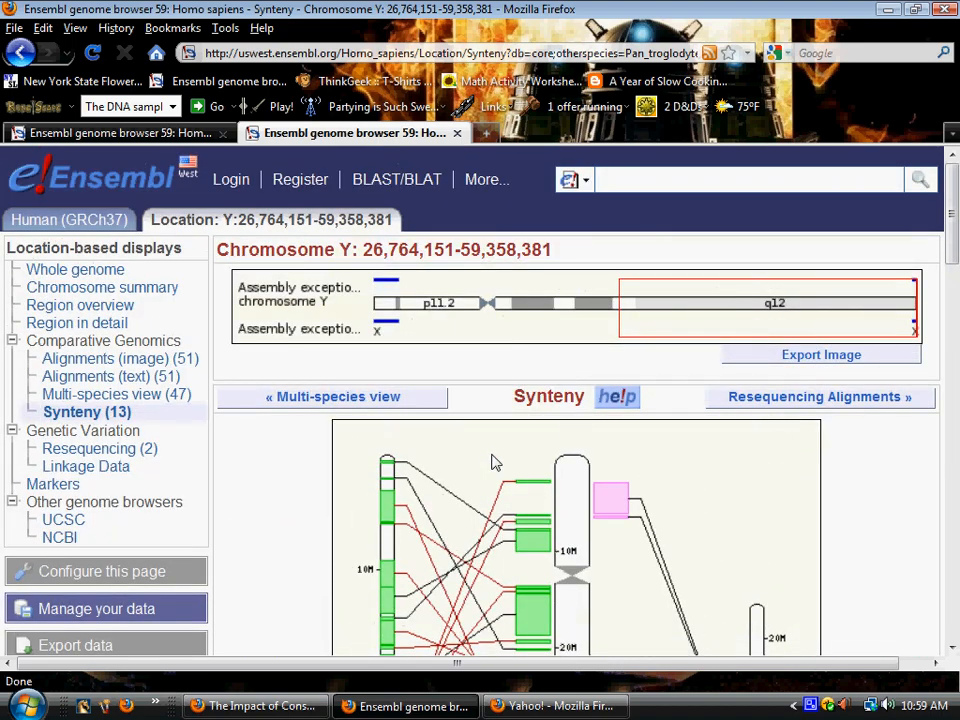
mouse_move(128, 432)
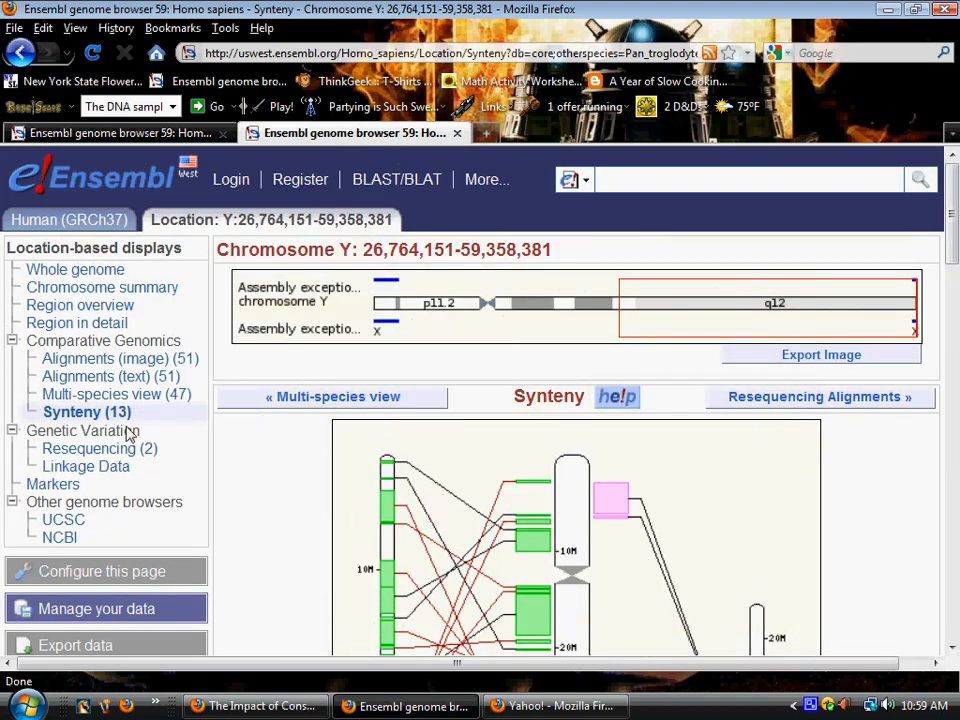
mouse_move(216, 408)
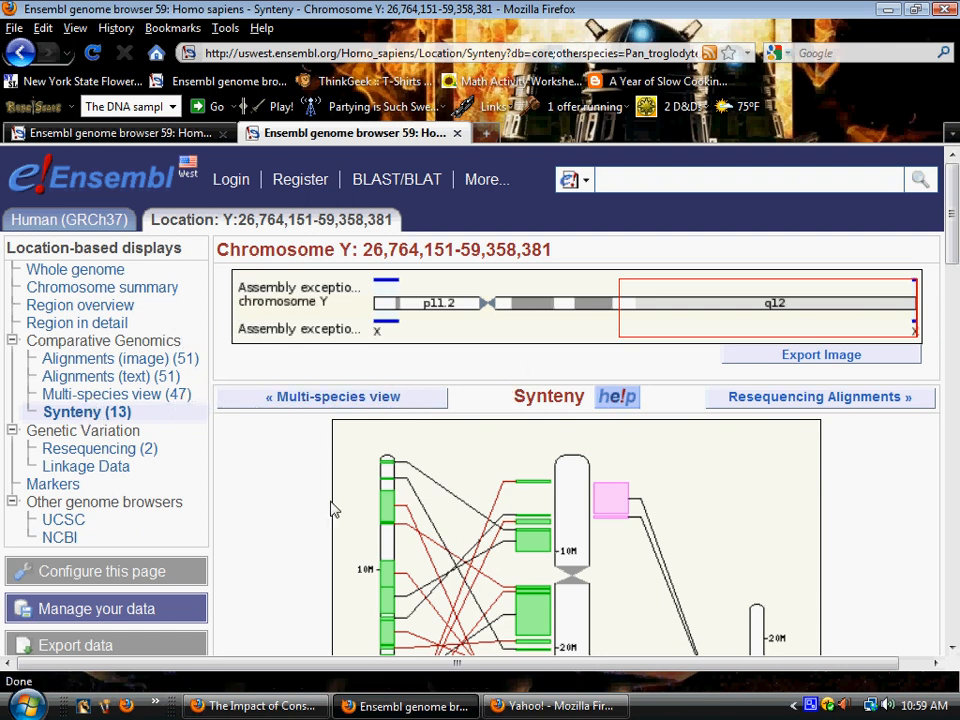
mouse_move(556, 704)
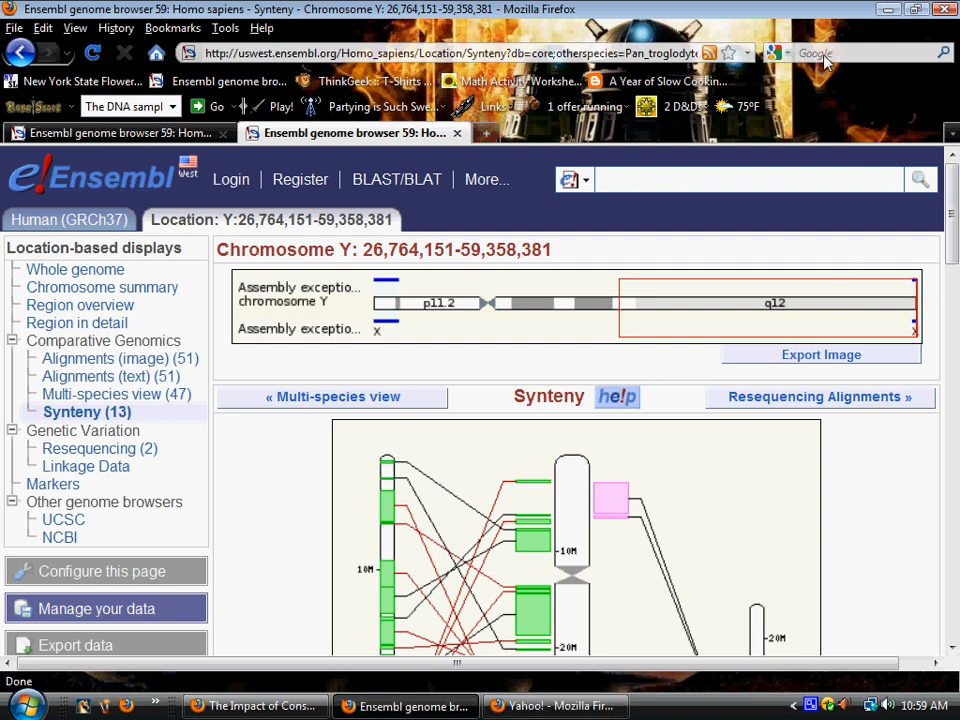
mouse_move(820, 52)
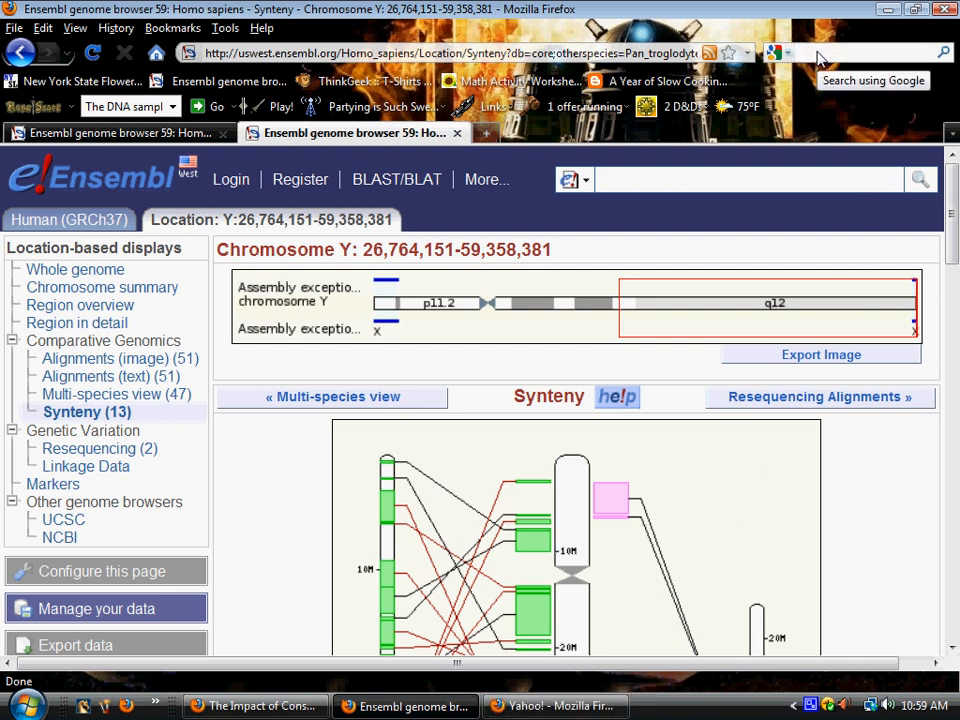
mouse_move(808, 48)
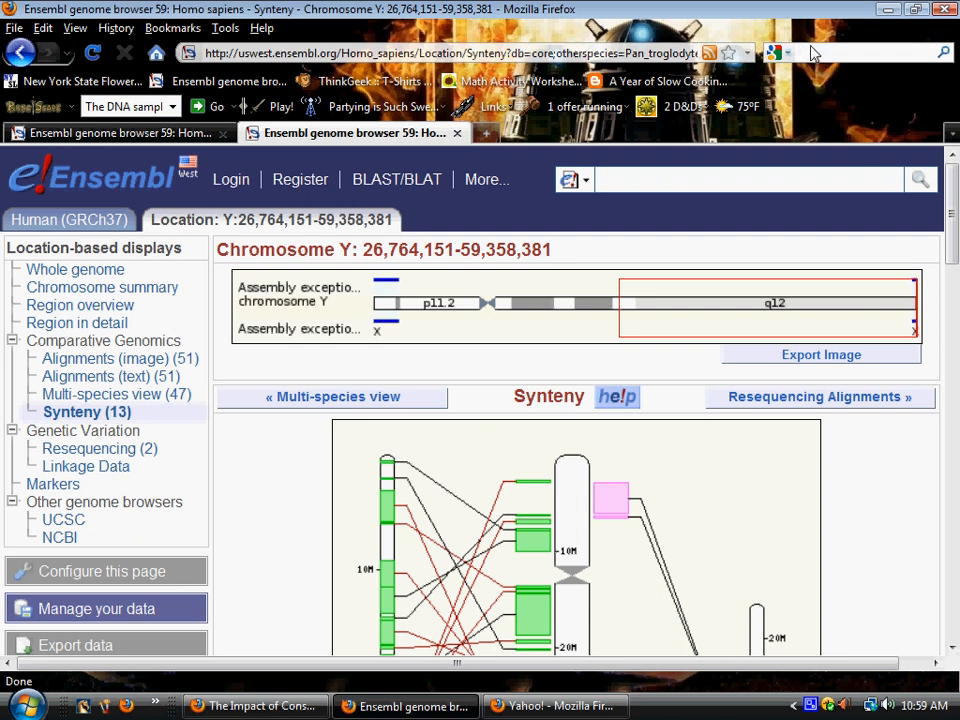
Begin the web search by entering 'pa' for 'palindrome y chromosome' in the Firefox search box
text(palindrome y chromosome)
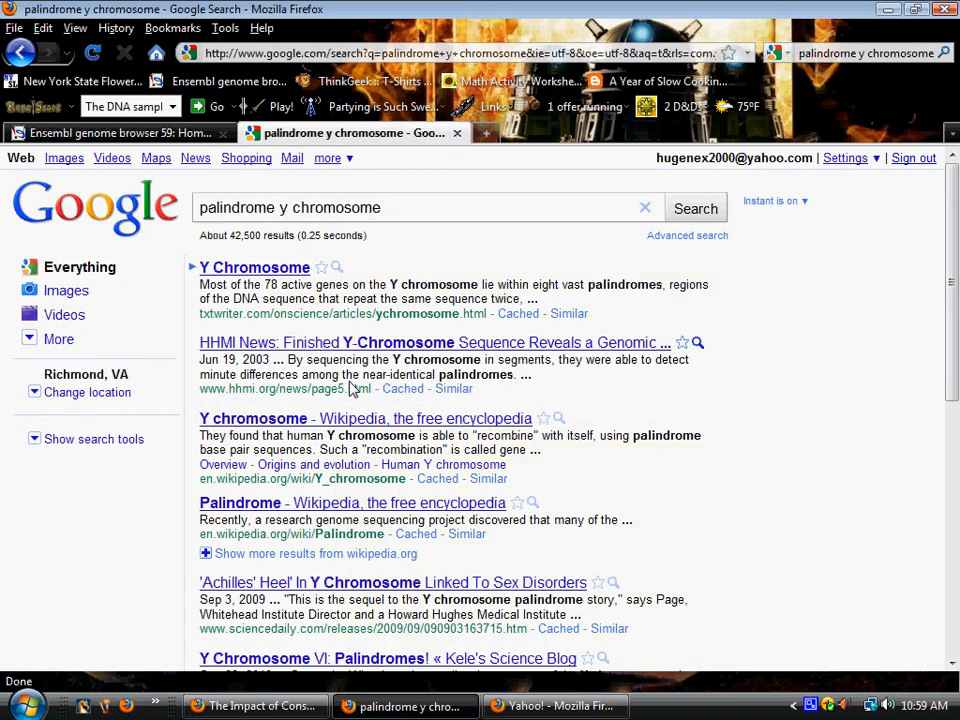
mouse_move(310, 418)
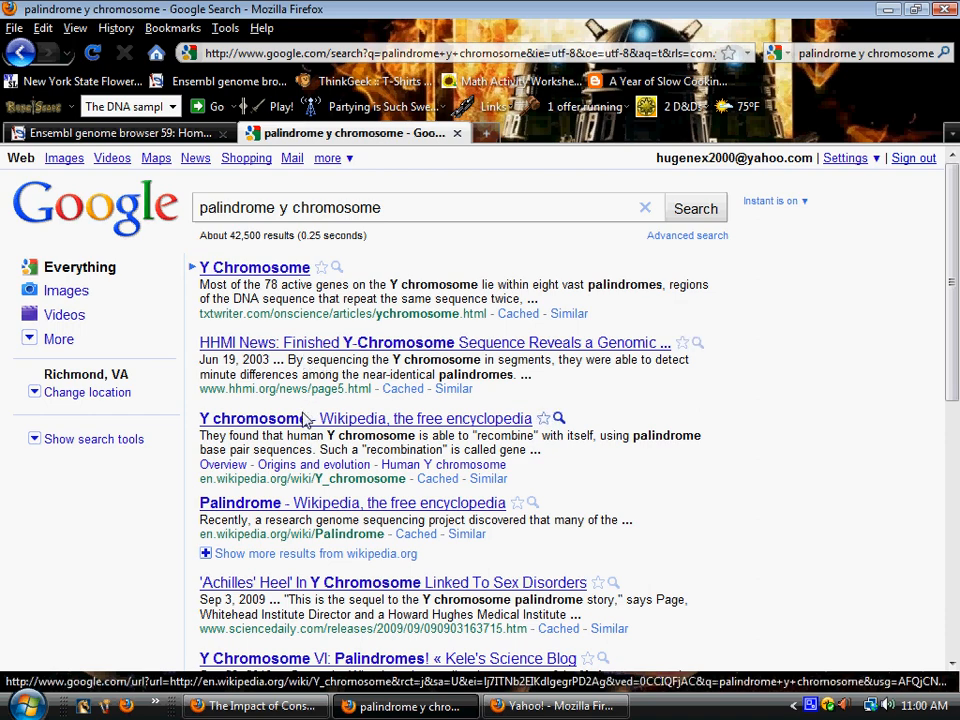
Back out of the Wikipedia result and open the PDF 'Gene Conversions in Palindromic Regions of the Y chromosome'
click(252, 418)
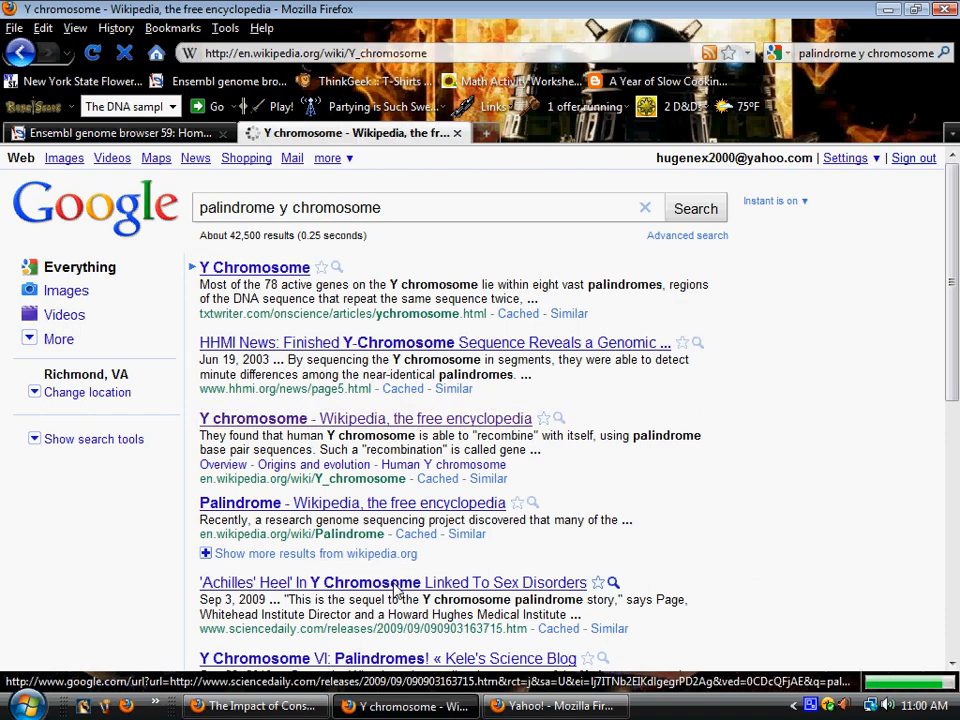
click(16, 52)
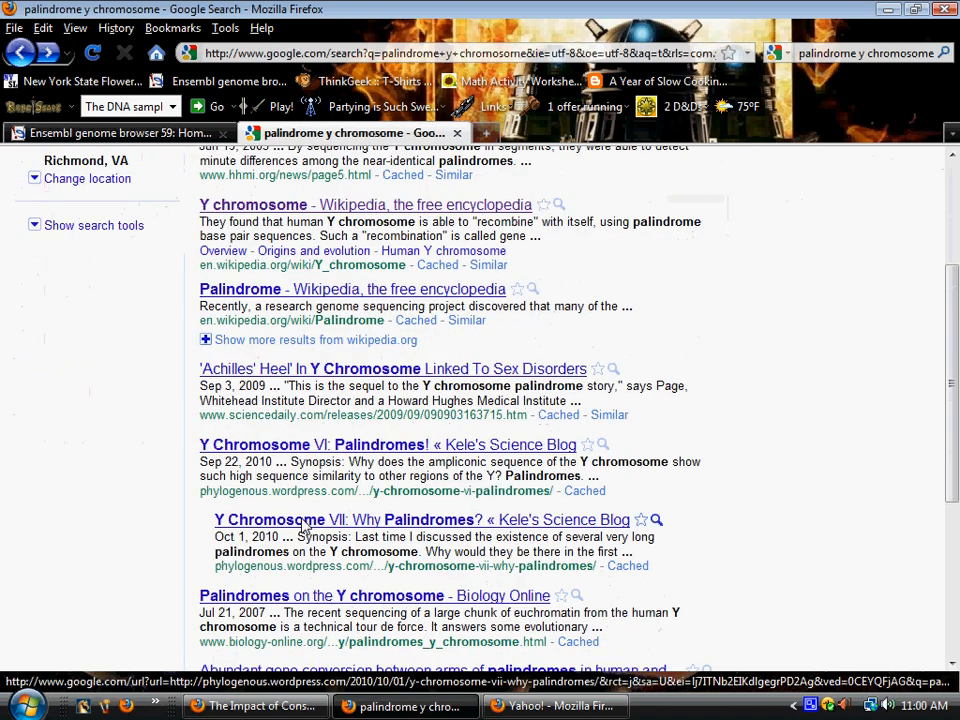
scroll(down, 3)
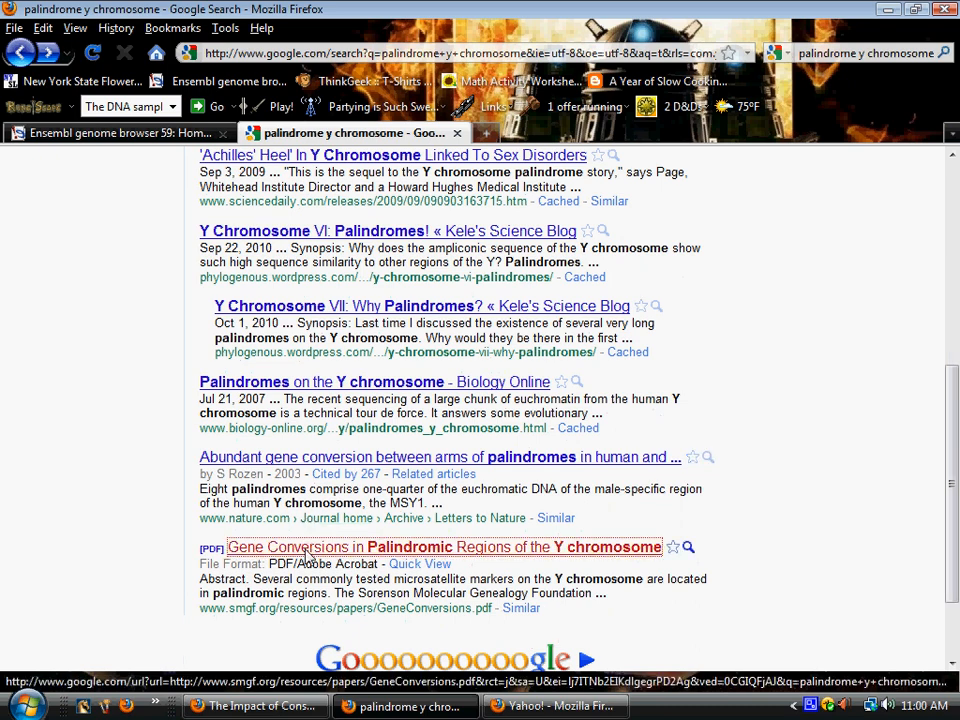
click(444, 548)
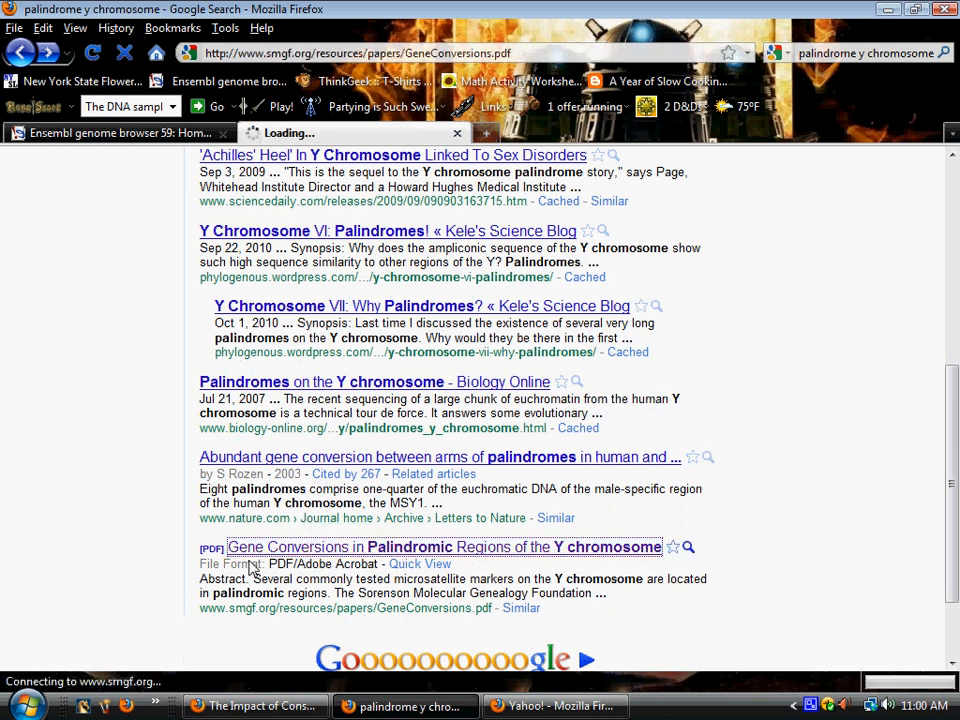
click(444, 548)
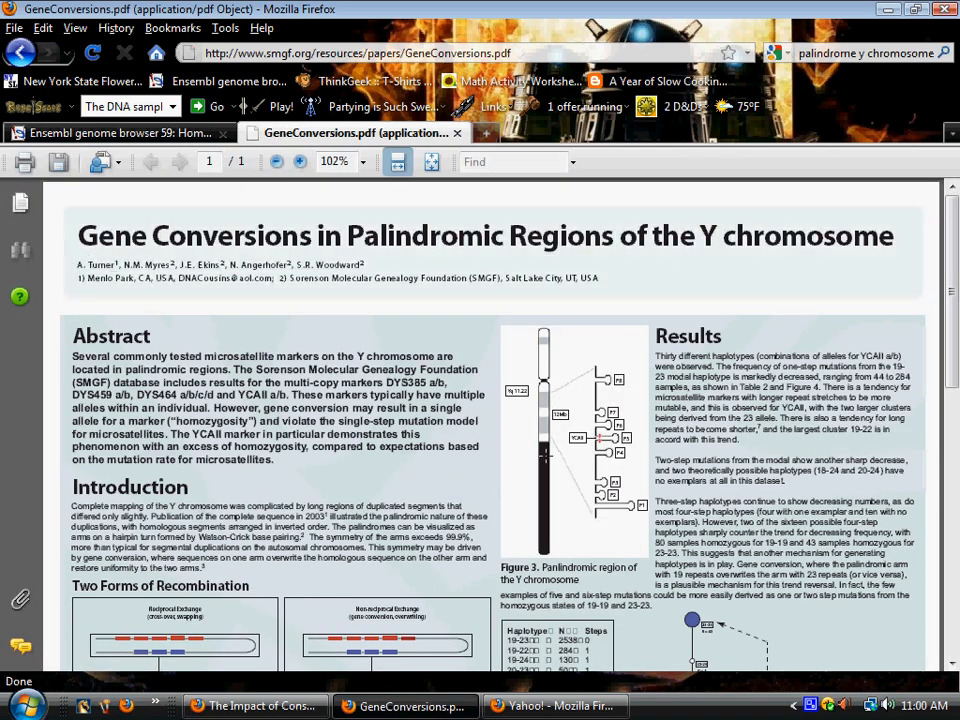
mouse_move(404, 456)
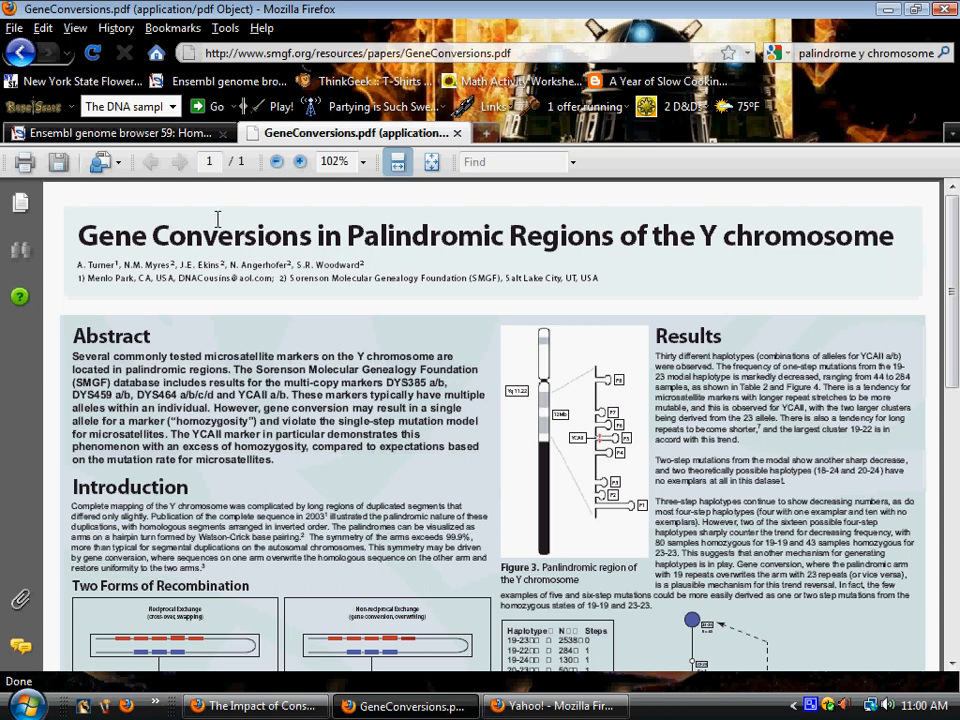
mouse_move(120, 152)
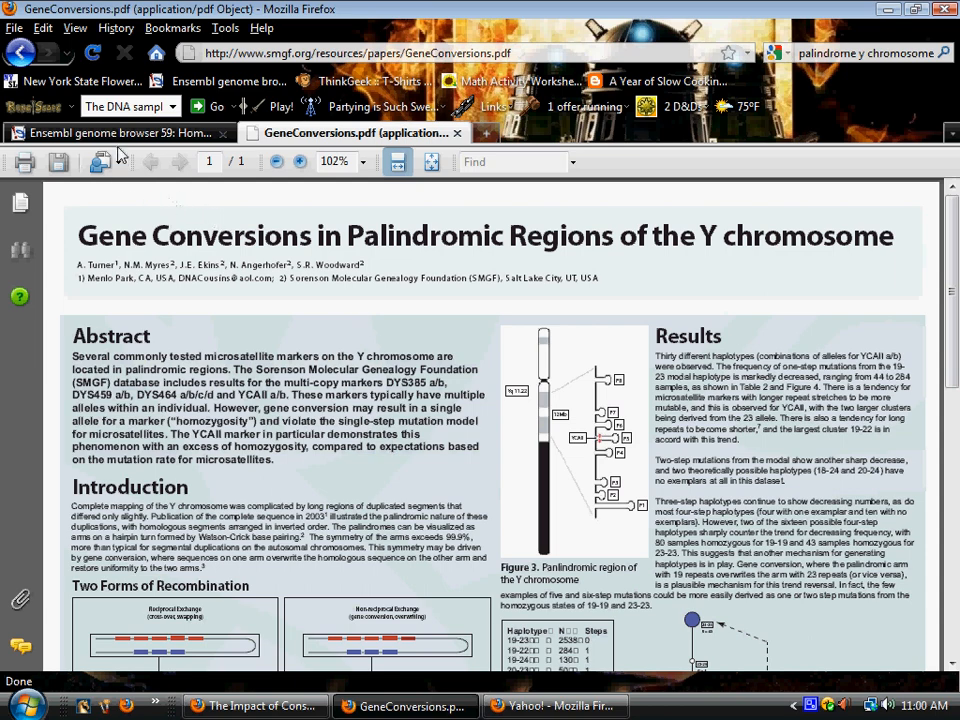
mouse_move(110, 132)
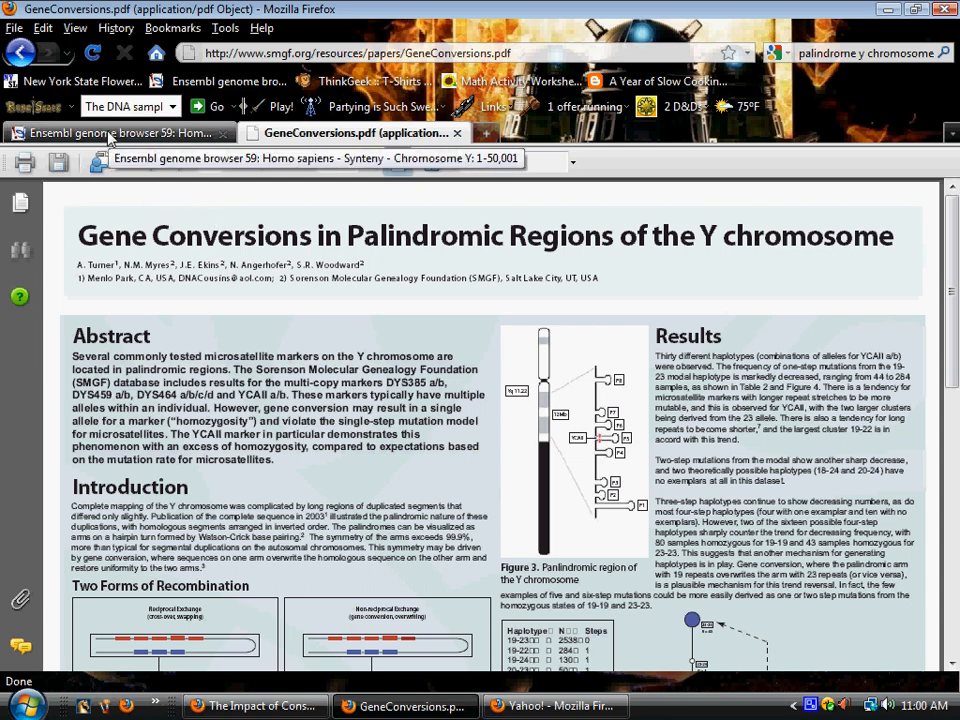
mouse_move(110, 140)
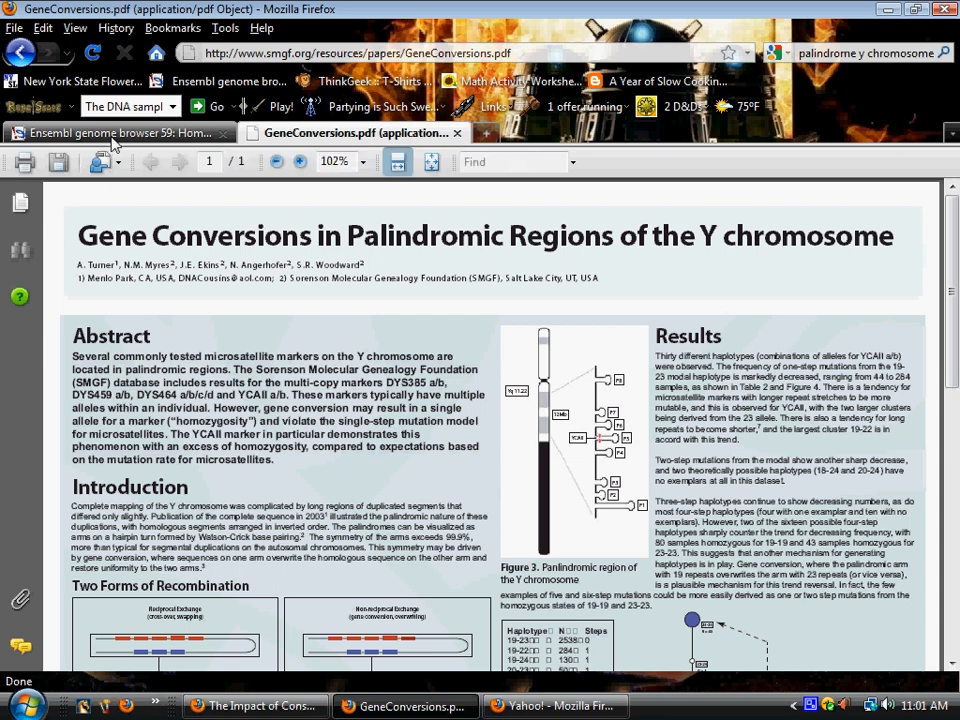
Return to the chimpanzee synteny view for Chromosome Y: 1-50,001 and review the no-genes notice
click(120, 132)
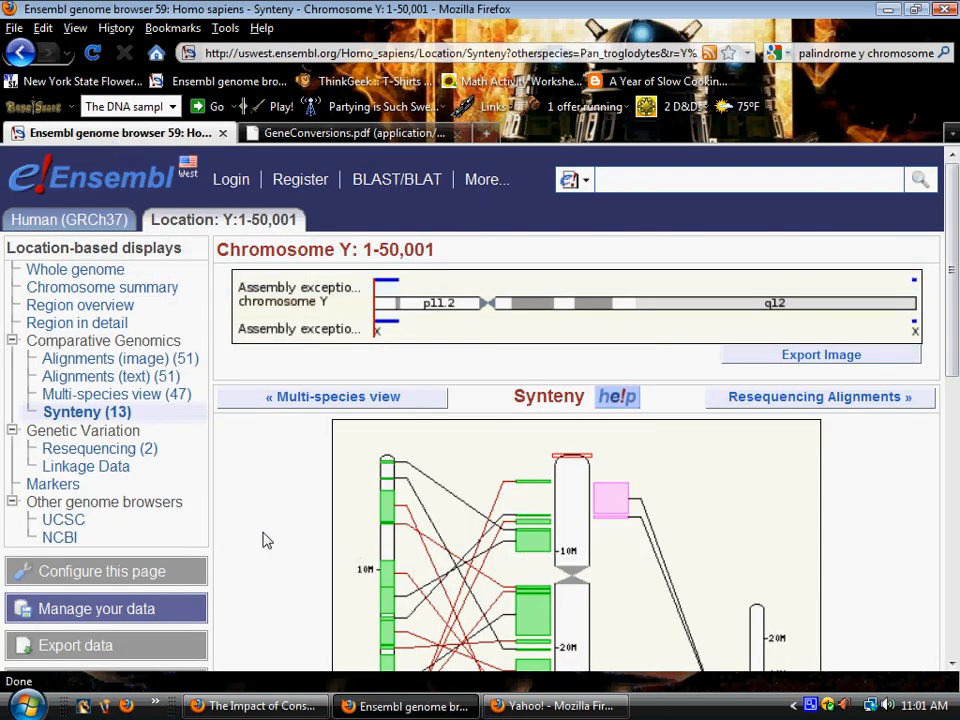
mouse_move(278, 536)
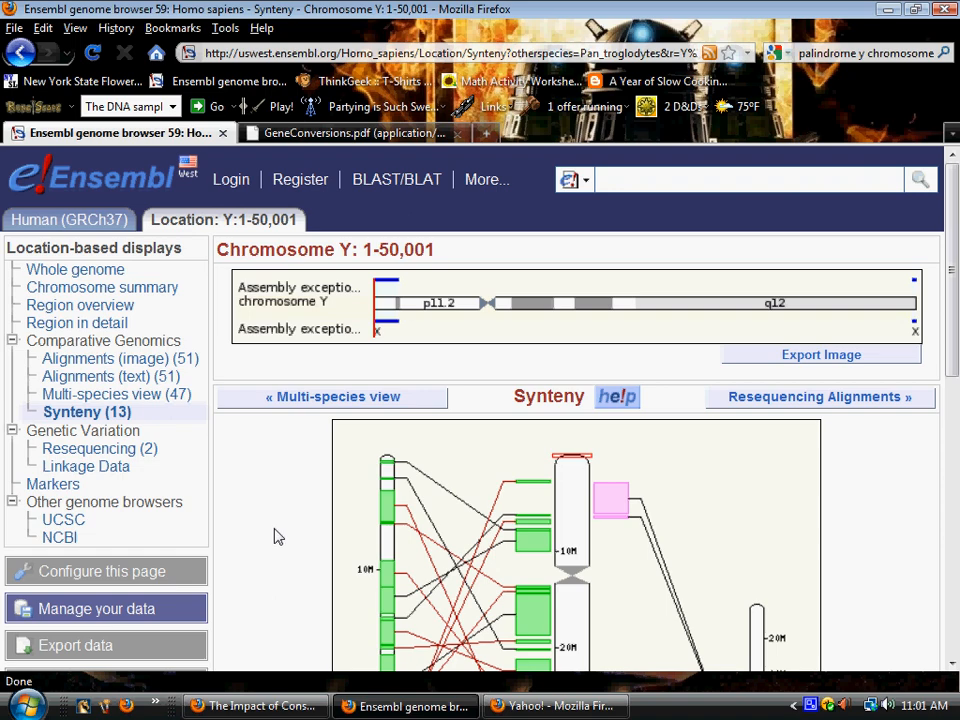
scroll(down, 3)
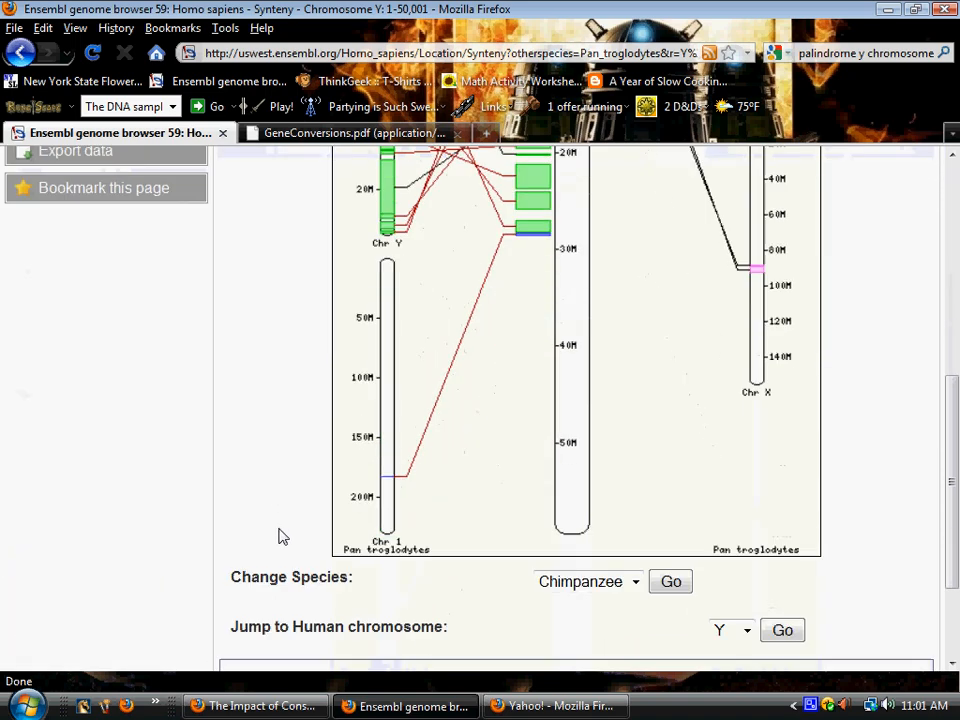
scroll(down, 3)
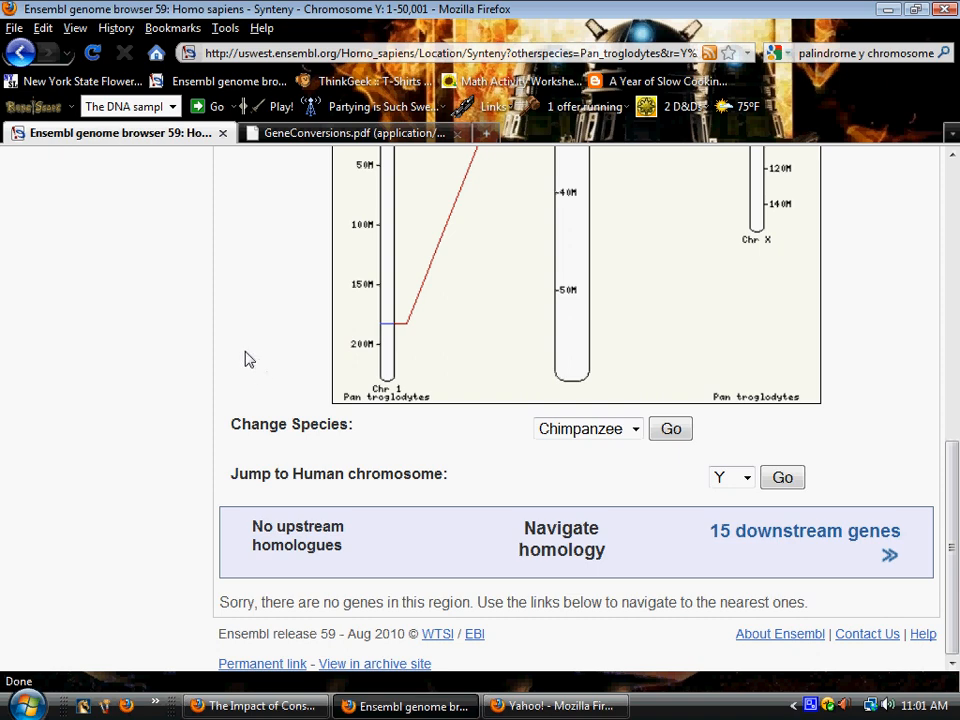
scroll(up, 3)
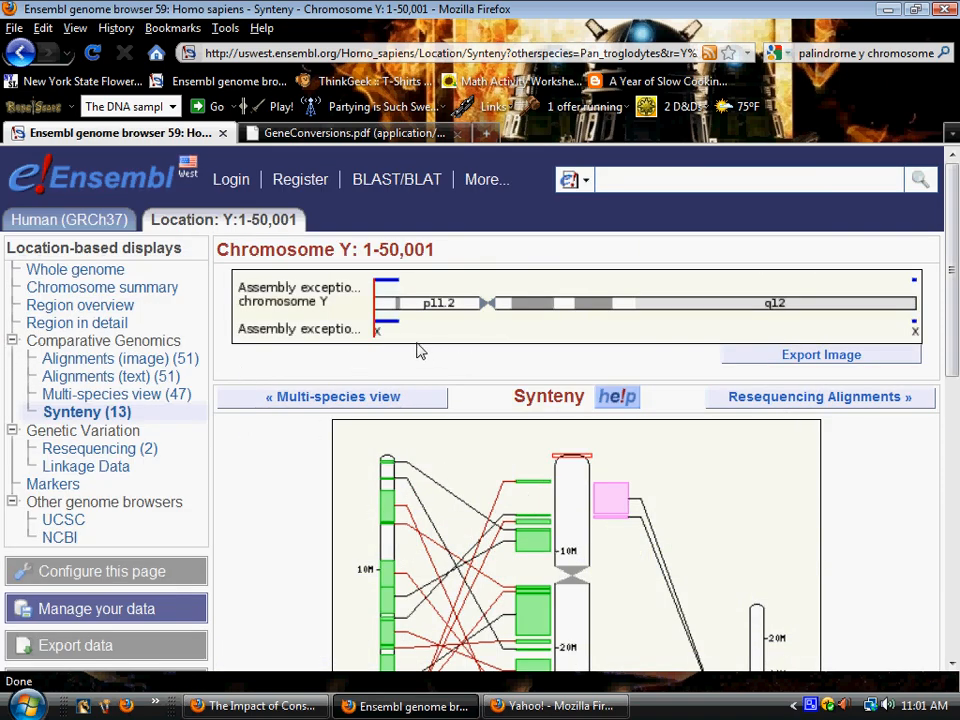
mouse_move(416, 344)
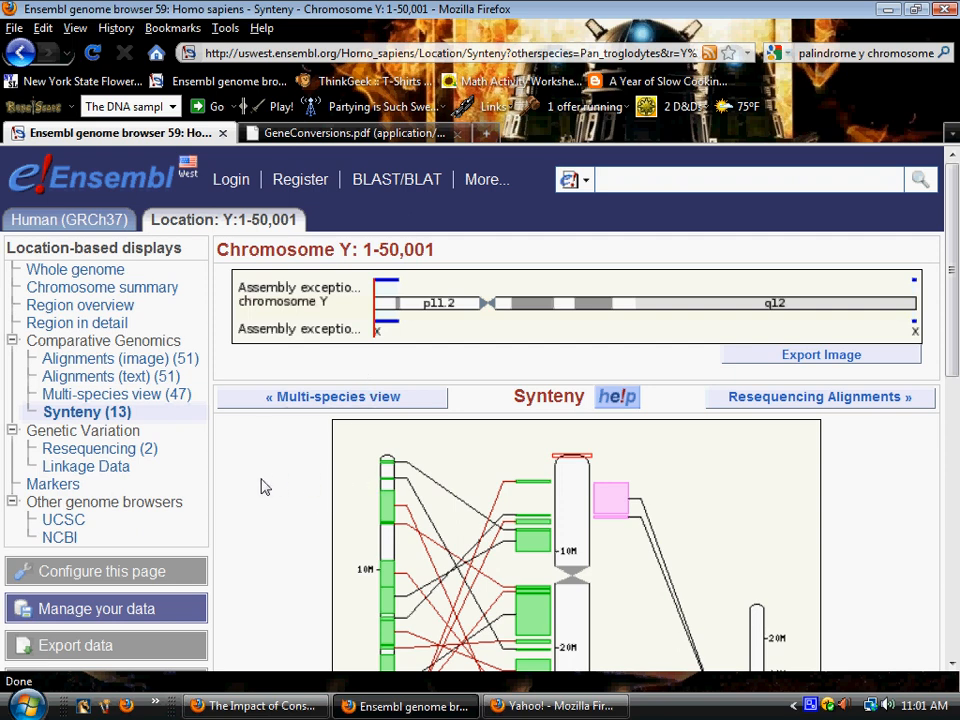
mouse_move(882, 600)
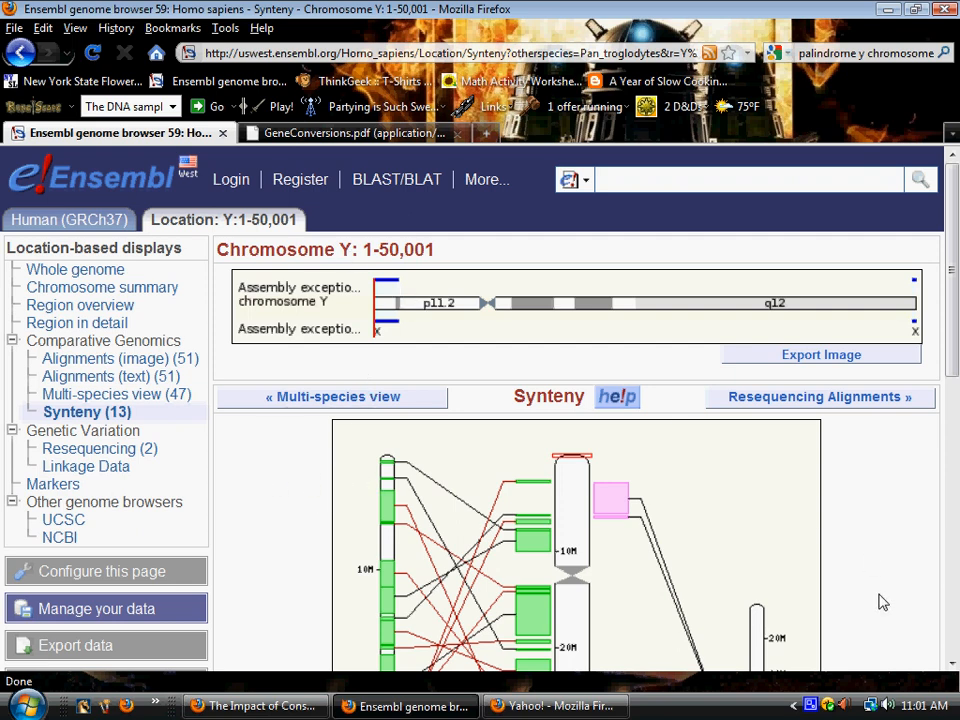